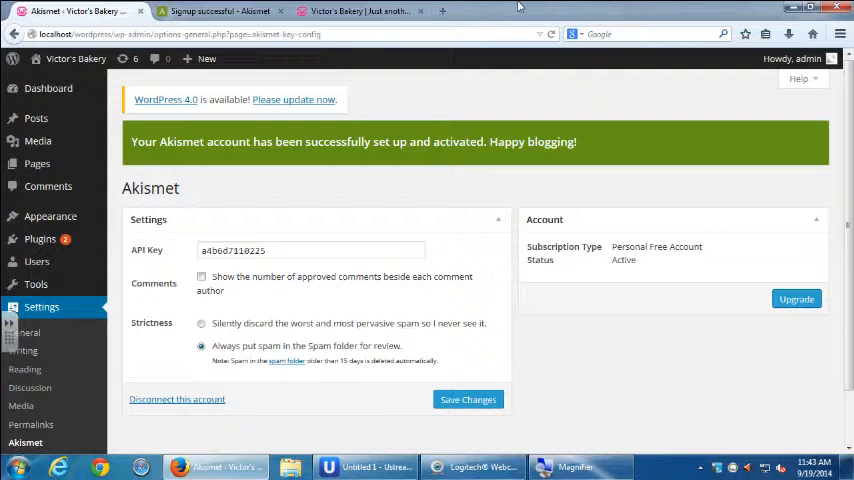
mouse_move(218, 208)
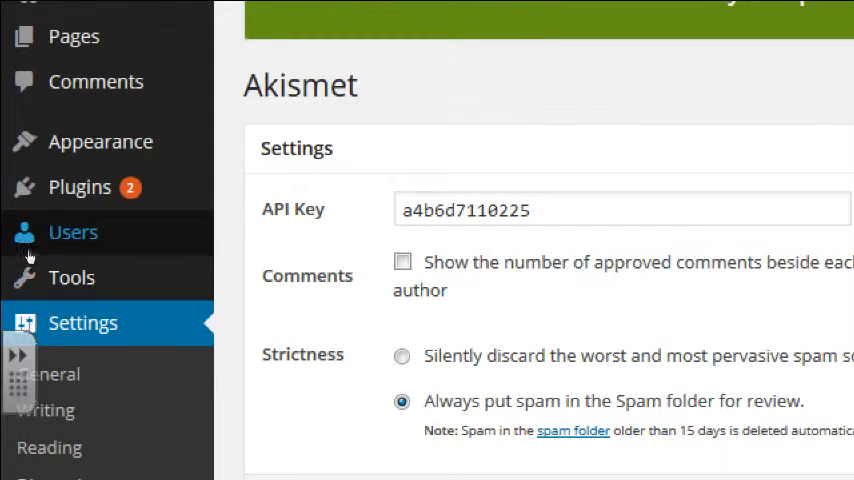
mouse_move(80, 187)
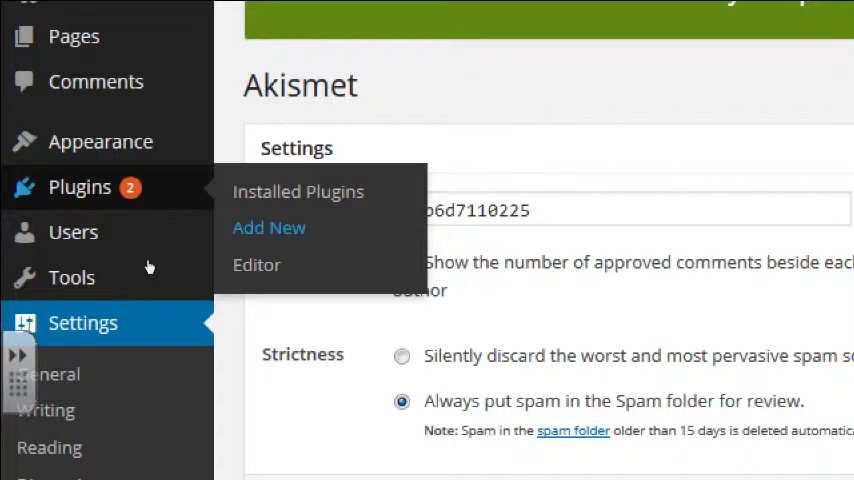
Open the Add New Plugins page and enter 'jetpack' as the search term.
click(269, 227)
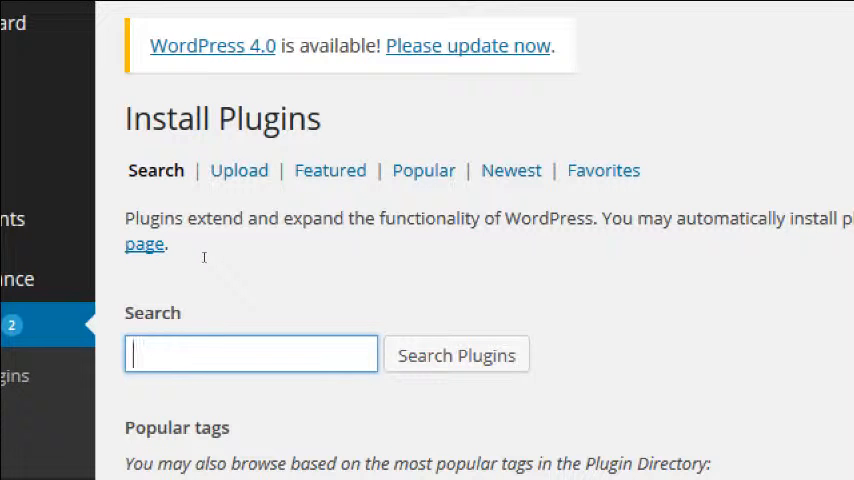
text(j)
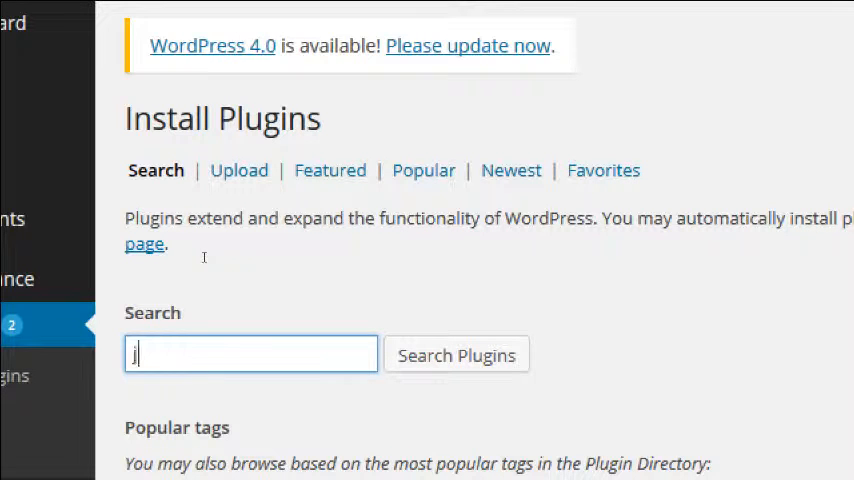
text(jetpack)
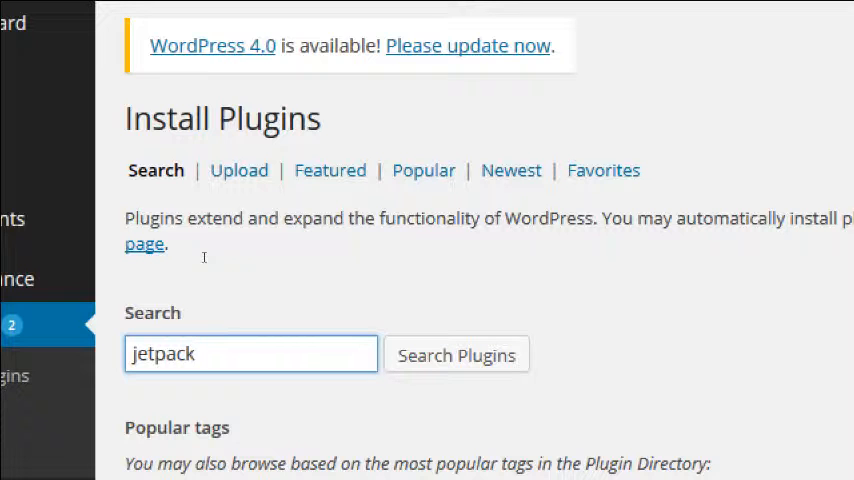
mouse_move(278, 258)
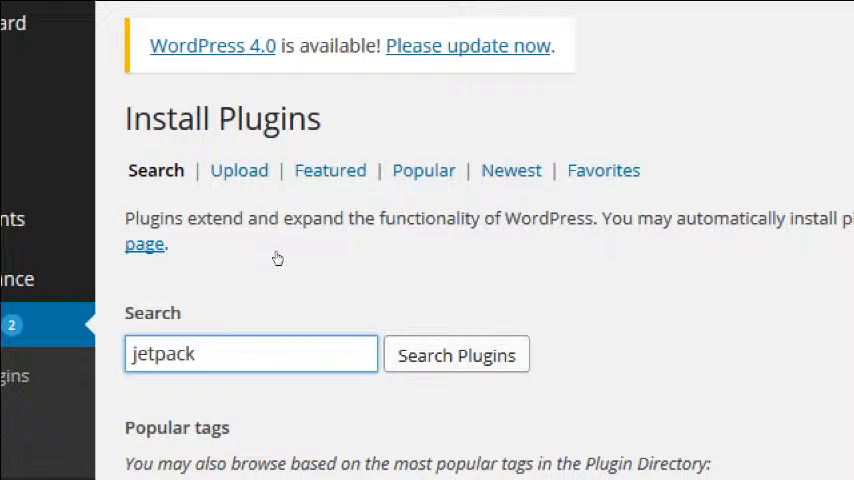
Search plugins for 'jetpack', listing Jetpack by WordPress.com first among 322 results.
click(456, 354)
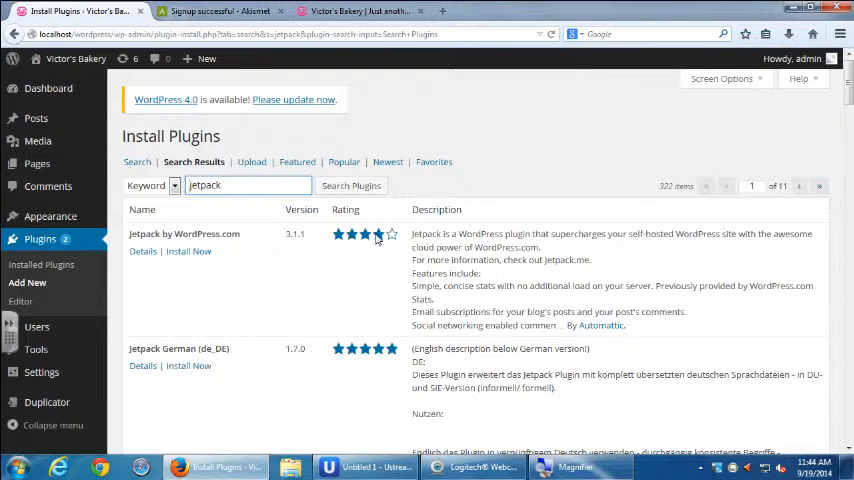
mouse_move(378, 236)
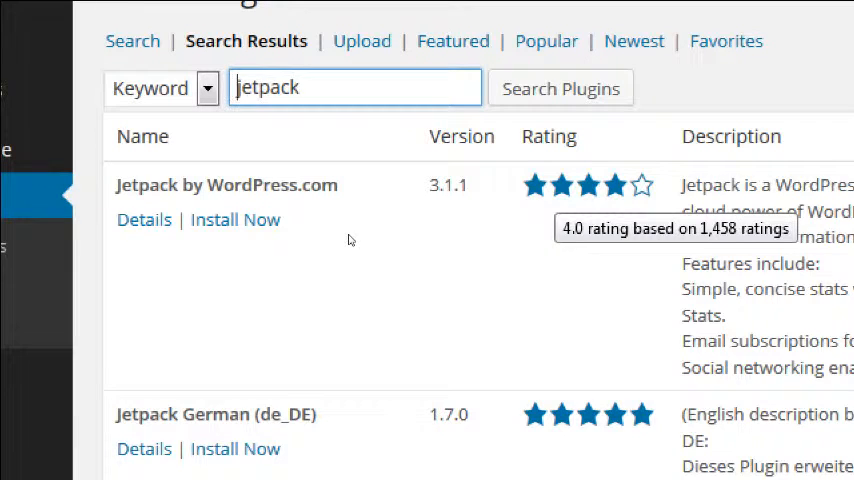
mouse_move(253, 288)
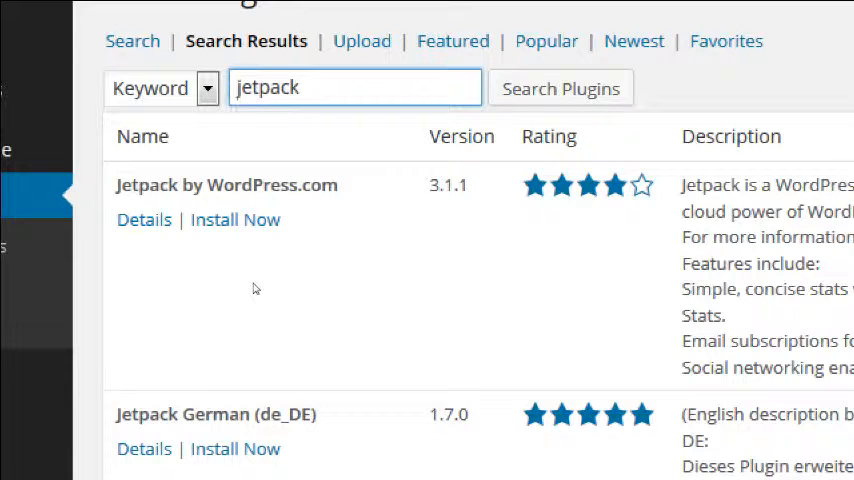
mouse_move(353, 352)
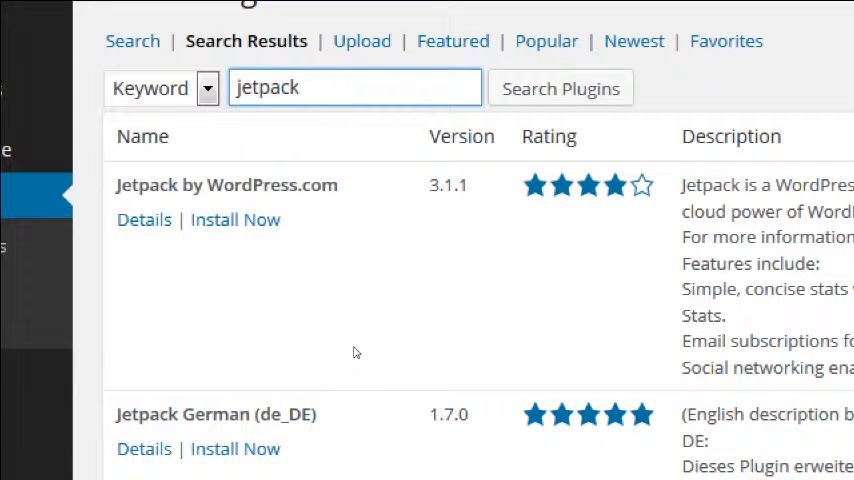
mouse_move(588, 414)
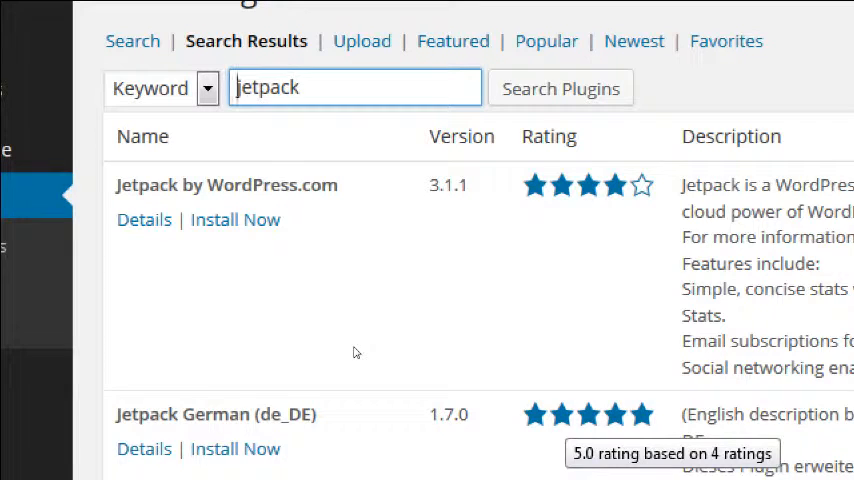
mouse_move(309, 289)
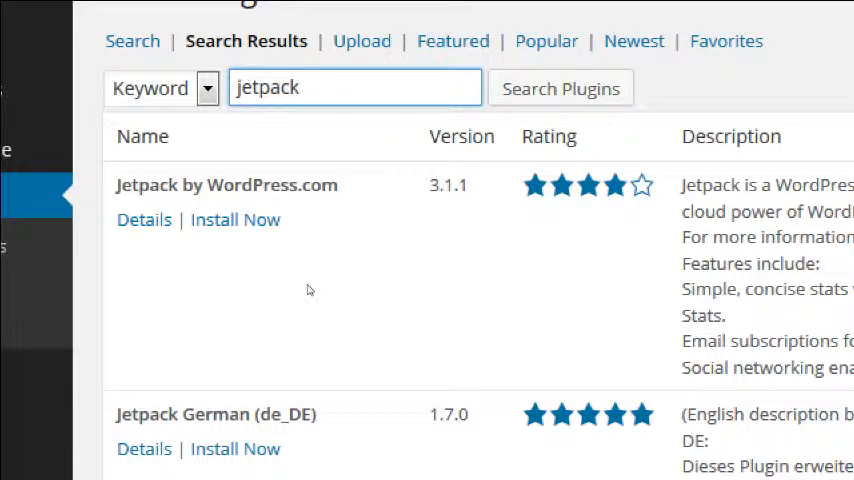
mouse_move(343, 261)
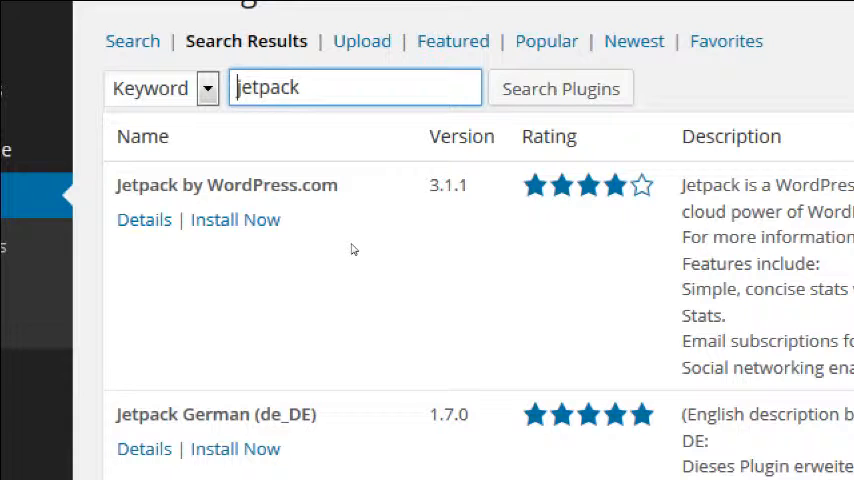
mouse_move(588, 186)
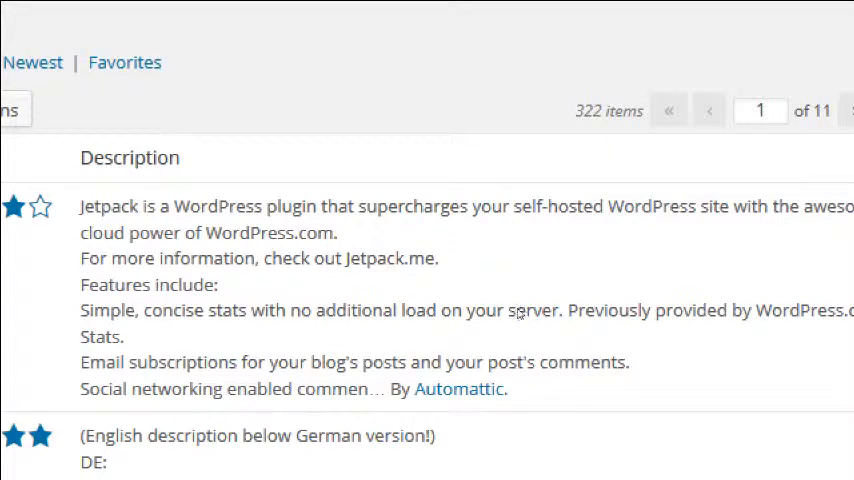
mouse_move(731, 295)
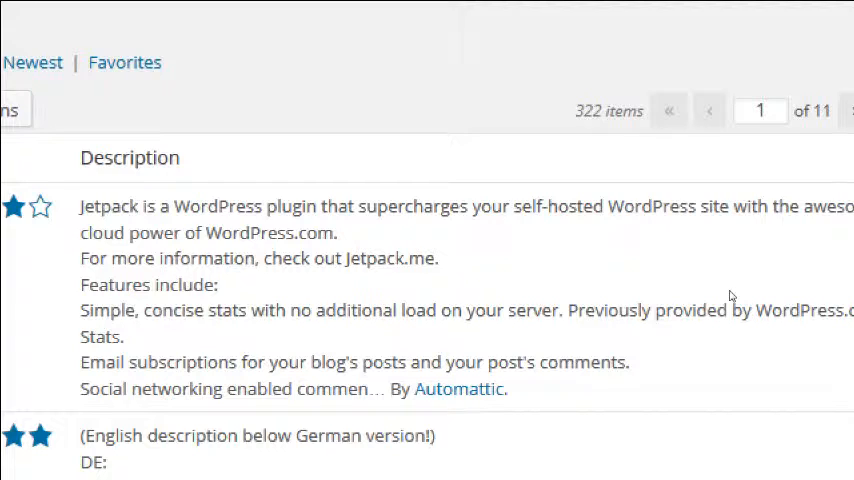
mouse_move(632, 243)
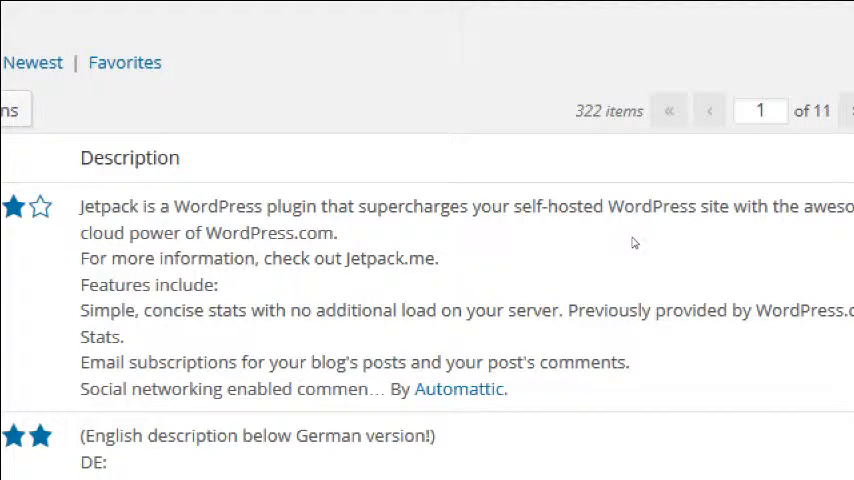
Highlight 'self-hosted WordPress' in Jetpack's description and scroll back up.
double_click(604, 206)
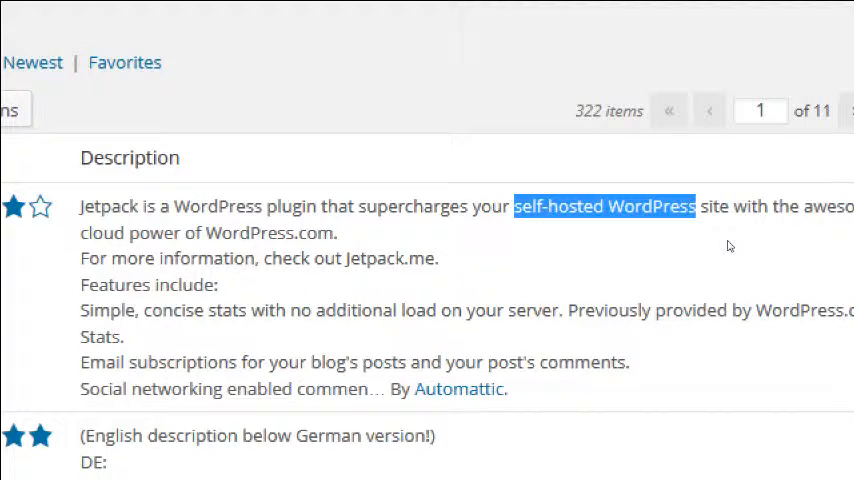
scroll(up, 3)
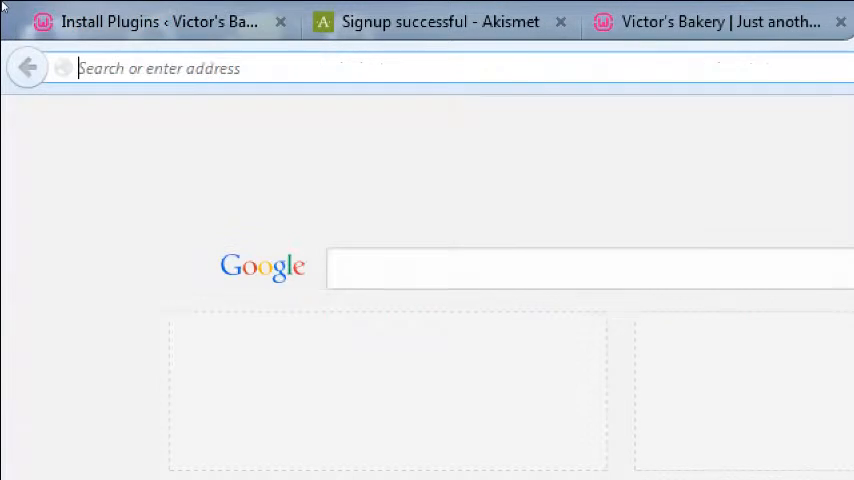
Load wordpress.com in the new tab and scroll down its homepage.
text(wordpress.com)
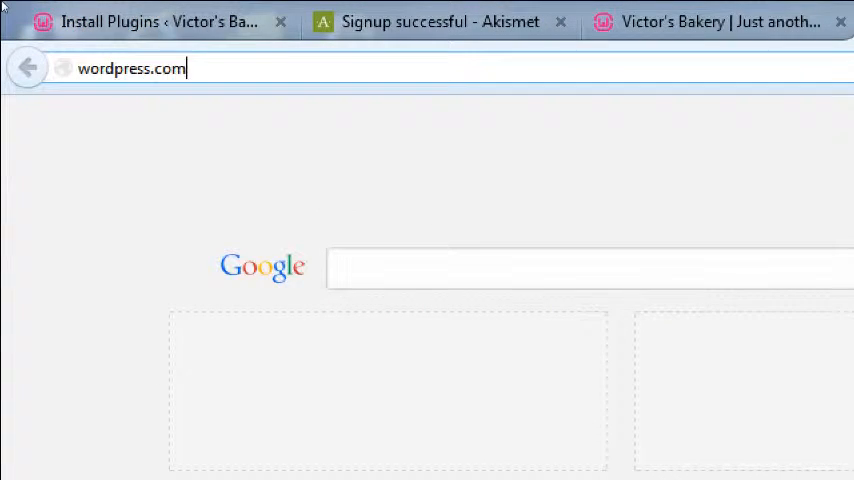
key(Return)
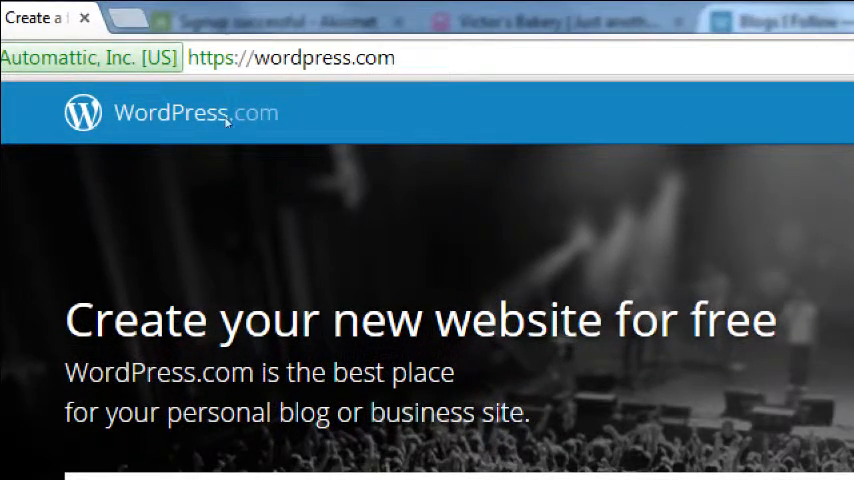
scroll(down, 3)
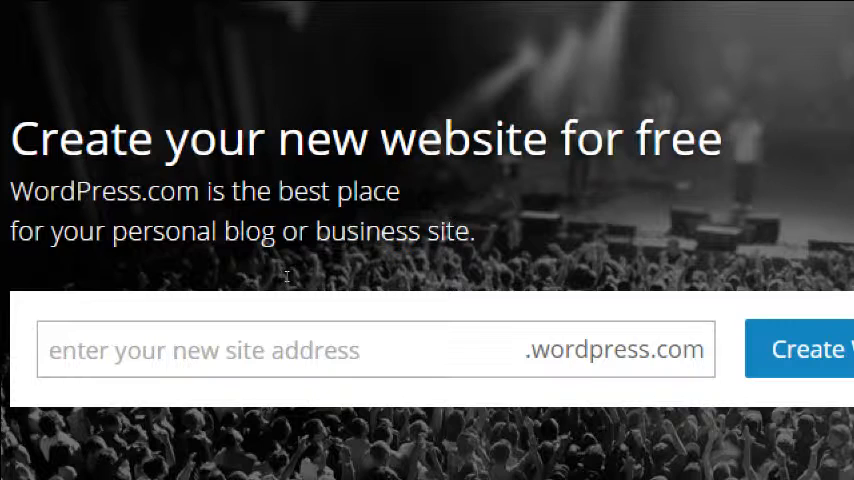
mouse_move(287, 282)
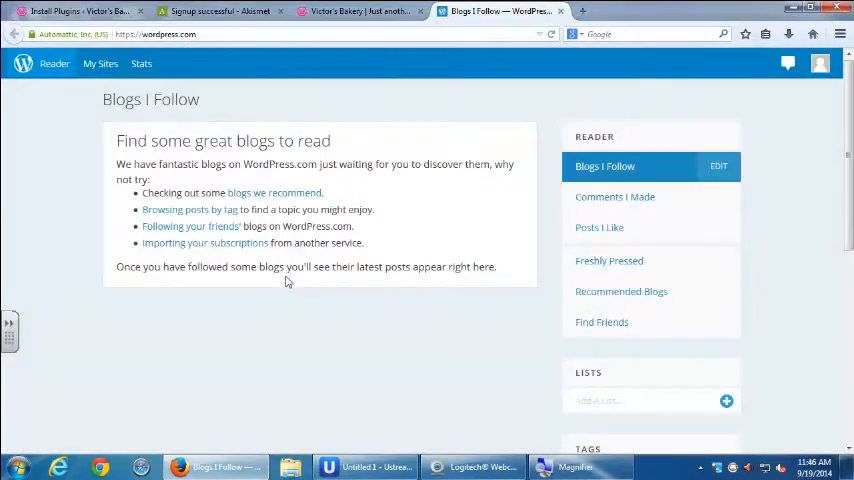
Switch back to the Install Plugins tab showing the jetpack search results.
click(75, 11)
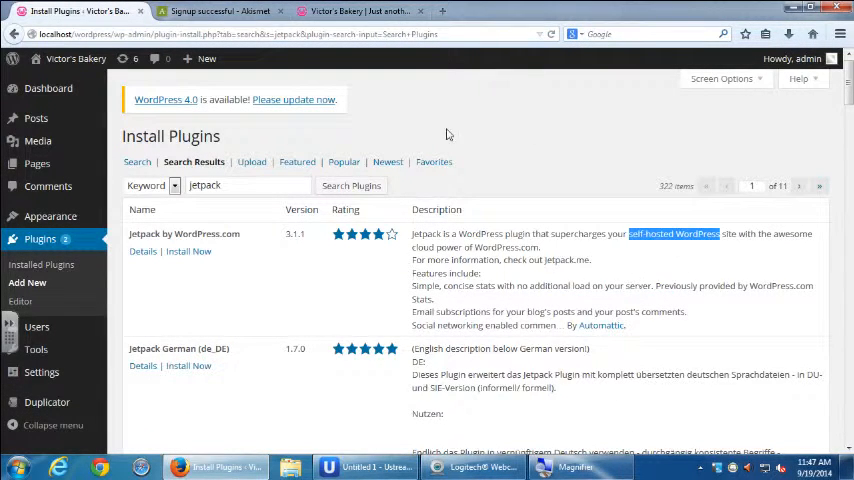
Start installing Jetpack by WordPress.com from the search results.
click(218, 11)
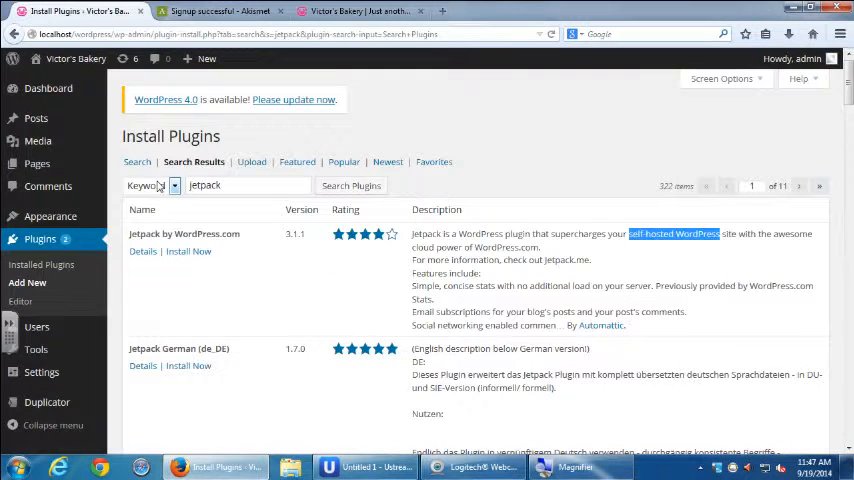
mouse_move(470, 290)
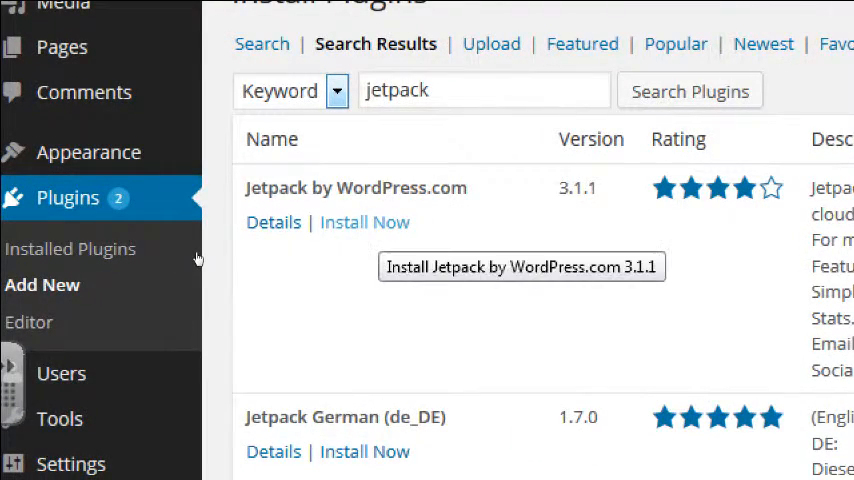
mouse_move(204, 261)
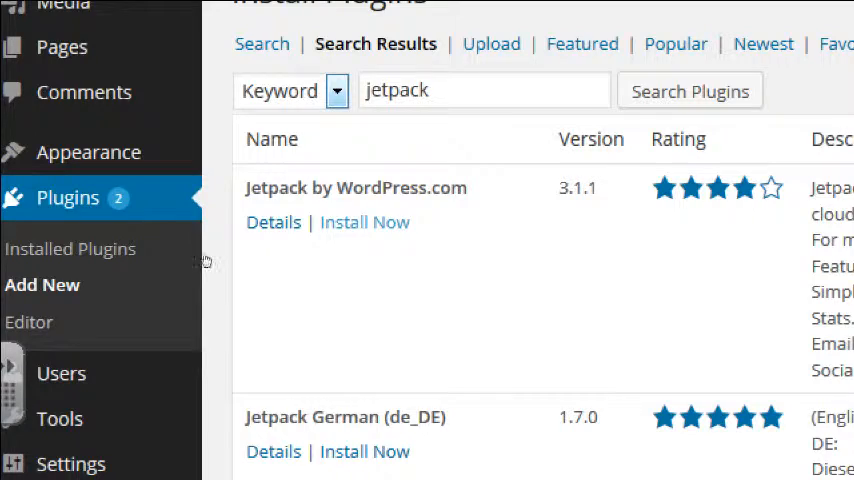
click(364, 222)
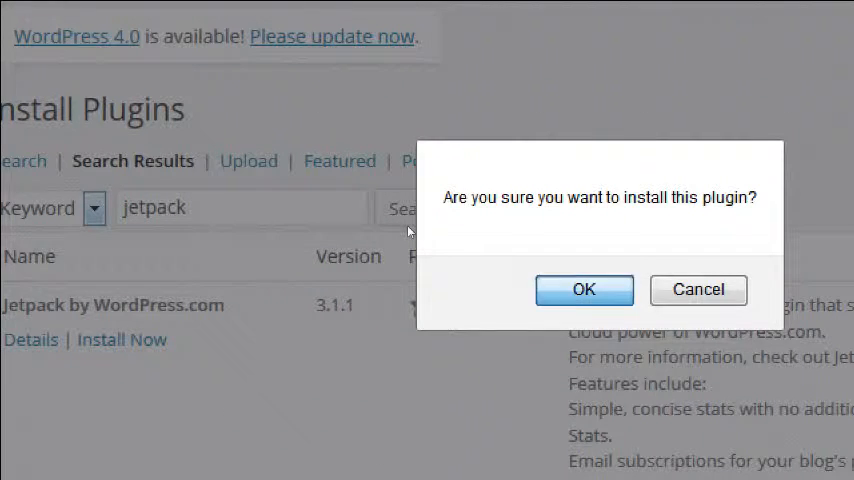
Confirm the Jetpack installation, activate it, and review the installed plugins list.
click(584, 289)
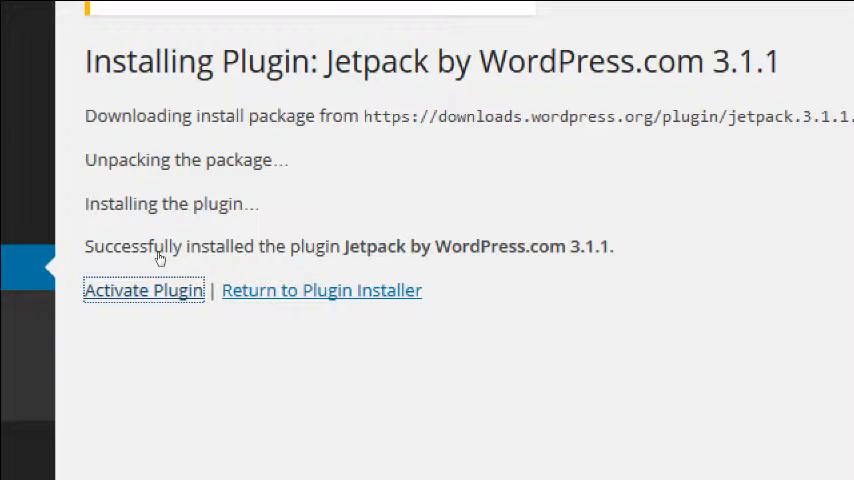
click(142, 290)
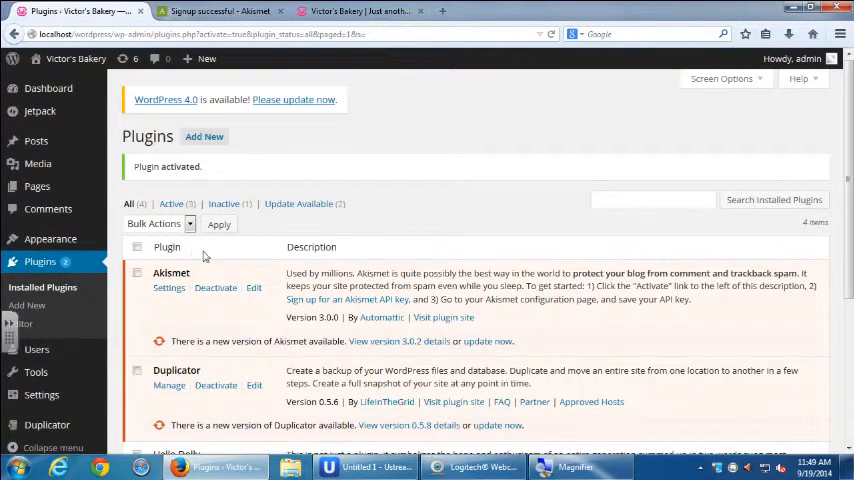
mouse_move(213, 255)
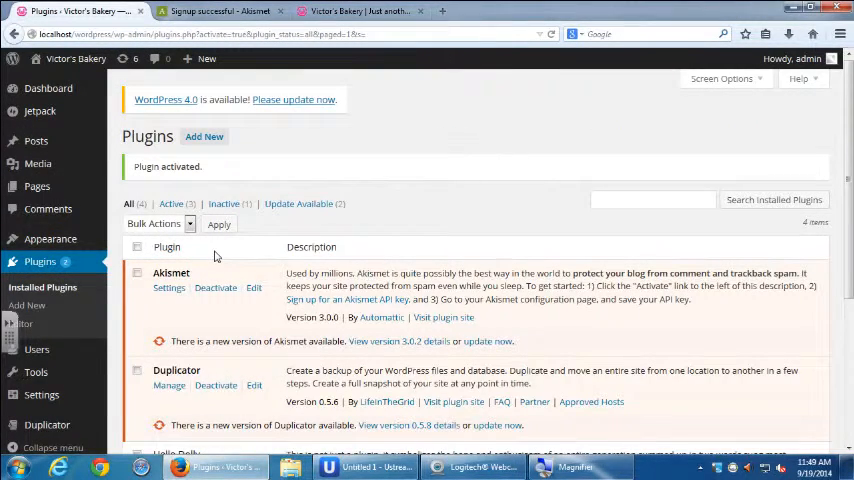
scroll(down, 3)
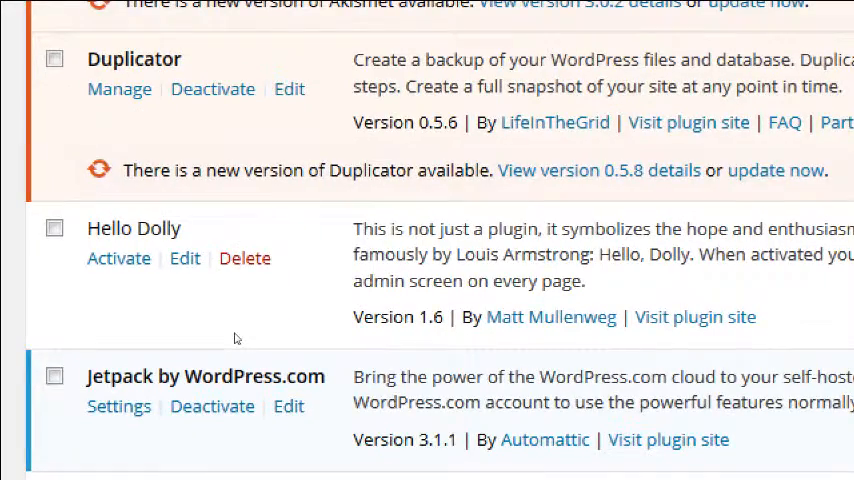
scroll(down, 3)
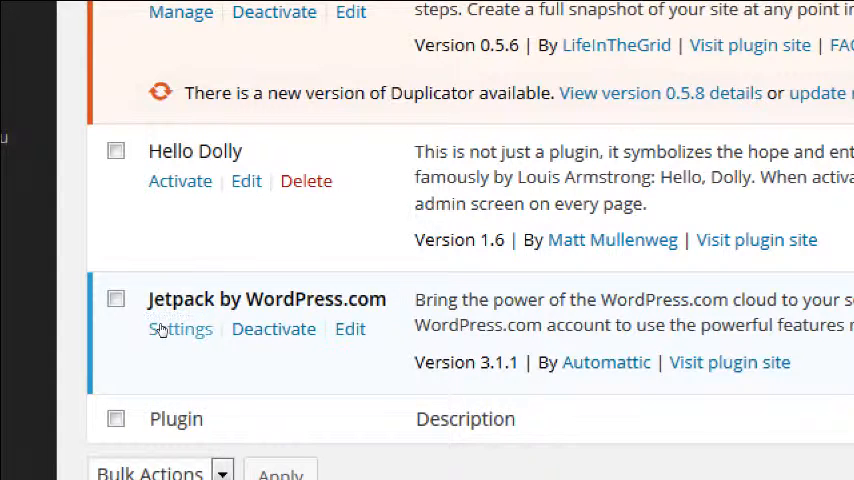
View Jetpack's settings page, then browse the Jetpack overview page.
click(180, 328)
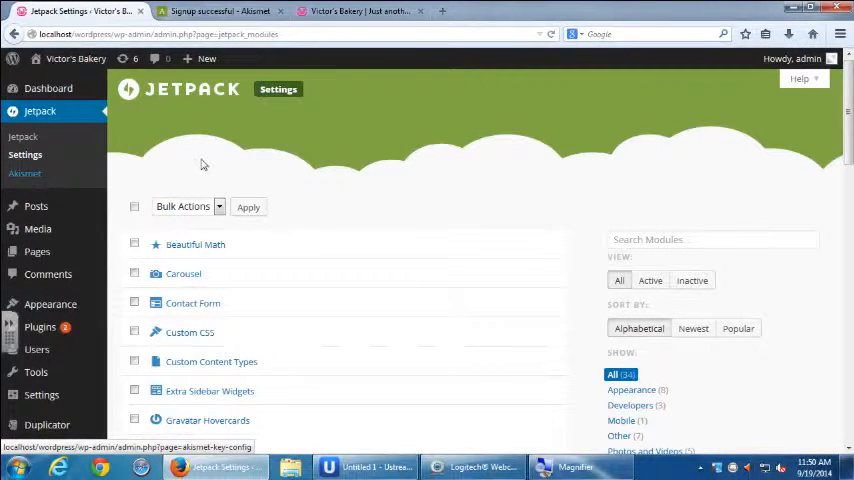
scroll(down, 3)
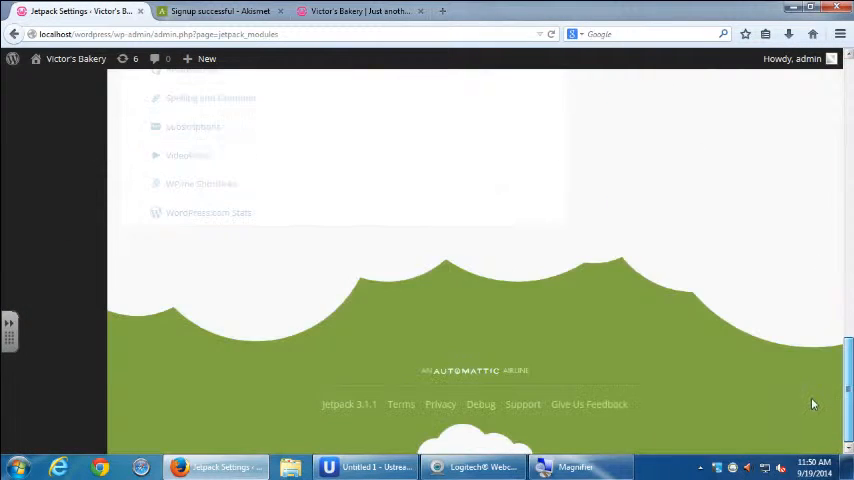
scroll(up, 3)
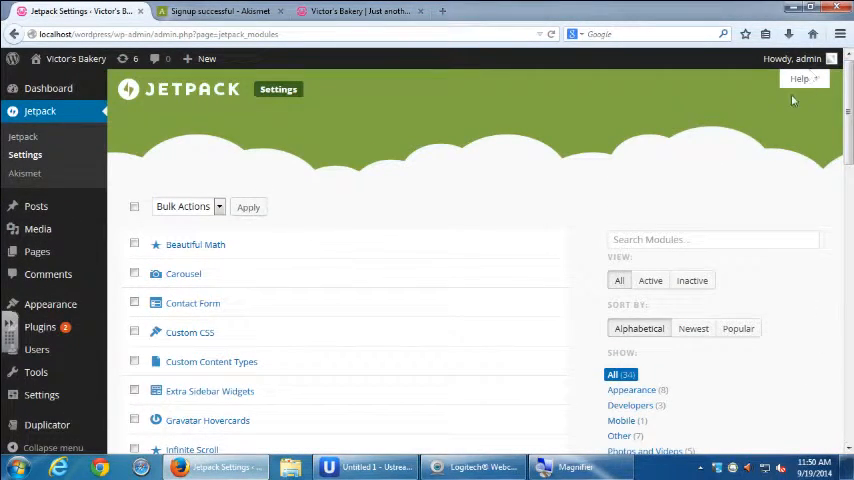
click(24, 136)
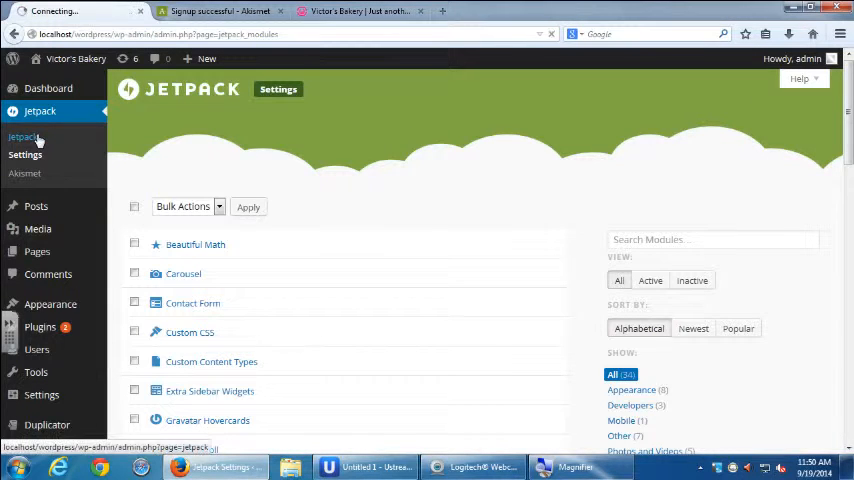
click(23, 137)
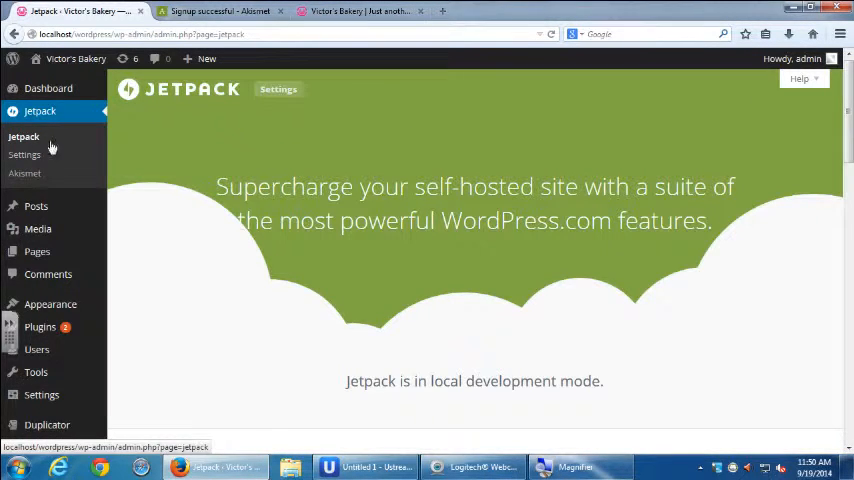
scroll(down, 3)
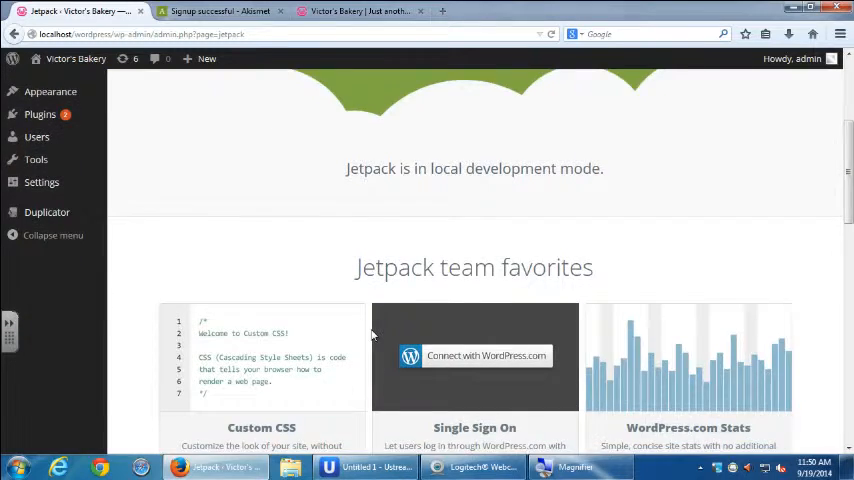
scroll(down, 3)
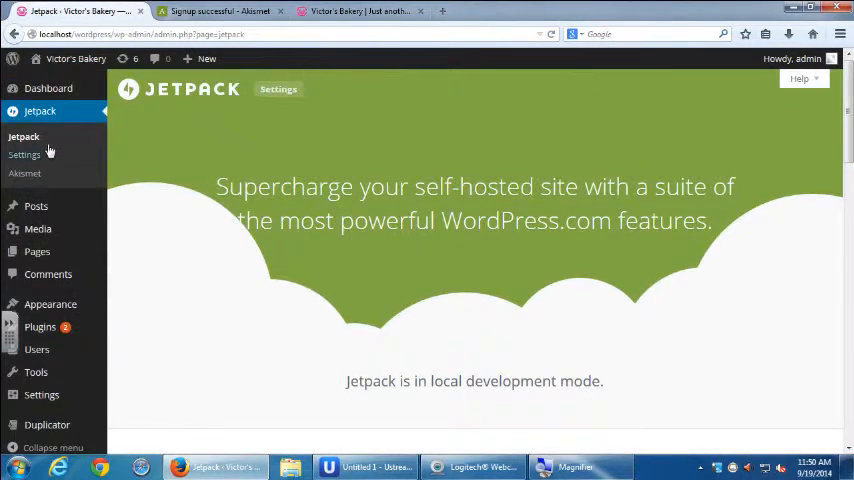
Return to the Jetpack modules list, browse all 34 modules, and open Beautiful Math details.
click(24, 154)
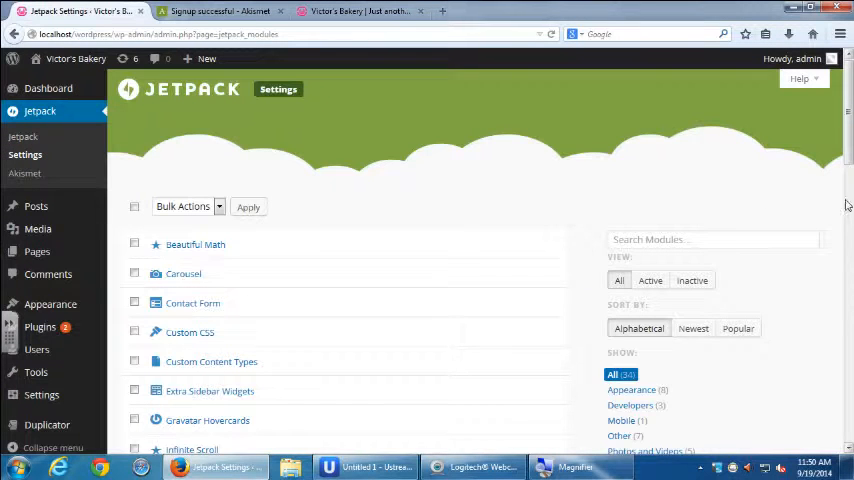
scroll(down, 3)
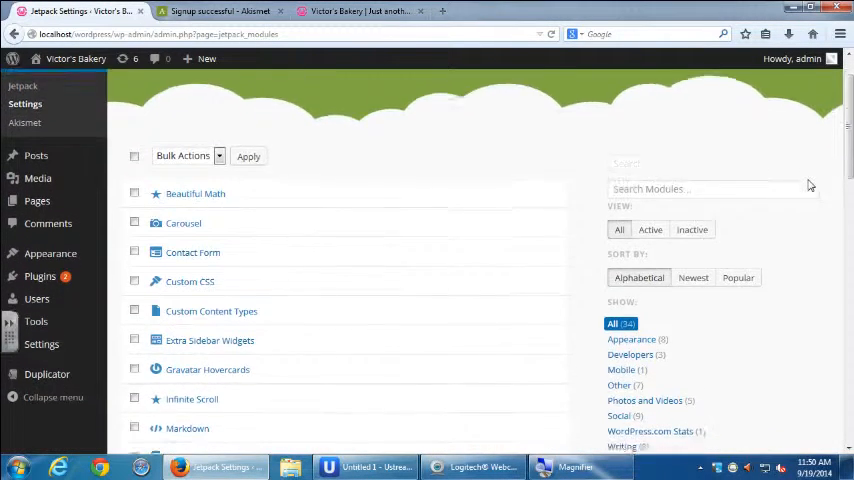
scroll(down, 3)
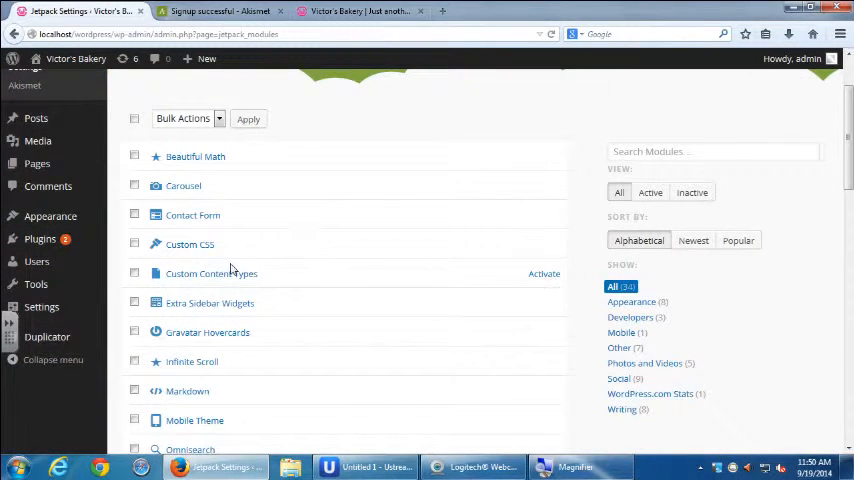
scroll(down, 3)
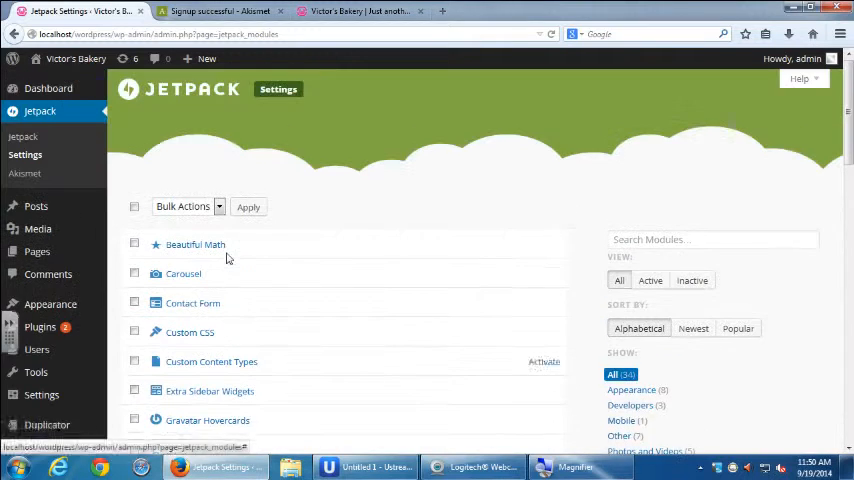
scroll(down, 3)
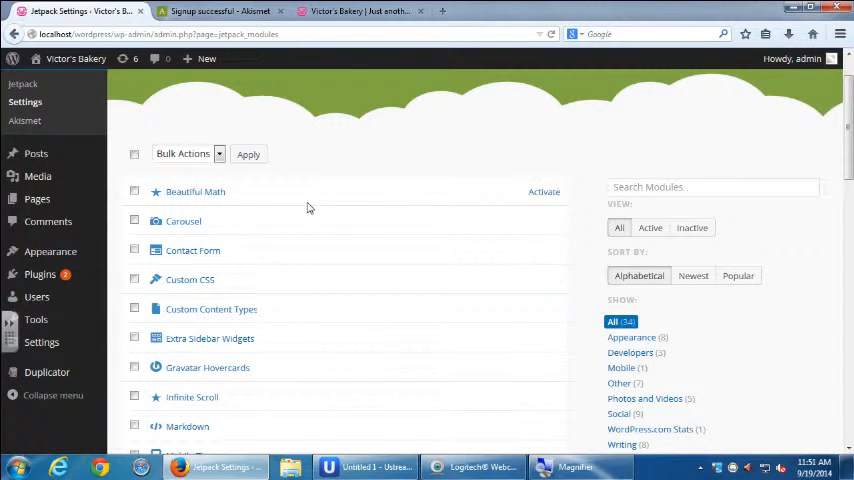
mouse_move(313, 175)
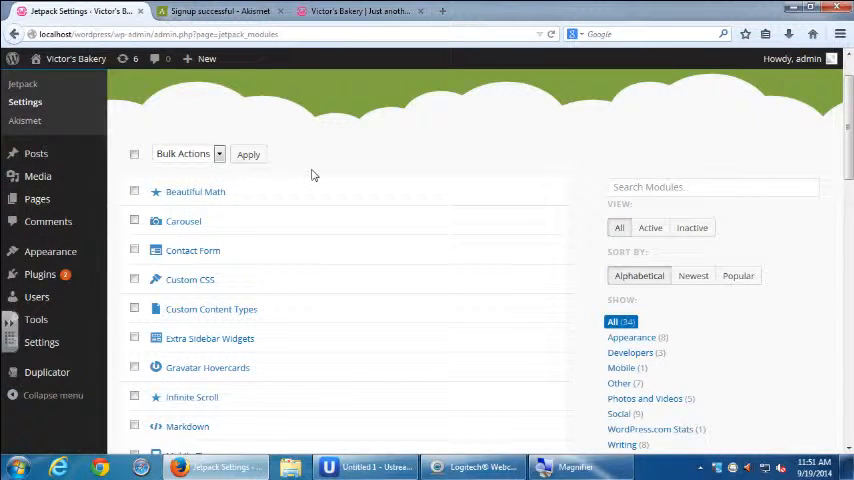
mouse_move(282, 197)
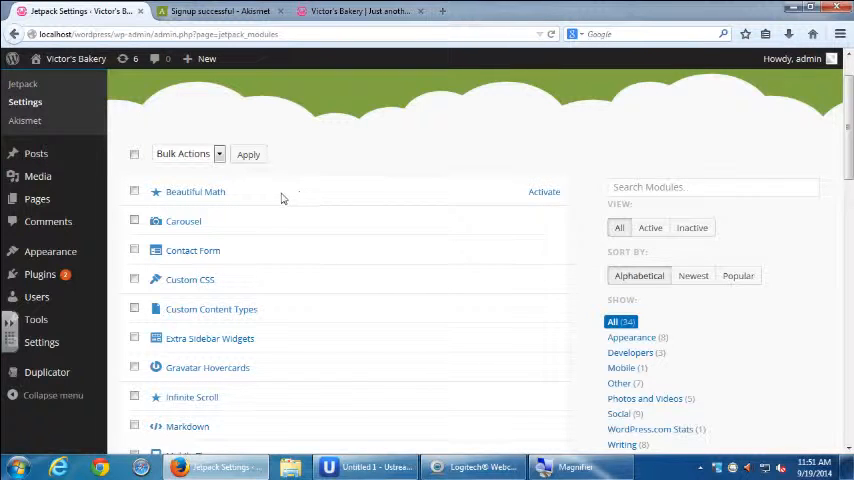
mouse_move(310, 207)
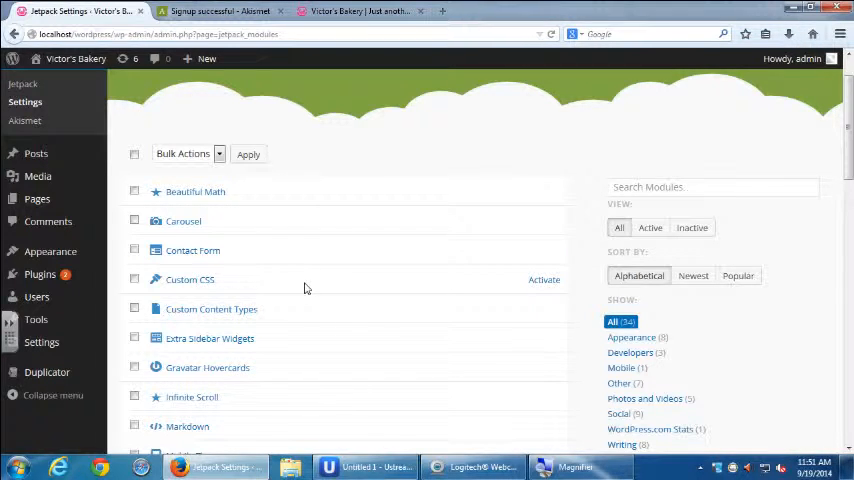
mouse_move(354, 162)
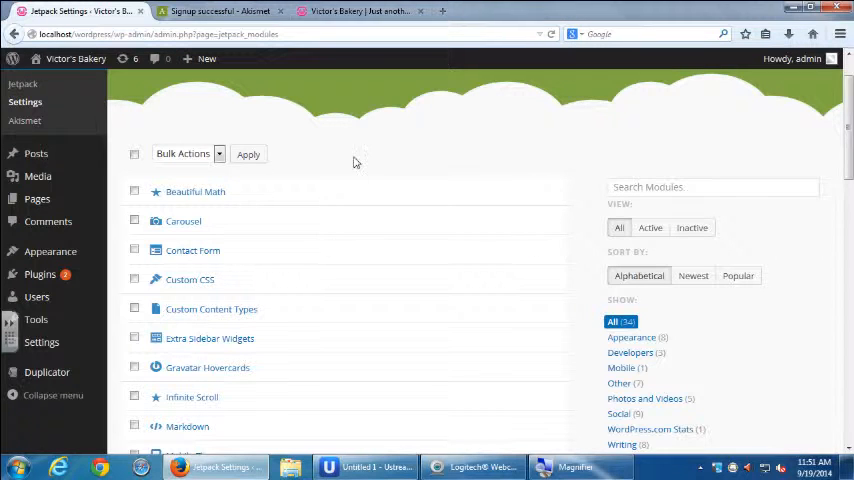
mouse_move(360, 145)
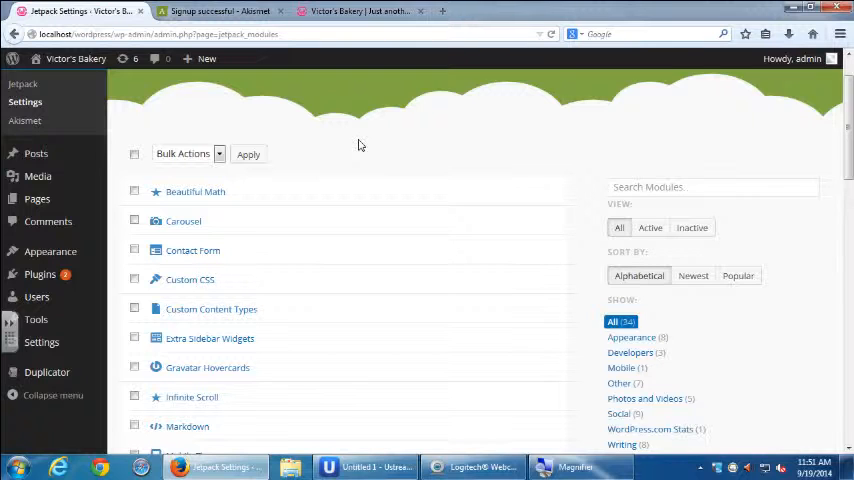
mouse_move(315, 146)
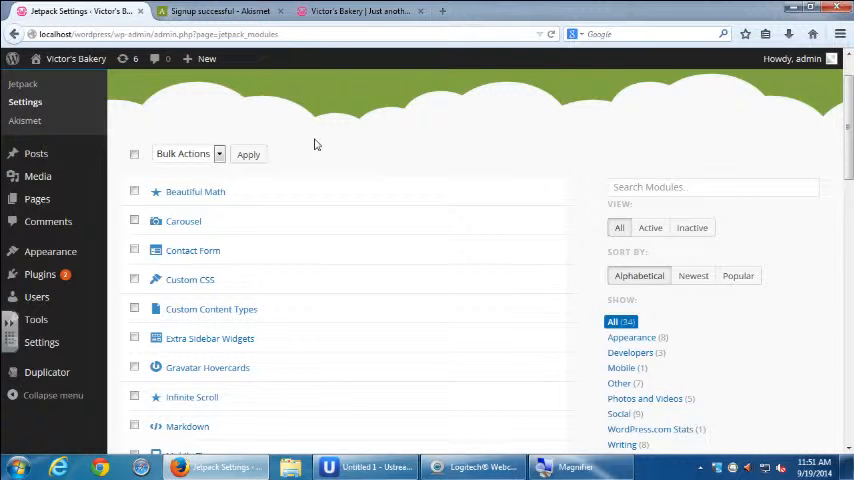
scroll(down, 3)
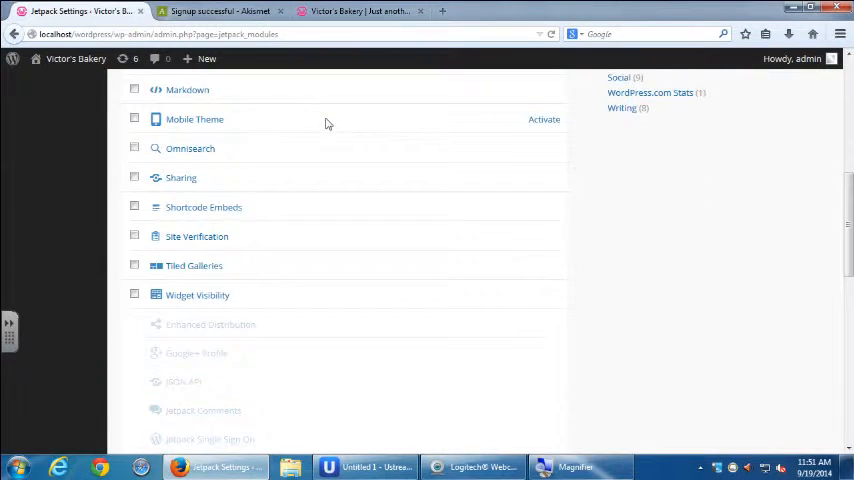
scroll(up, 3)
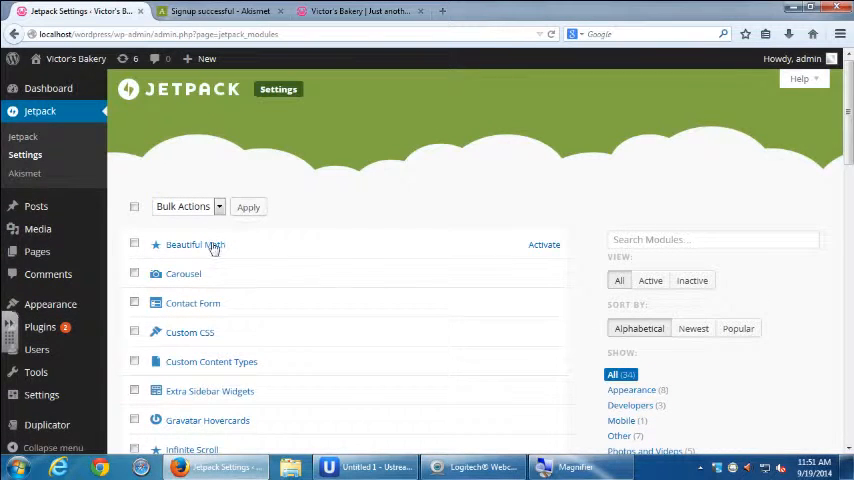
click(195, 244)
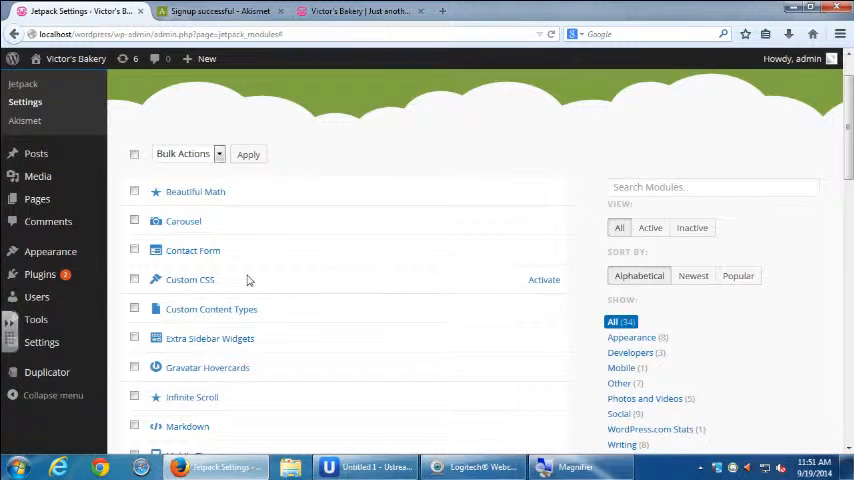
mouse_move(186, 198)
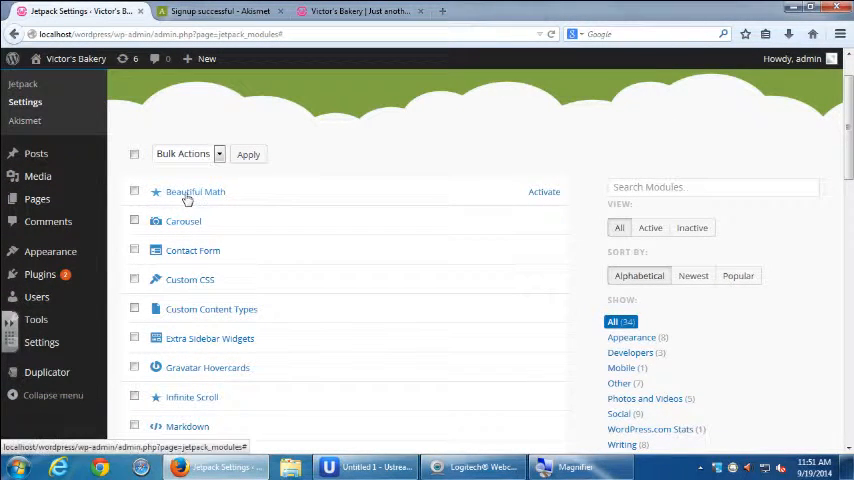
click(195, 191)
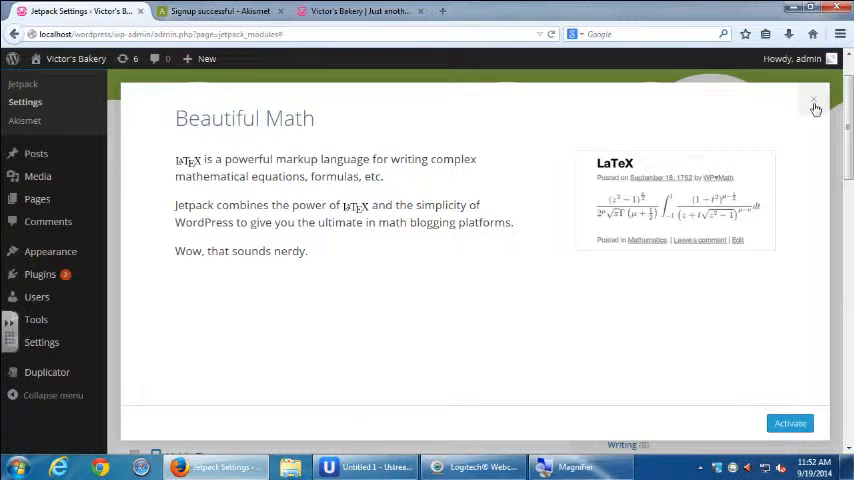
click(814, 105)
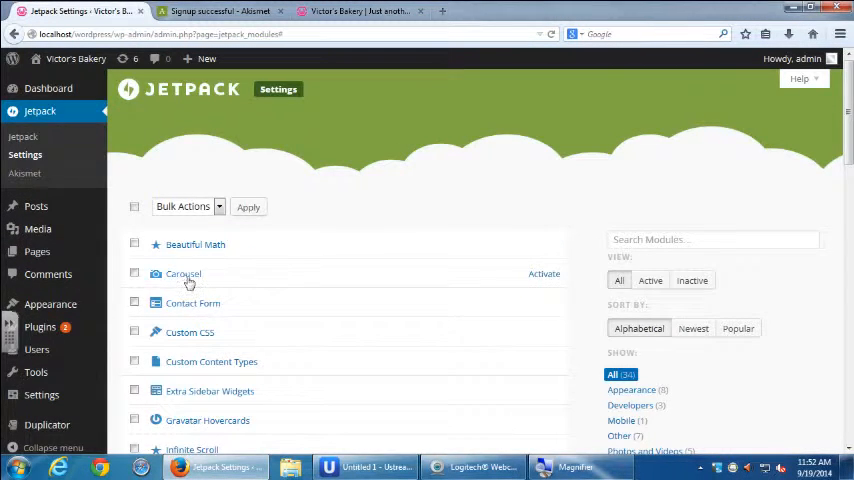
click(183, 274)
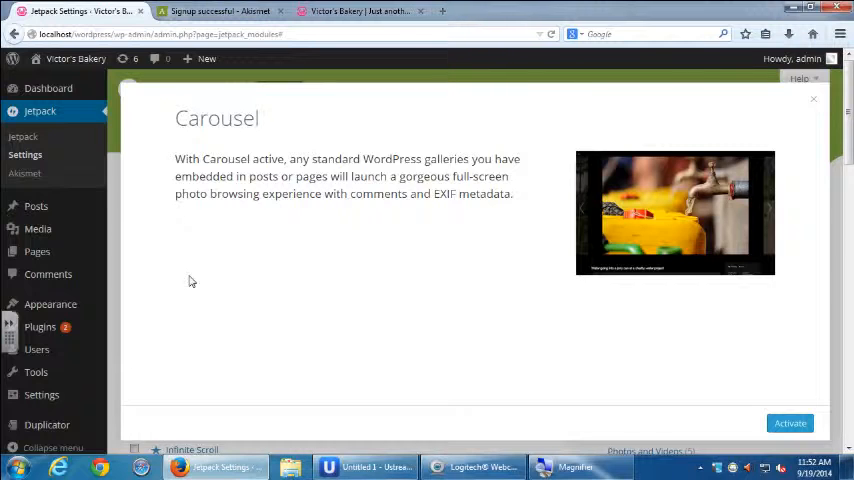
mouse_move(622, 224)
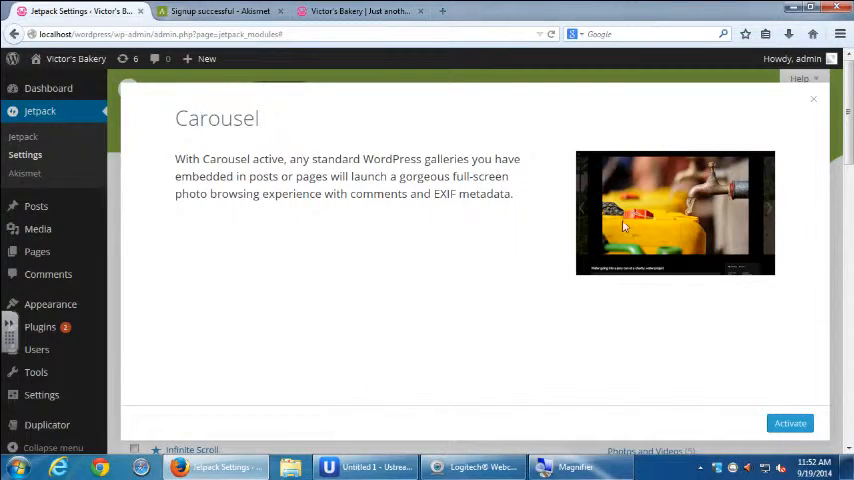
click(813, 99)
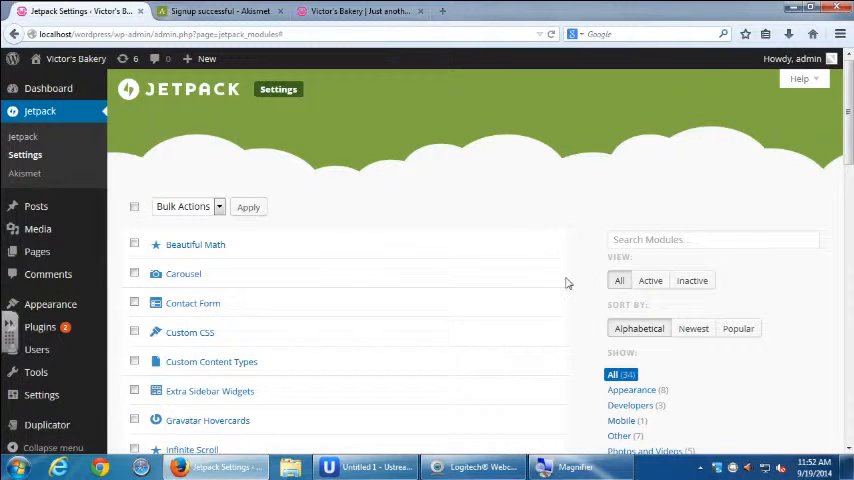
scroll(down, 3)
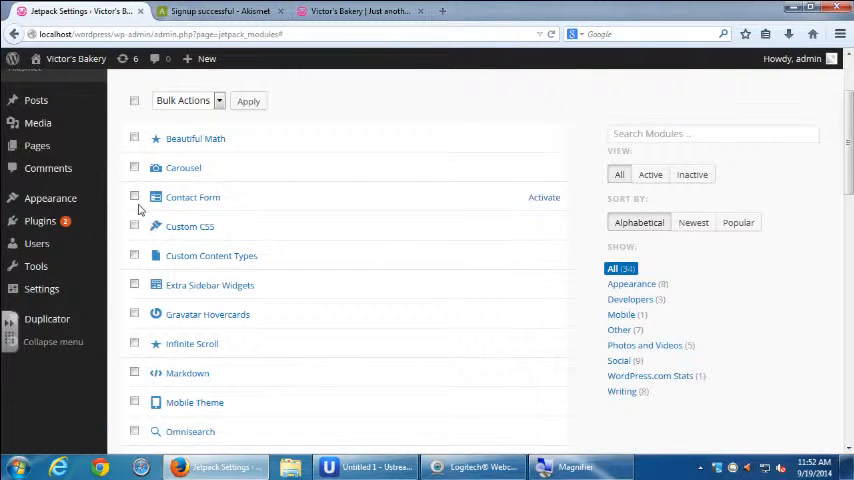
mouse_move(195, 180)
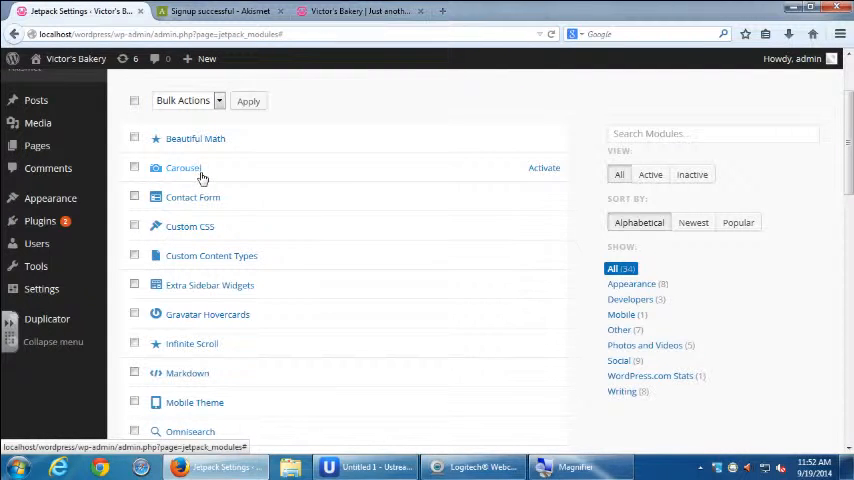
mouse_move(222, 193)
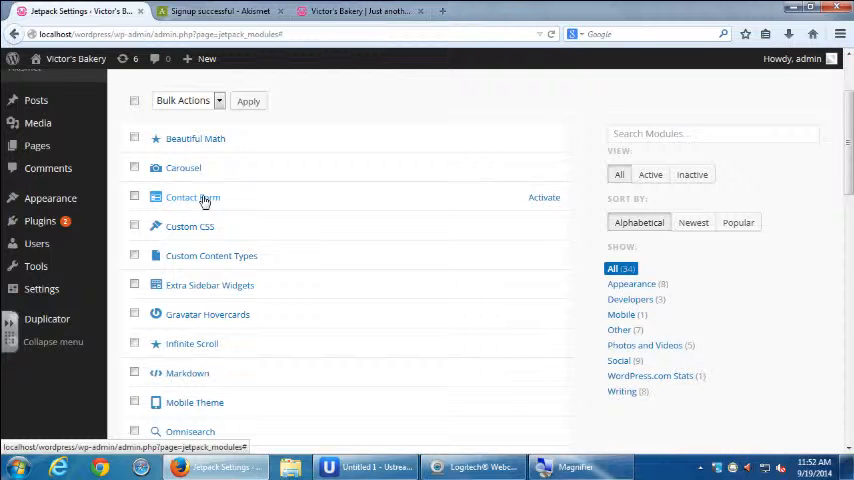
click(180, 197)
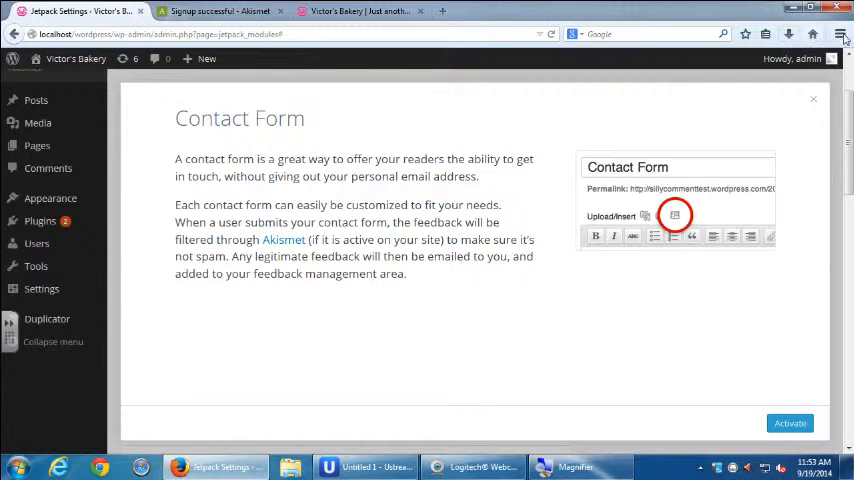
click(813, 99)
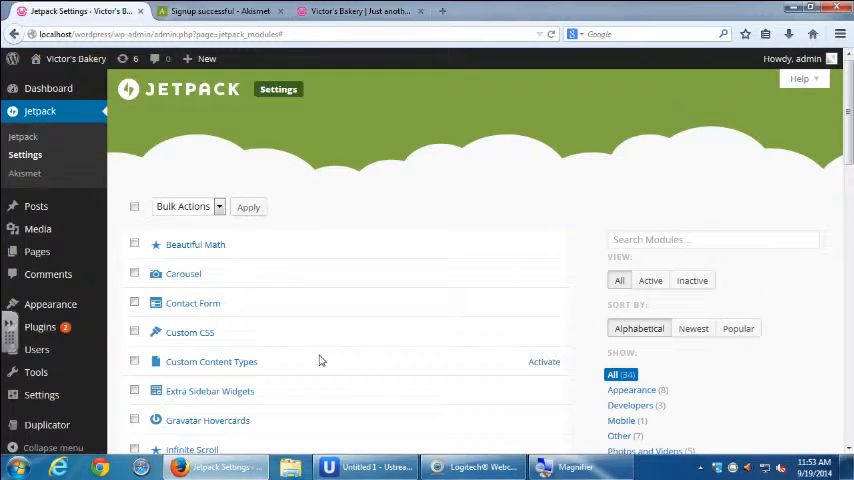
scroll(down, 3)
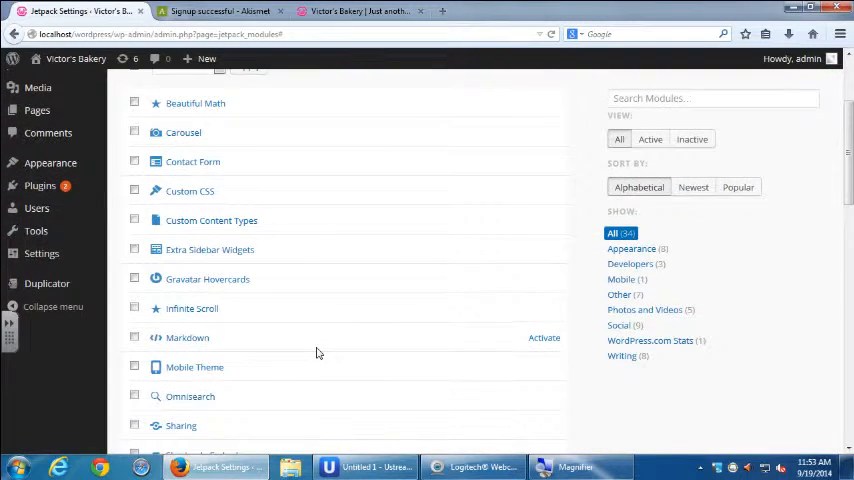
scroll(down, 3)
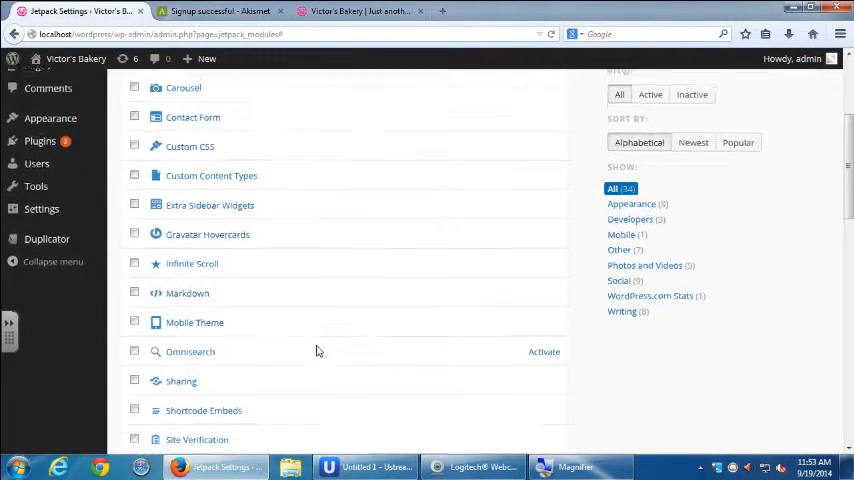
scroll(up, 3)
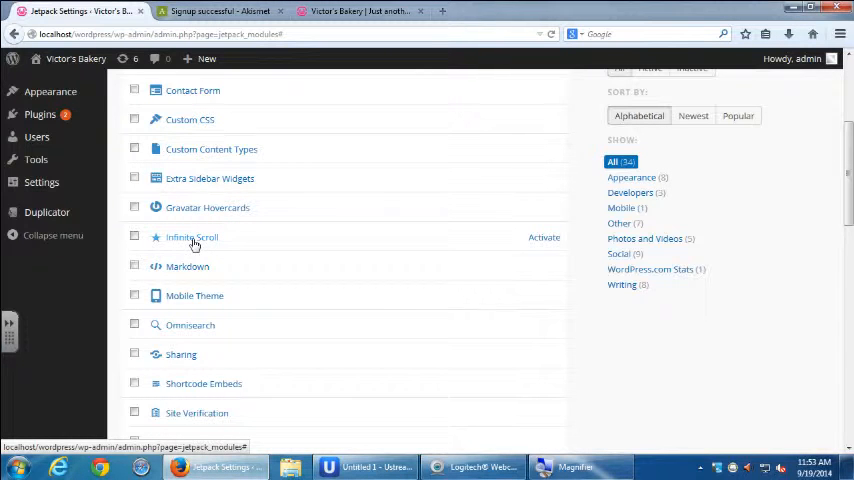
scroll(up, 3)
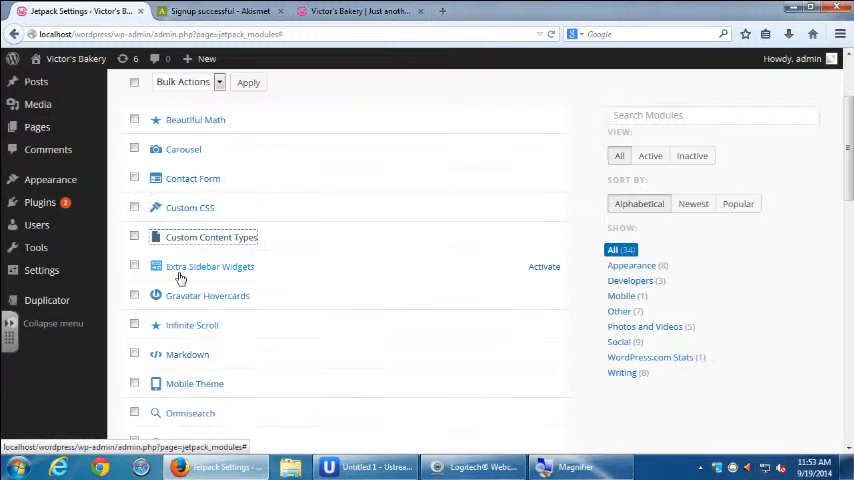
click(191, 325)
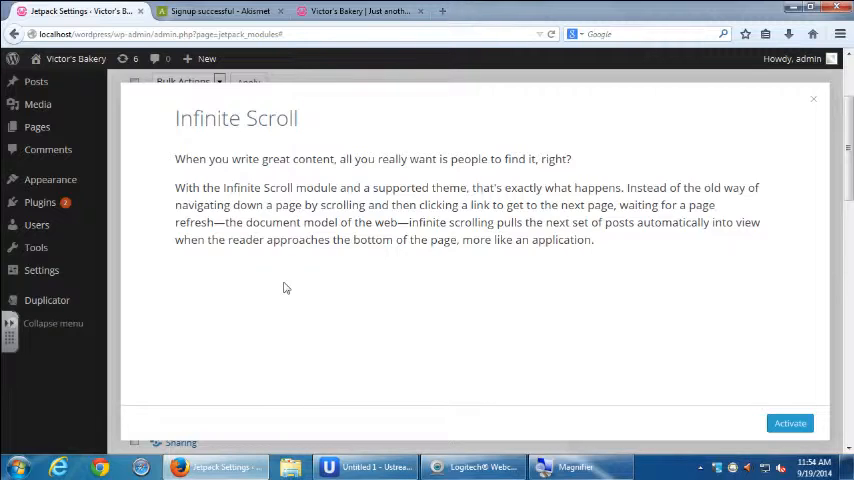
mouse_move(813, 99)
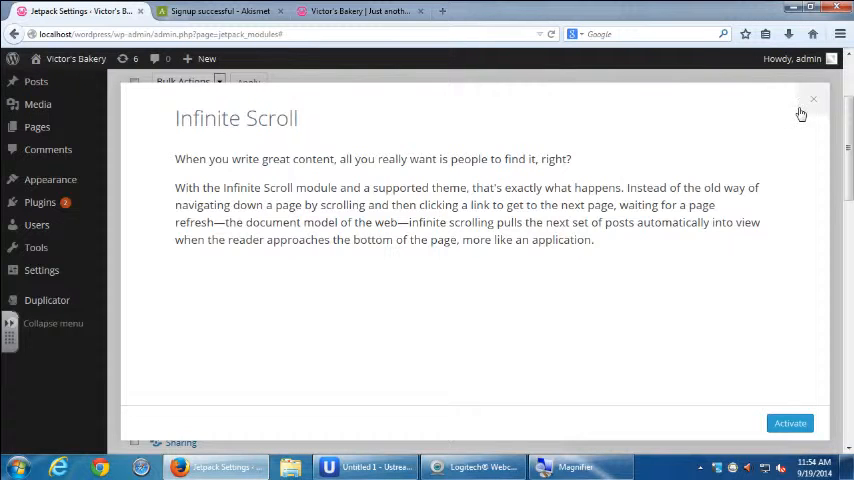
click(813, 99)
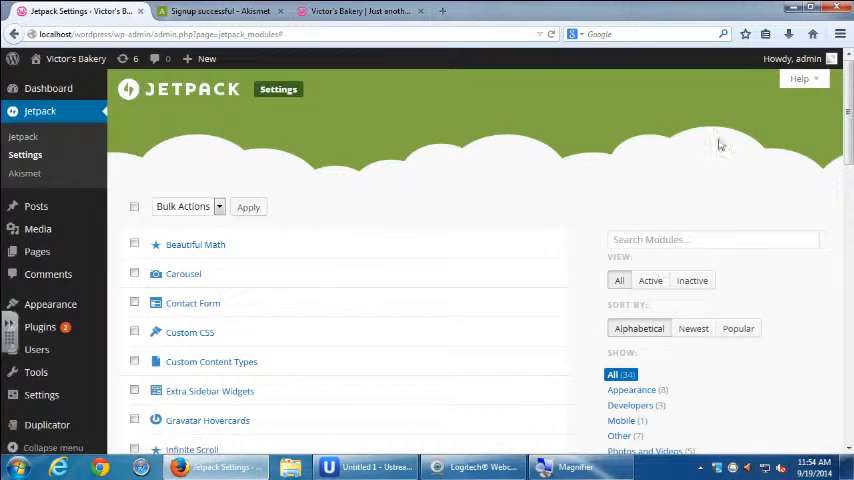
scroll(down, 3)
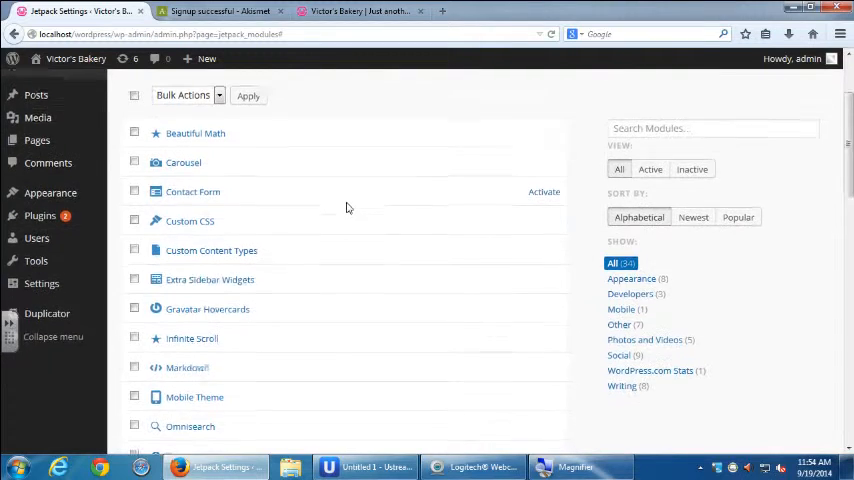
scroll(down, 3)
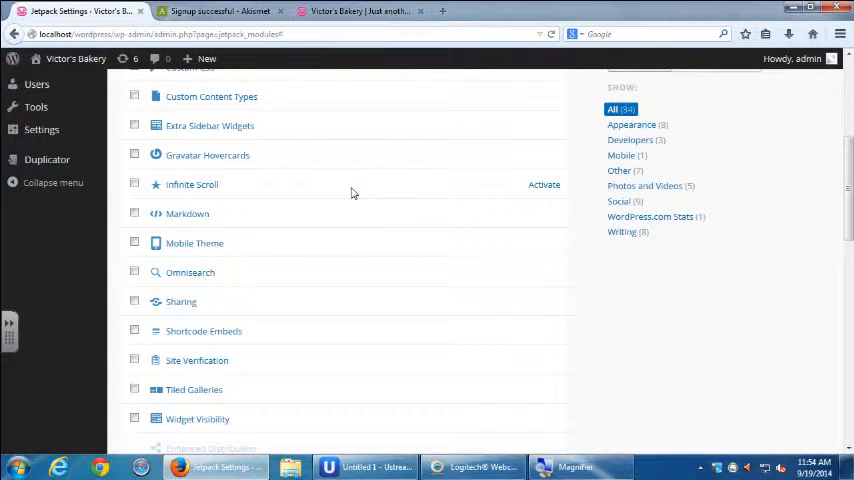
mouse_move(361, 186)
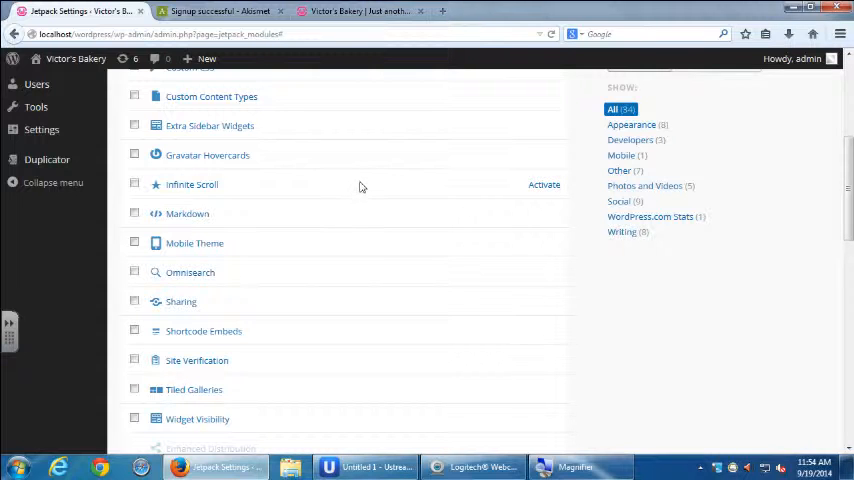
mouse_move(415, 58)
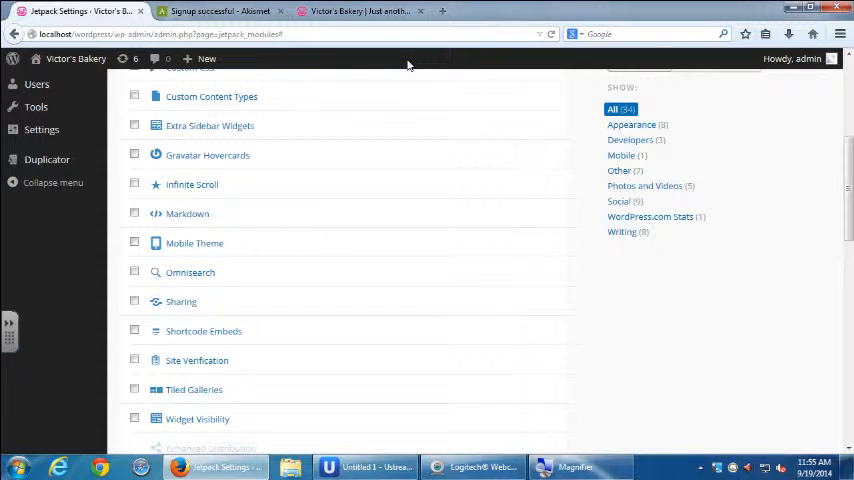
Load the vmcampos.tumblr.com blog in a new Firefox tab.
click(582, 11)
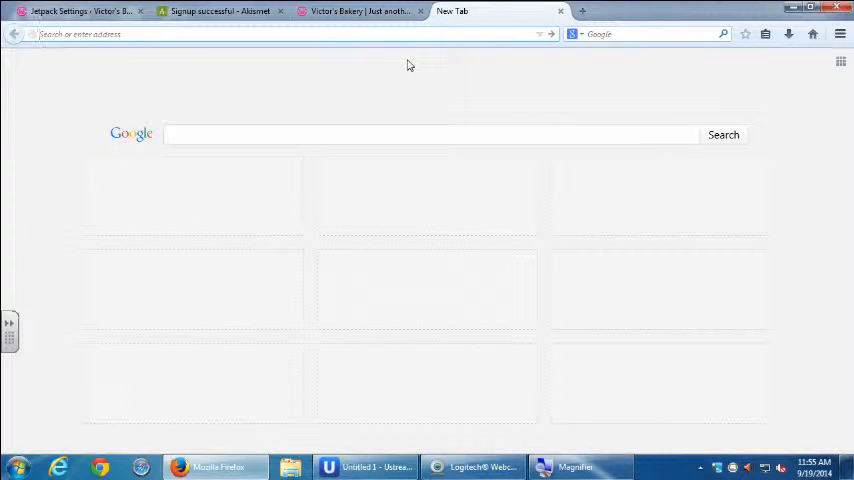
text(vmcampos.tubm)
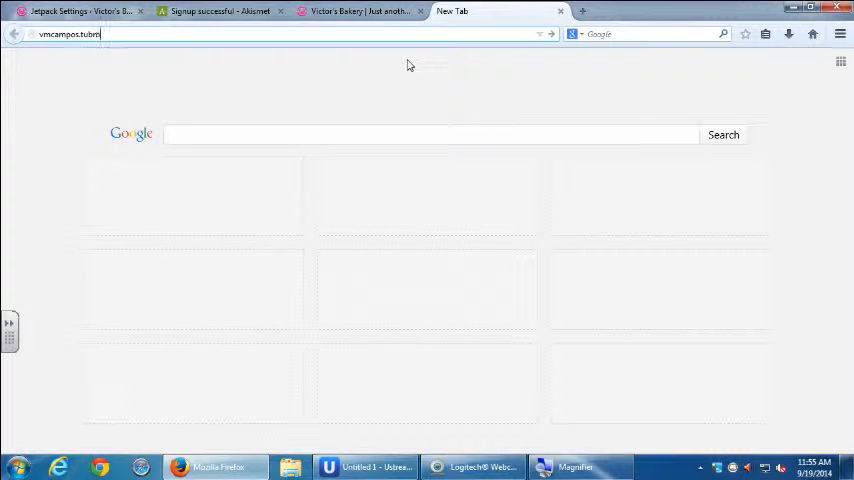
key(backspace)
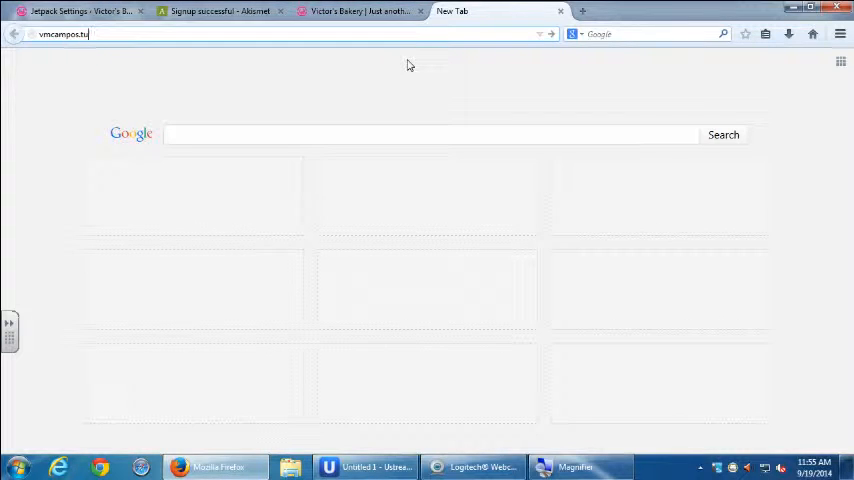
text(mblr.com)
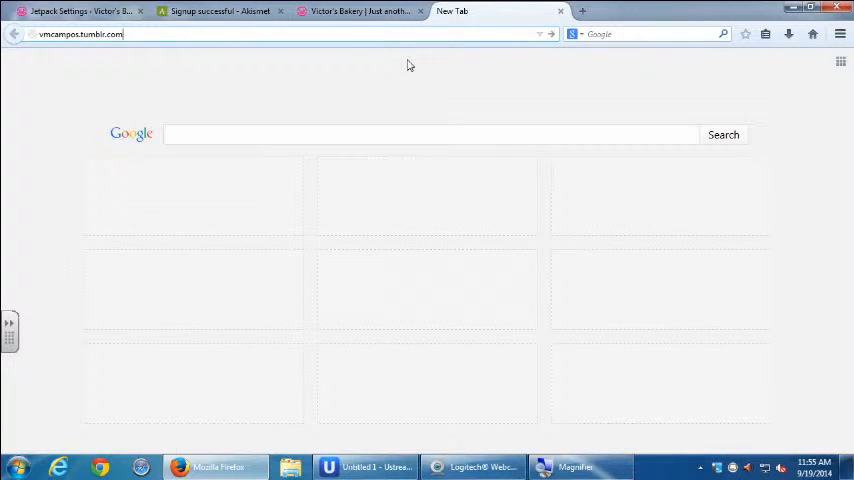
key(Return)
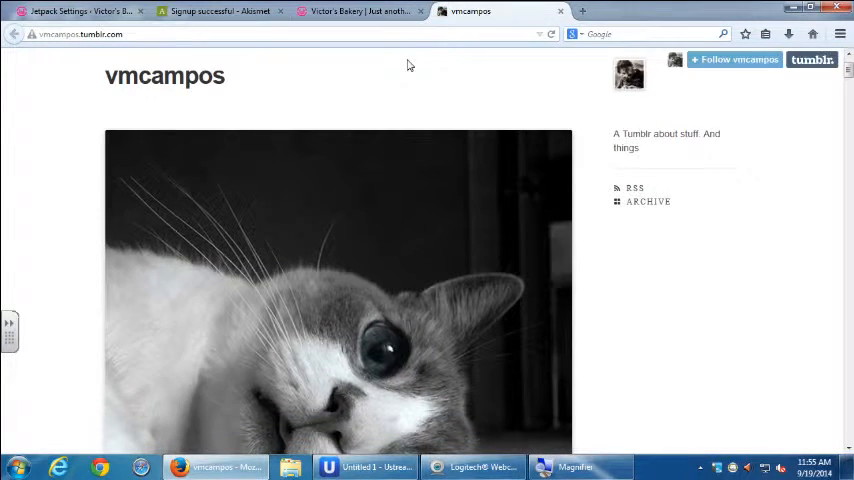
scroll(down, 3)
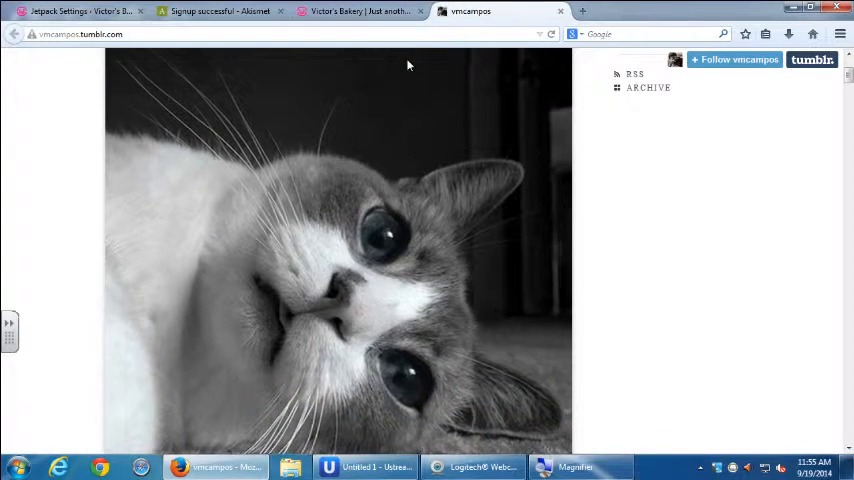
scroll(down, 3)
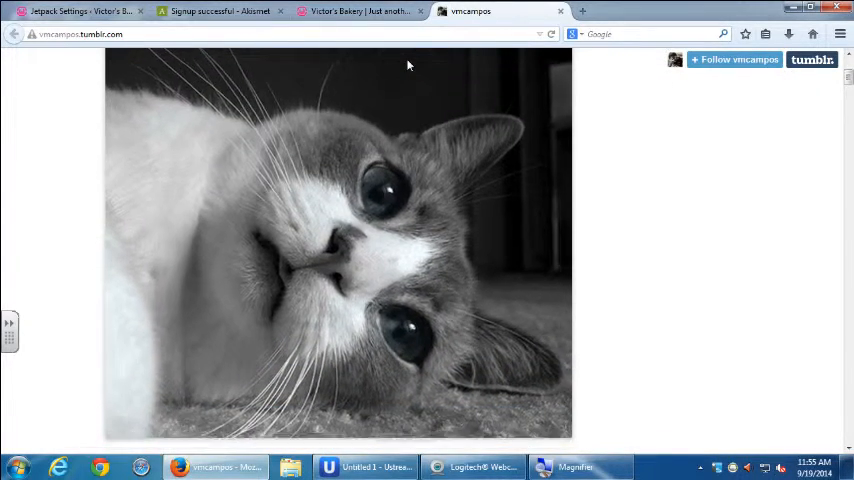
scroll(down, 3)
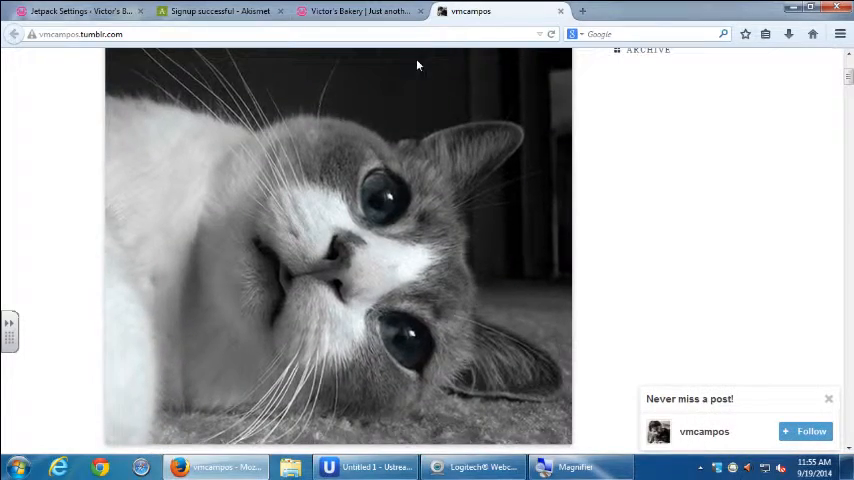
scroll(down, 3)
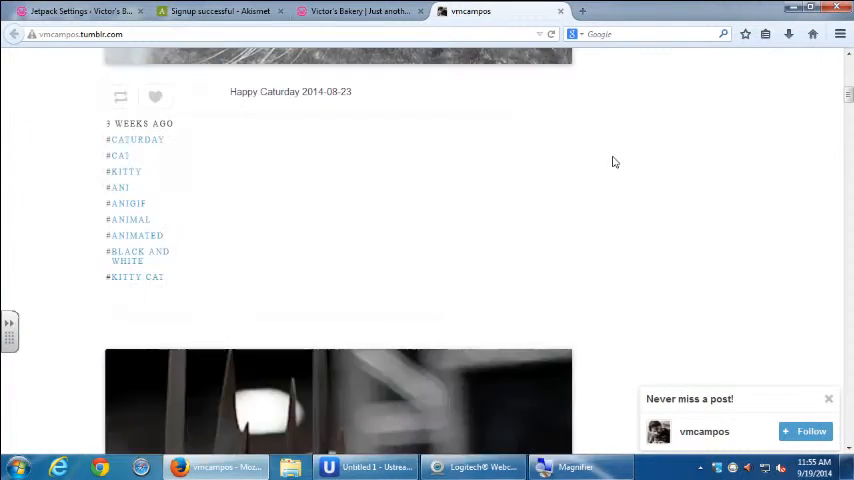
scroll(down, 3)
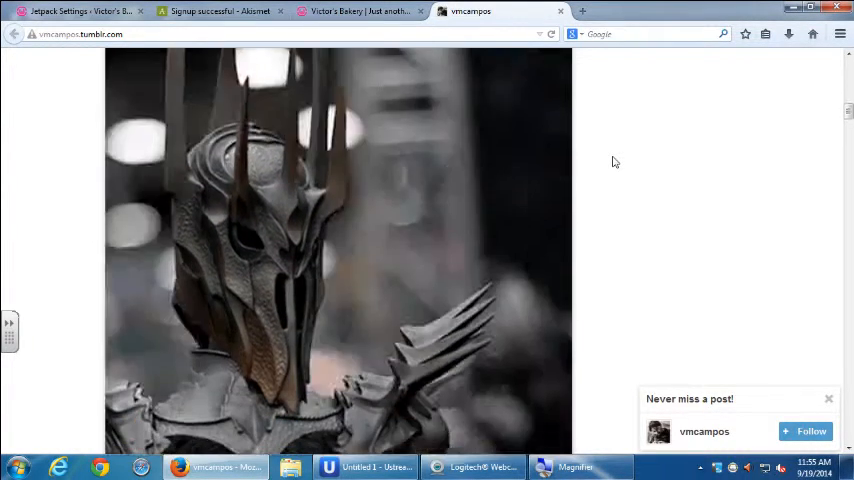
scroll(down, 3)
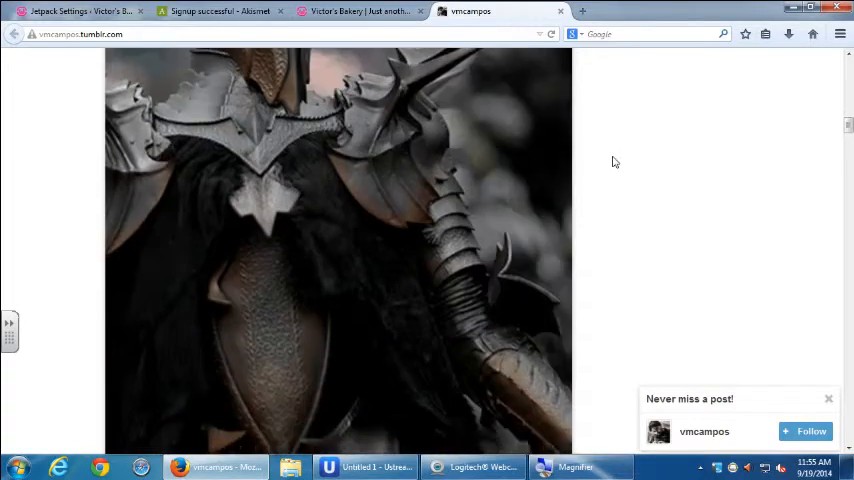
scroll(down, 3)
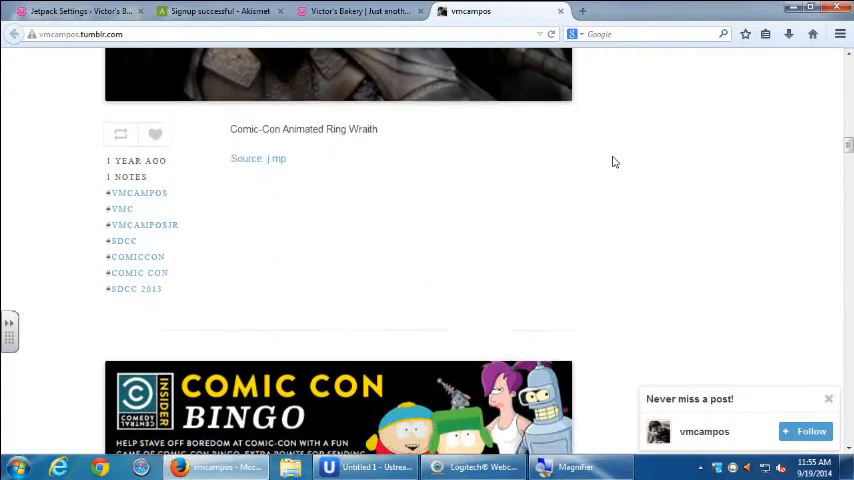
scroll(down, 3)
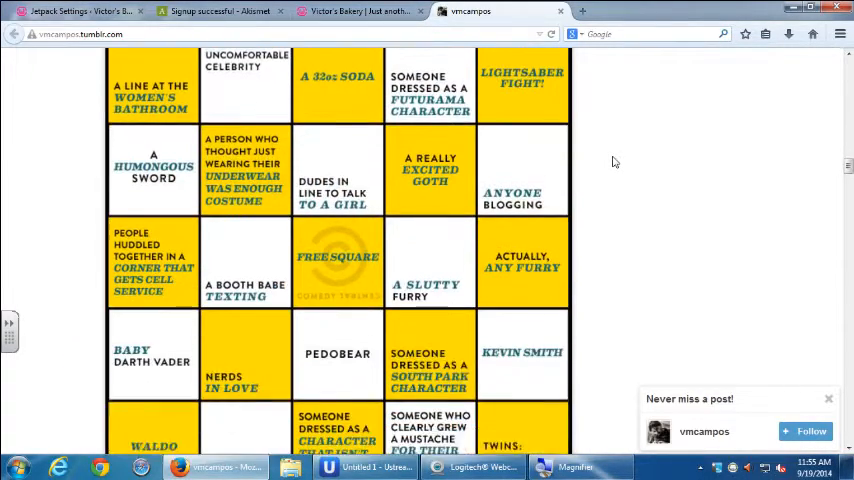
scroll(down, 3)
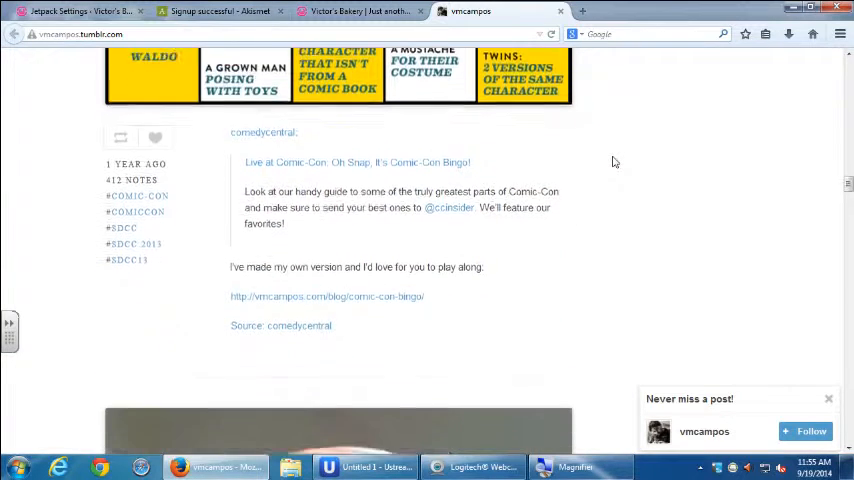
scroll(down, 3)
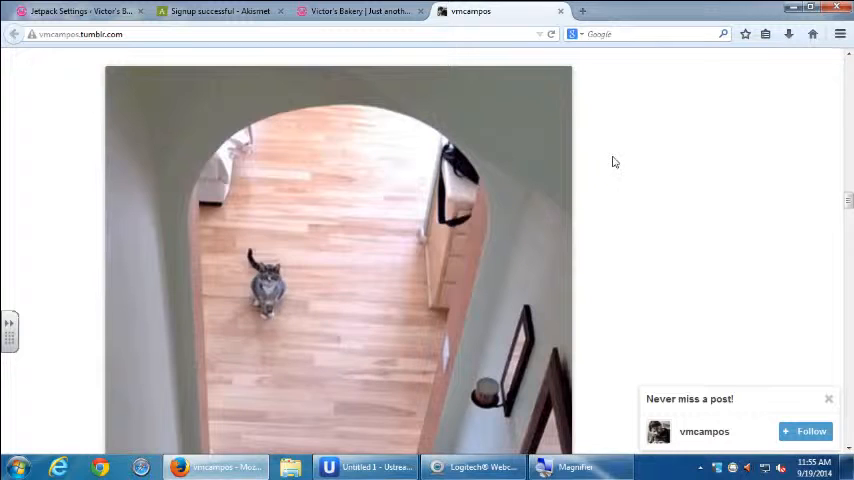
scroll(down, 3)
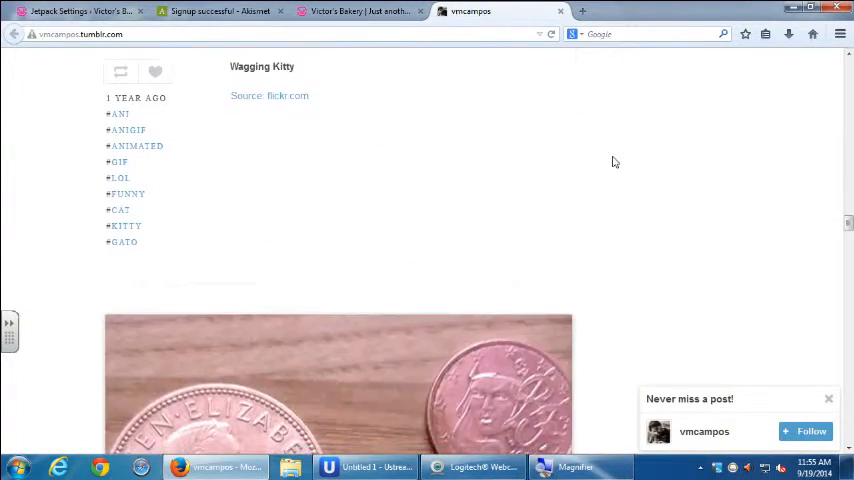
scroll(down, 3)
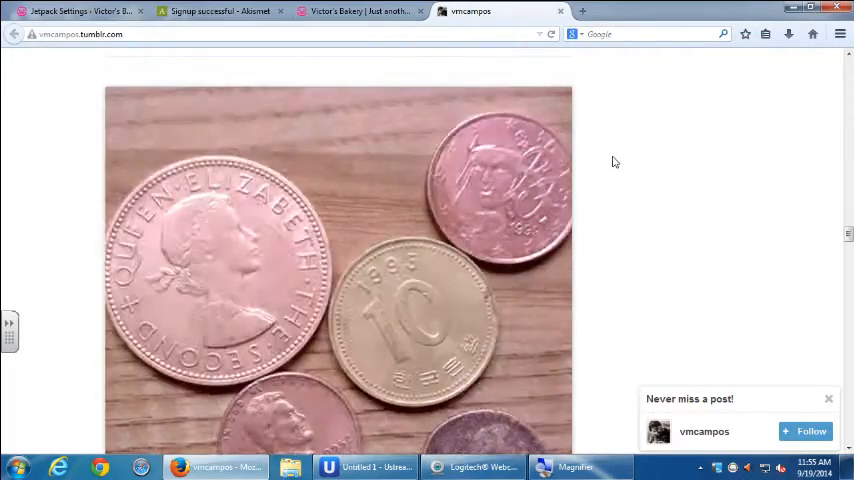
scroll(down, 3)
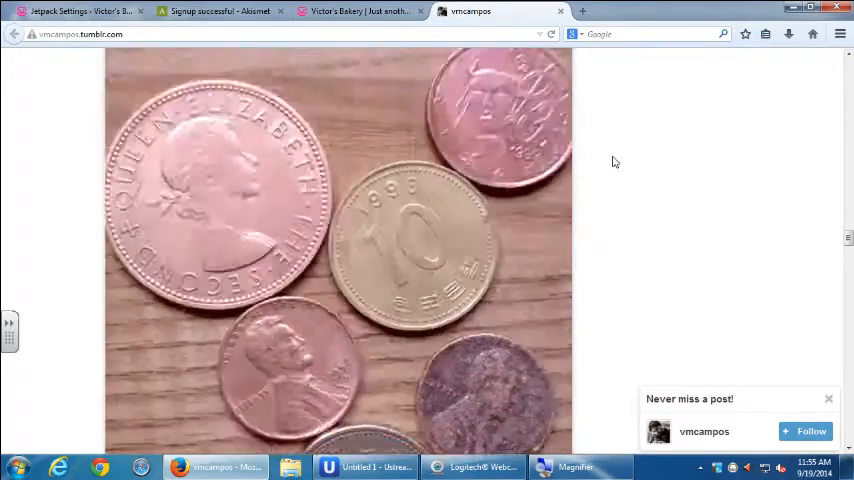
scroll(down, 3)
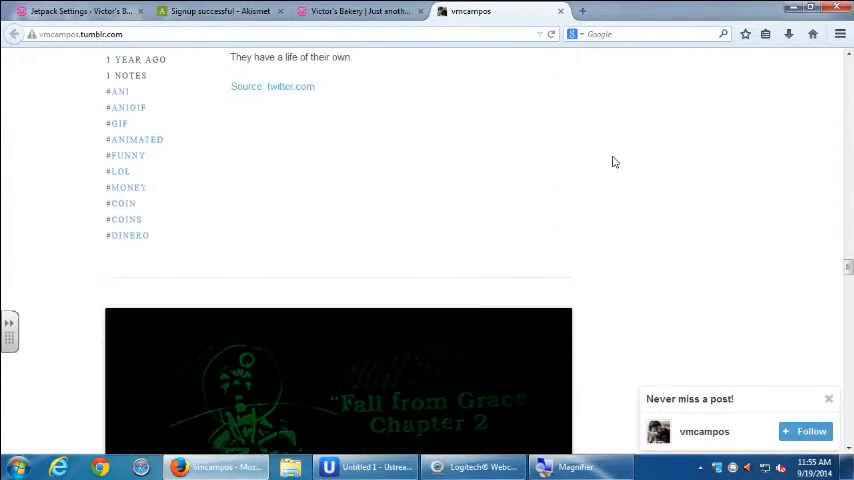
scroll(down, 3)
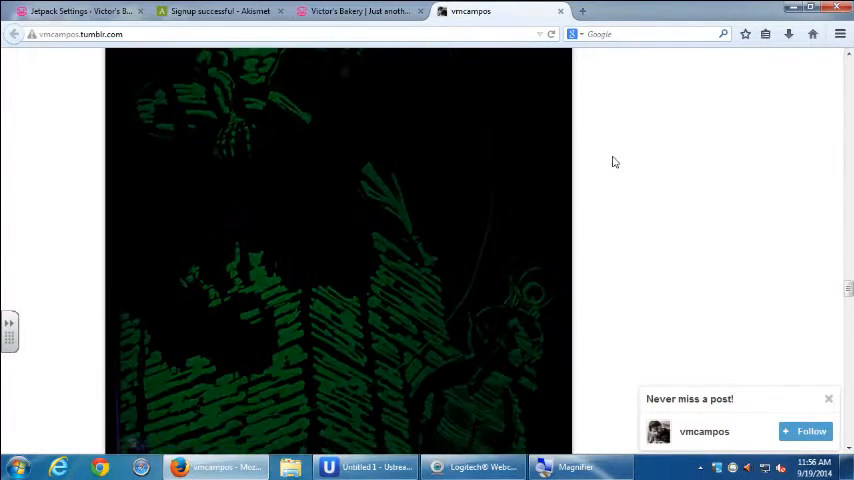
scroll(down, 3)
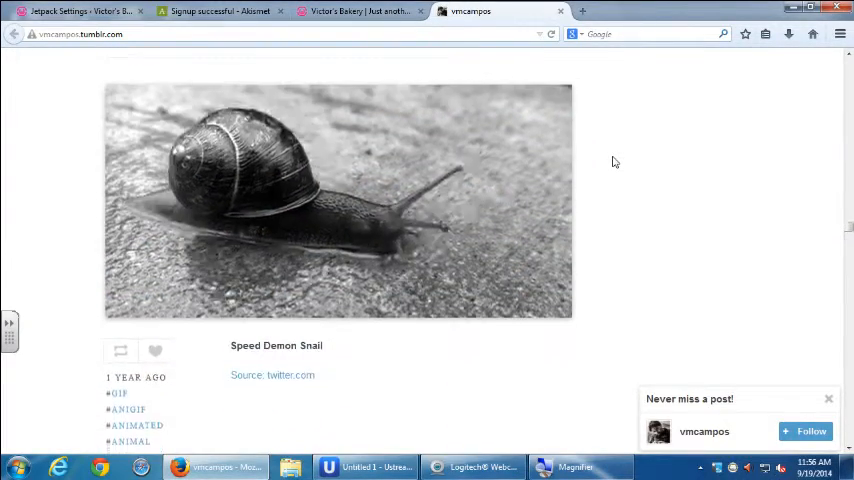
scroll(down, 3)
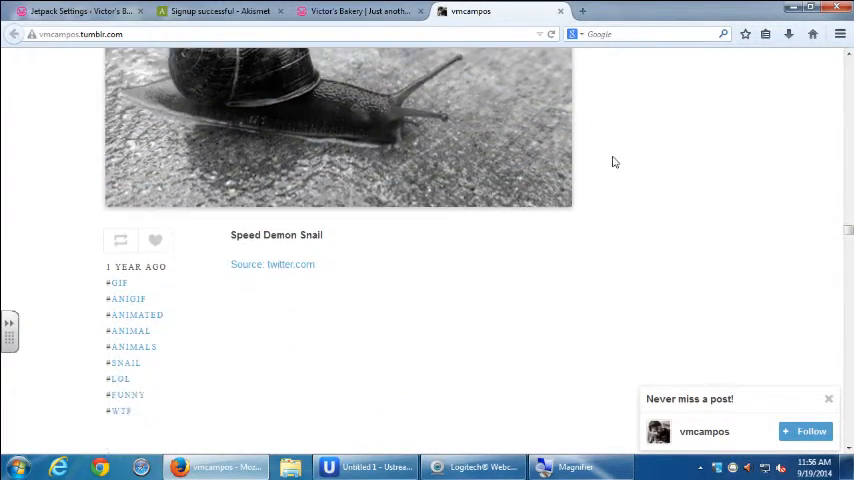
scroll(down, 3)
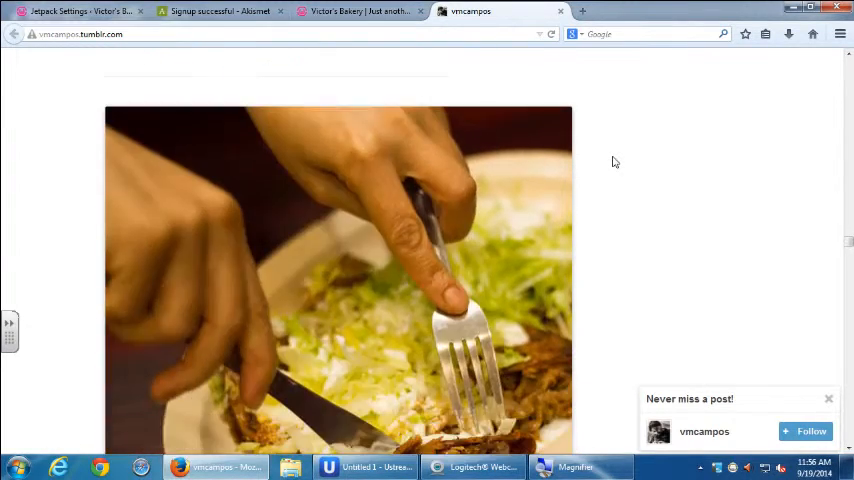
scroll(down, 3)
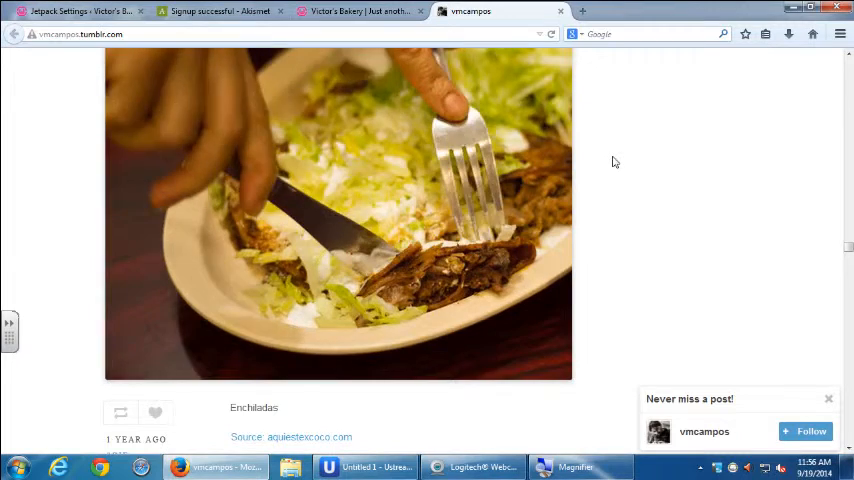
scroll(down, 3)
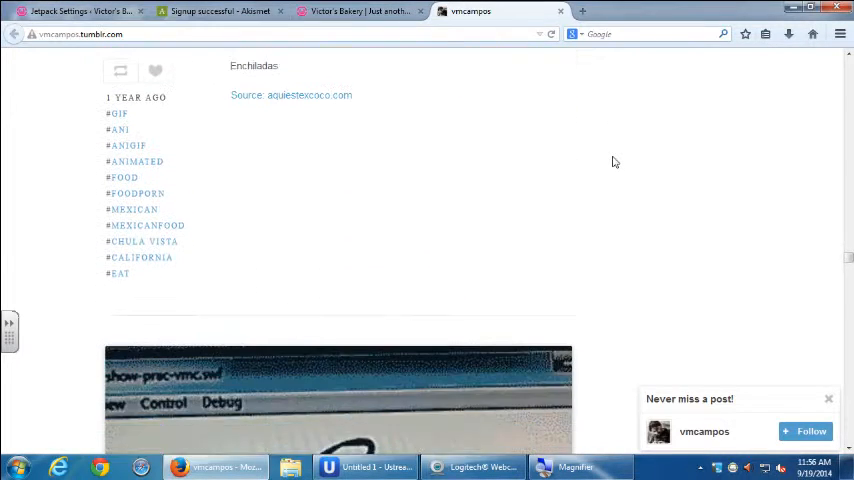
scroll(down, 3)
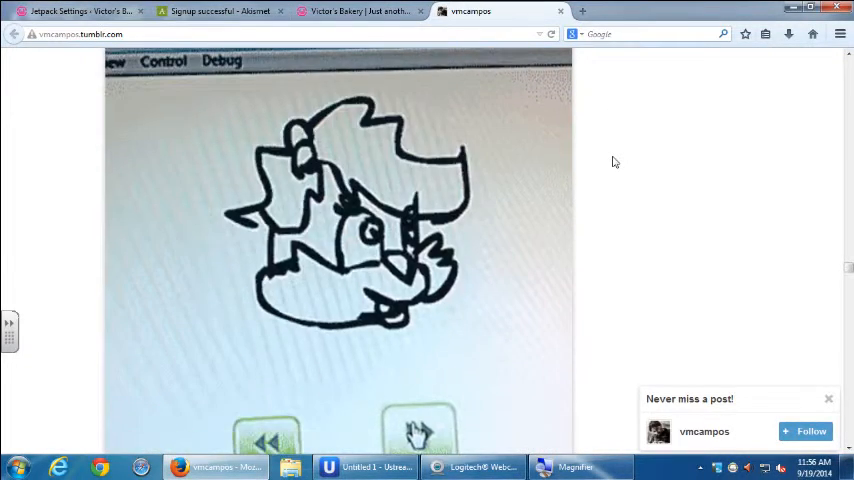
scroll(down, 3)
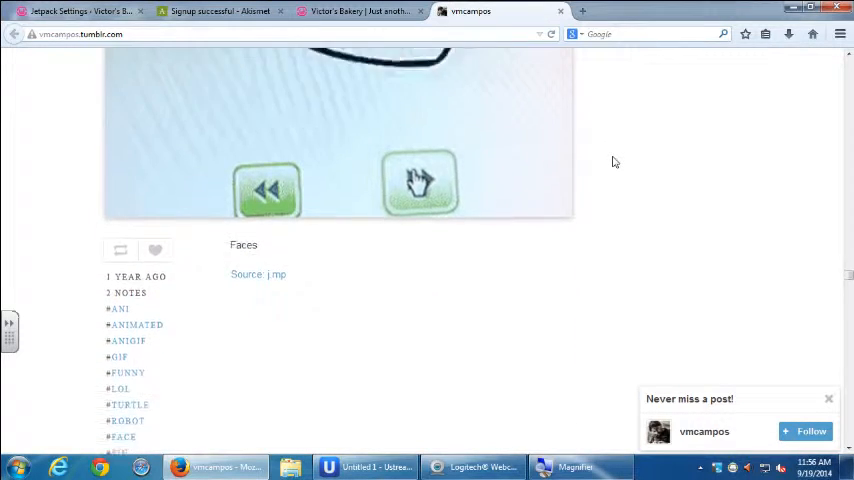
scroll(down, 3)
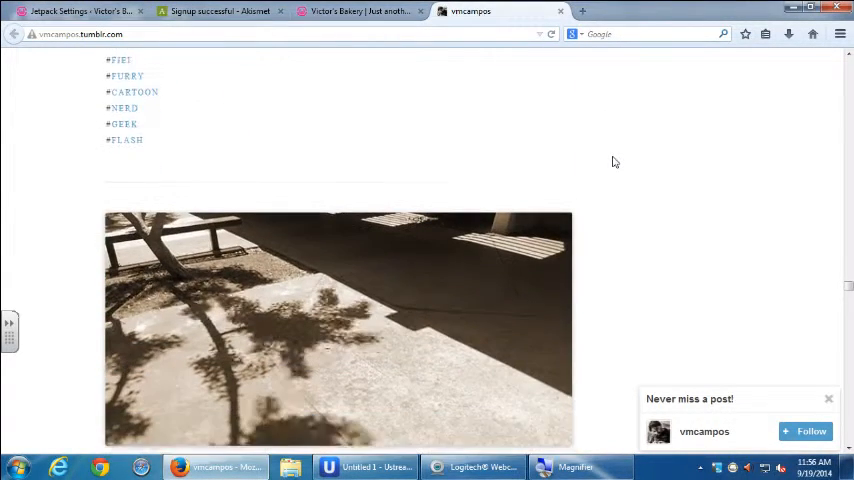
scroll(down, 3)
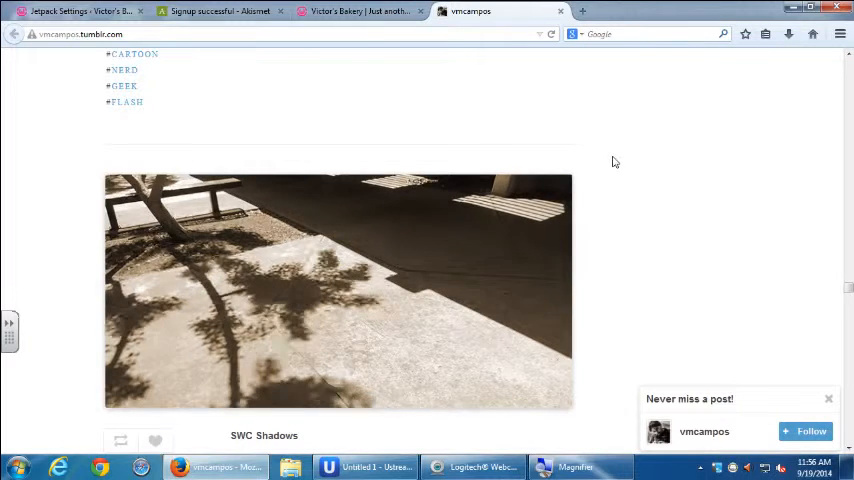
scroll(down, 3)
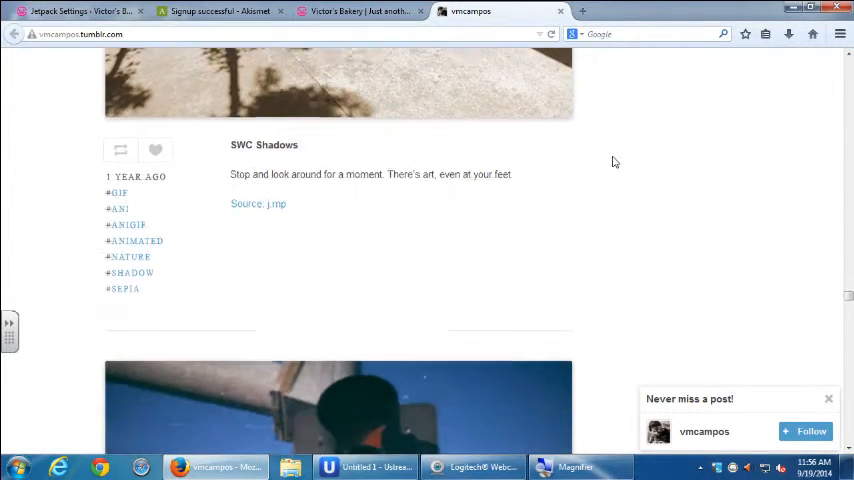
scroll(down, 3)
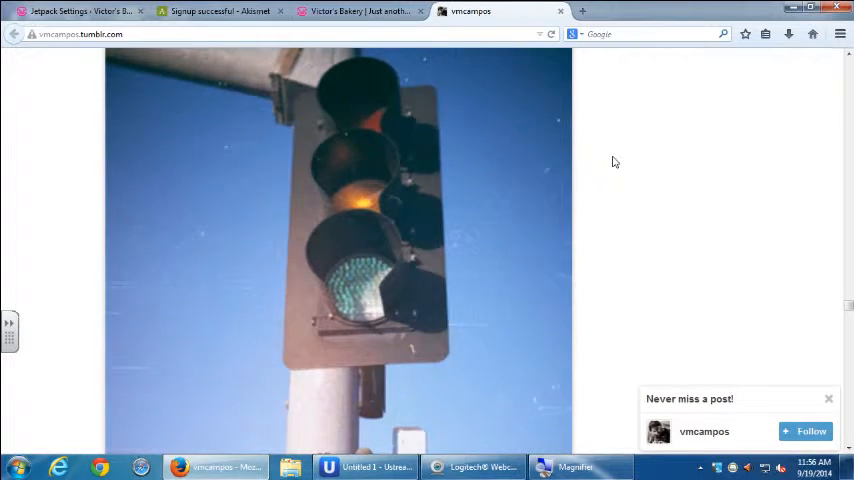
scroll(down, 3)
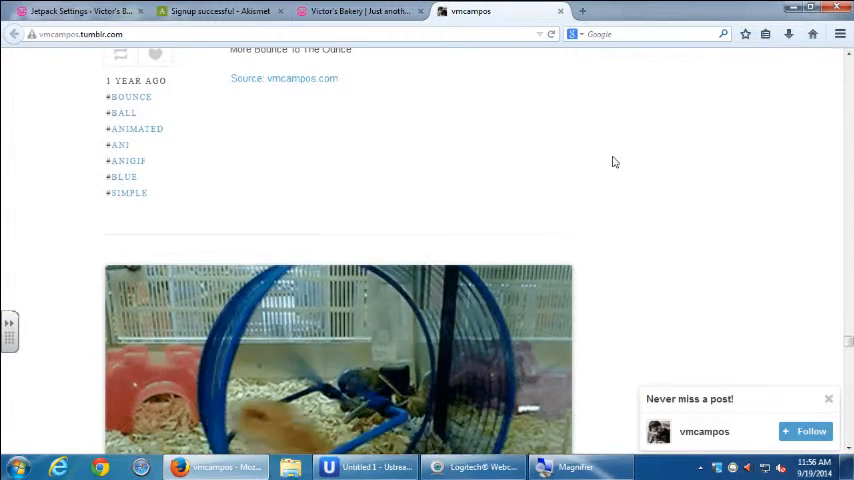
scroll(down, 3)
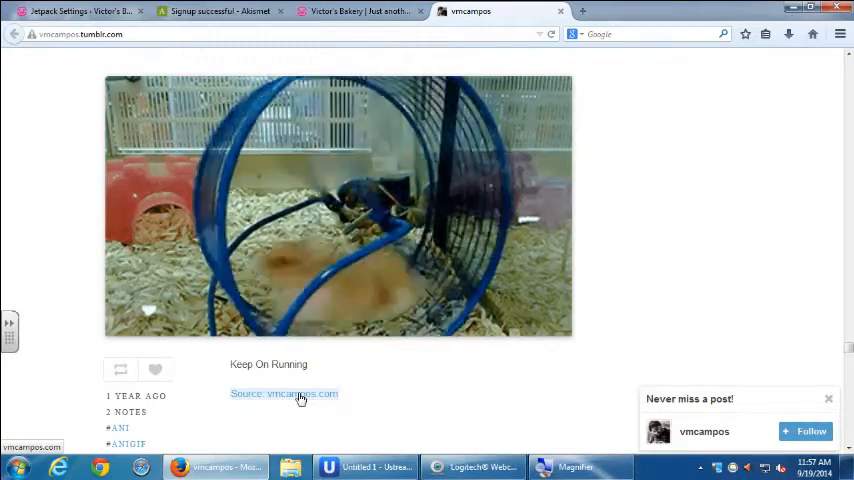
scroll(down, 3)
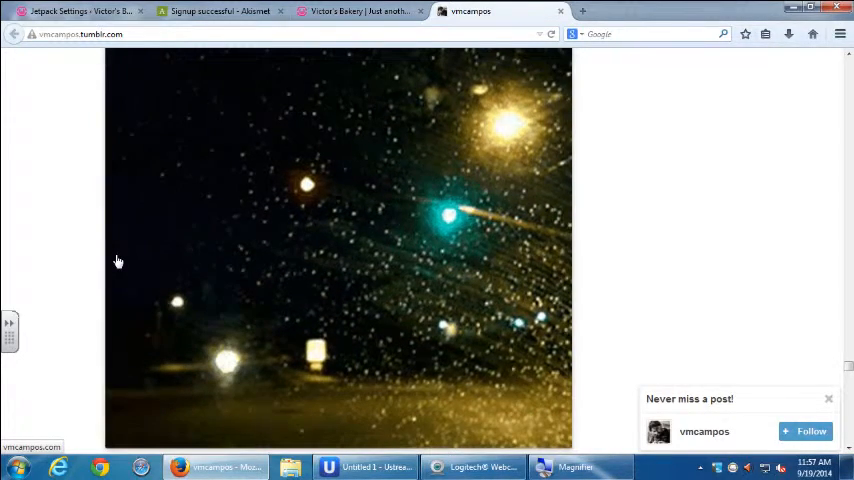
mouse_move(568, 127)
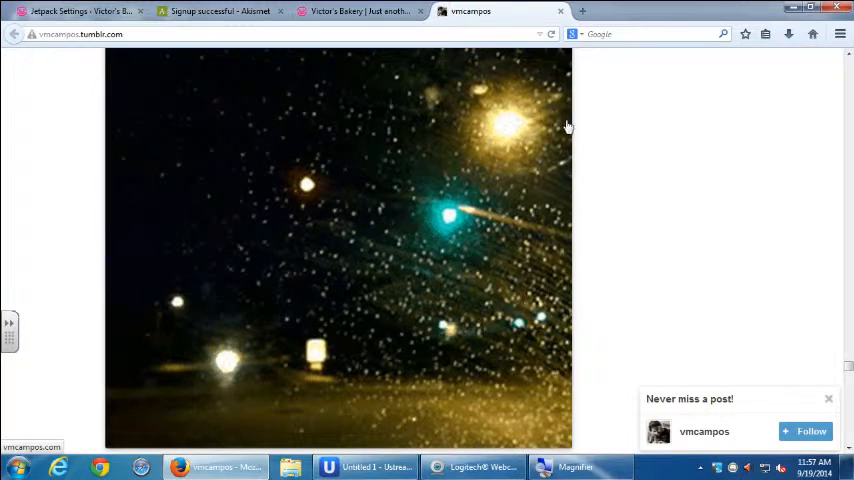
scroll(down, 3)
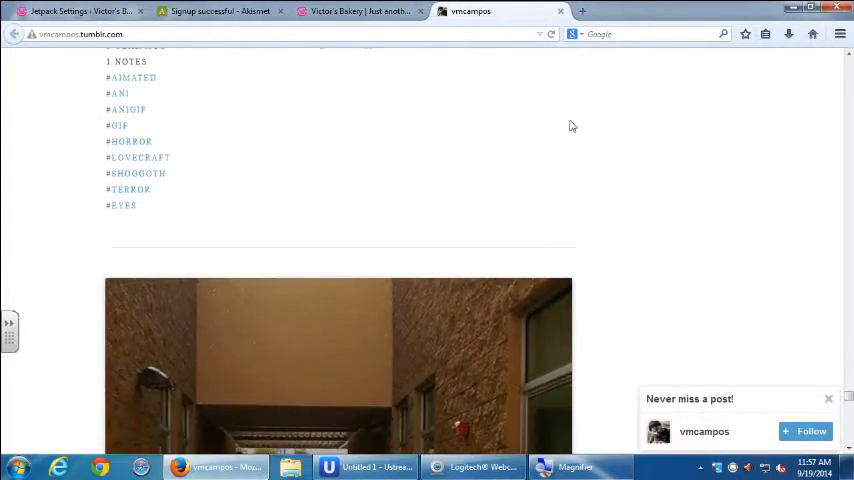
scroll(down, 3)
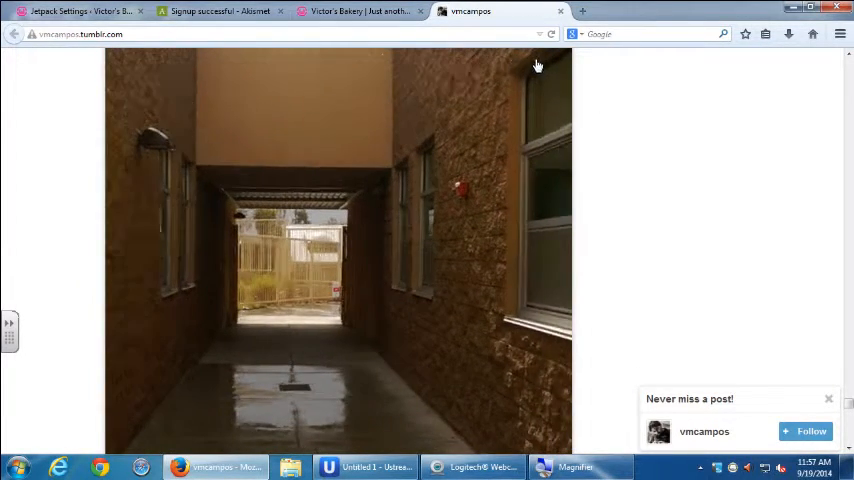
scroll(down, 3)
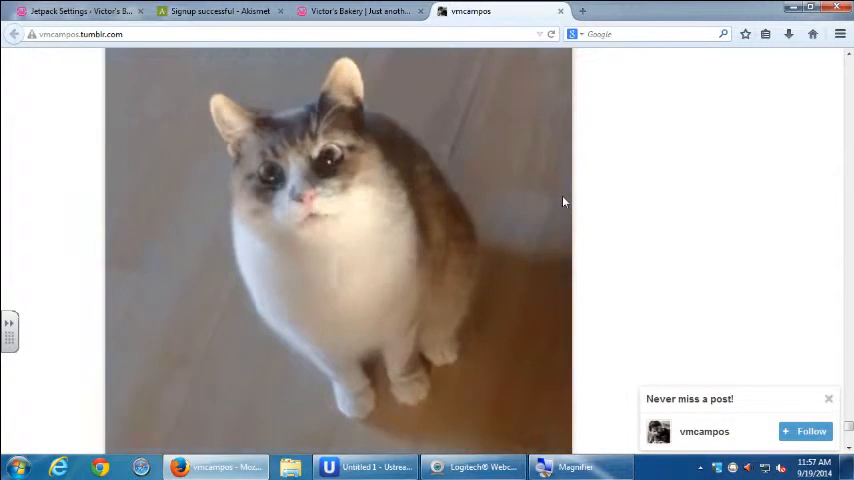
scroll(down, 3)
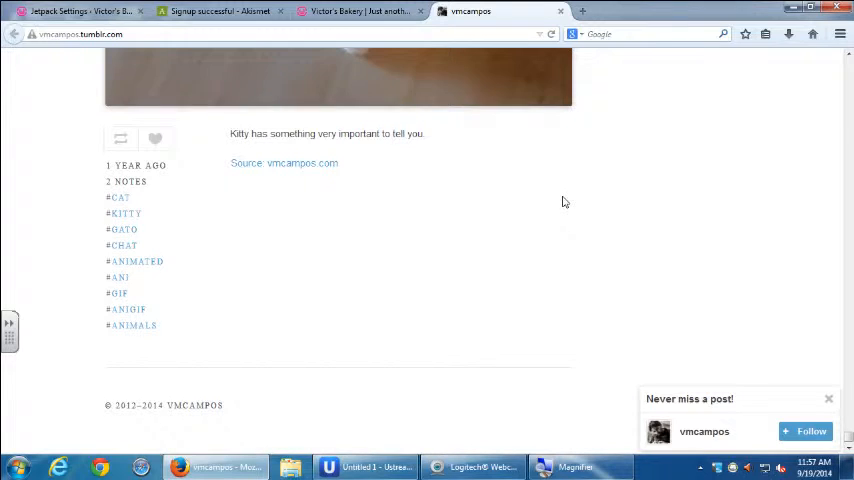
scroll(up, 3)
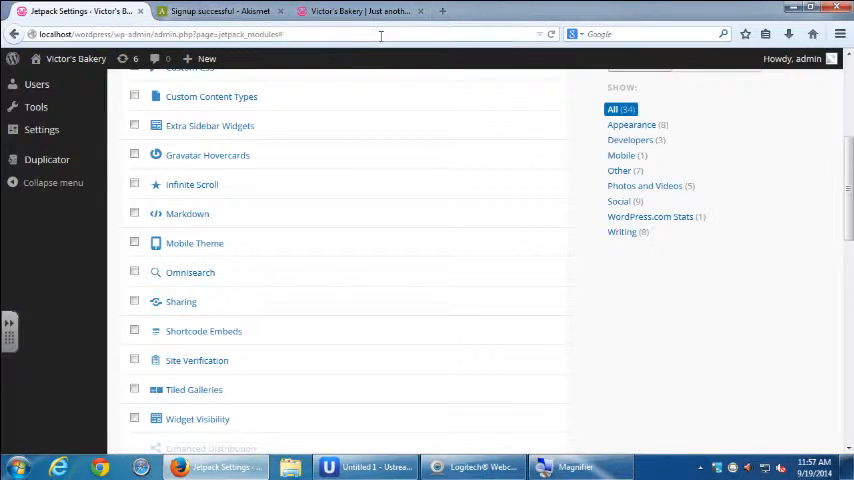
mouse_move(245, 218)
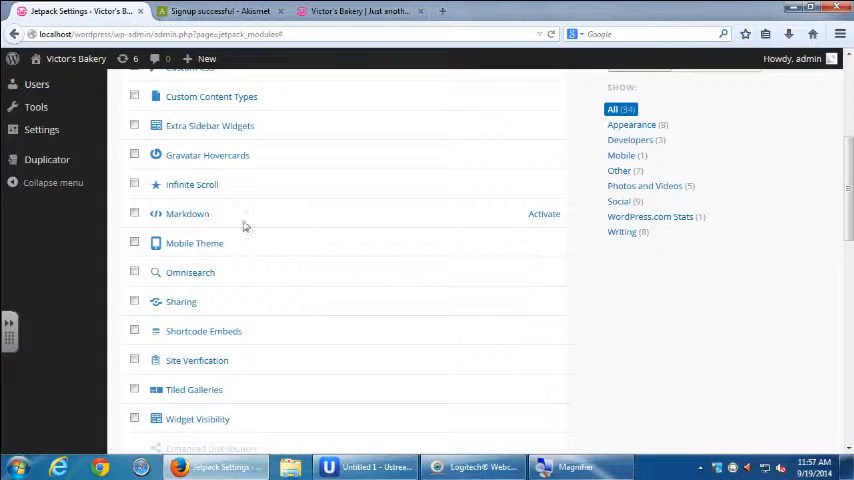
mouse_move(483, 364)
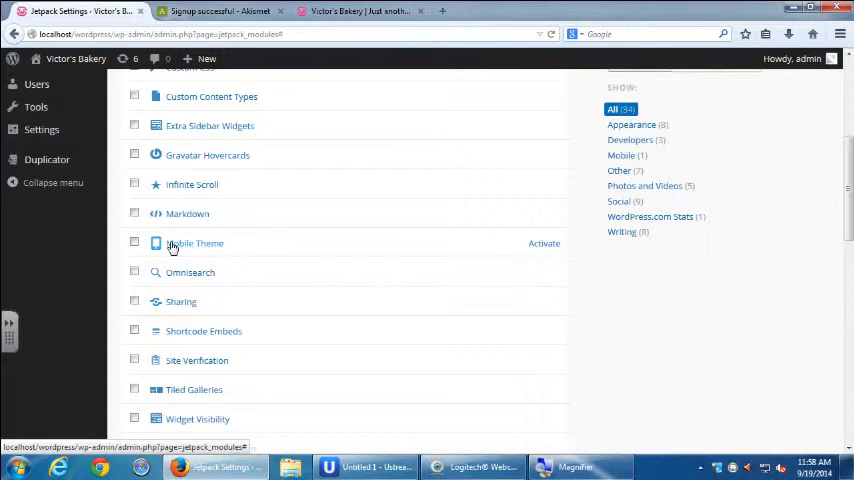
Read the Mobile Theme module description and close it without activating.
click(195, 243)
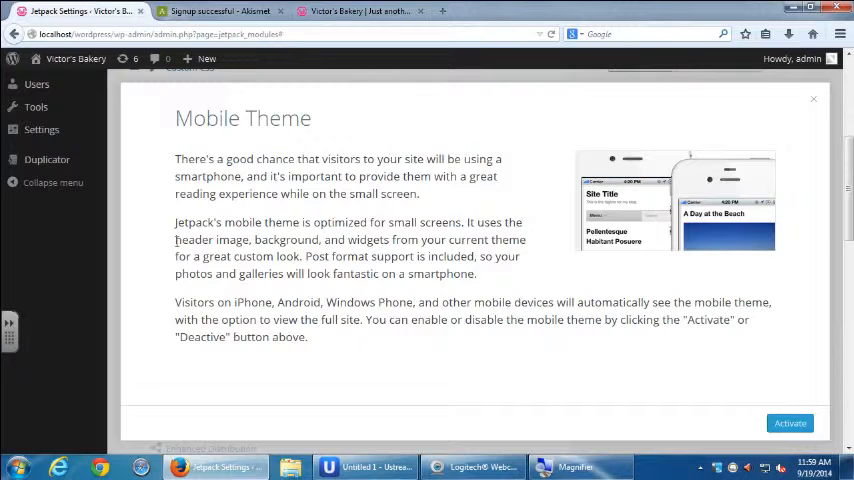
click(813, 99)
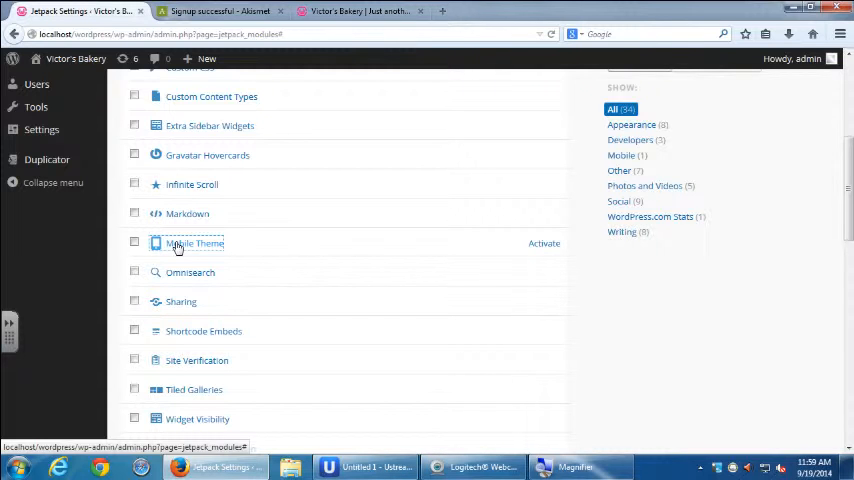
scroll(down, 3)
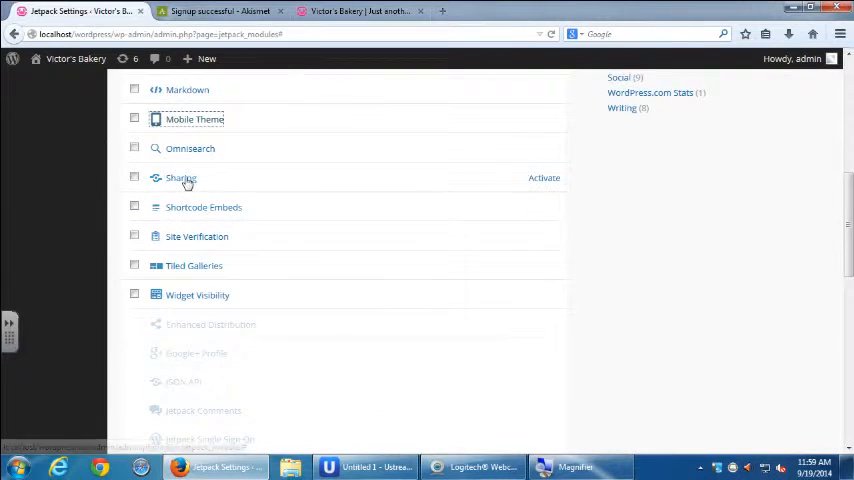
click(181, 178)
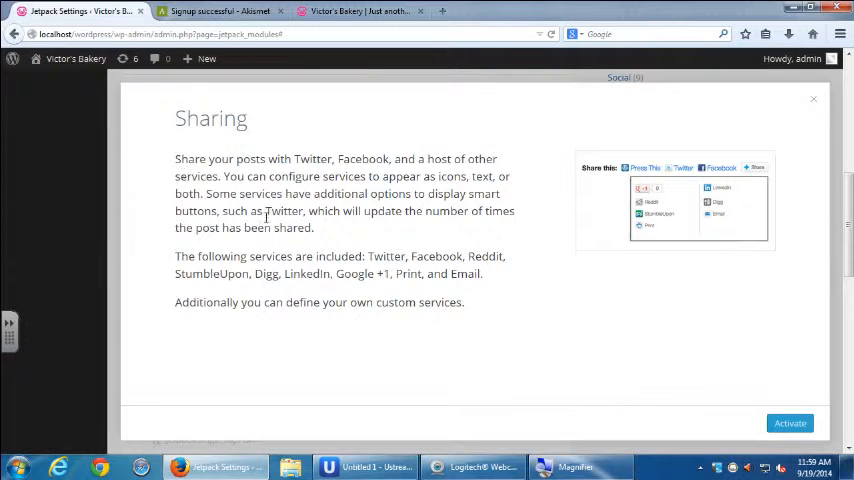
click(813, 99)
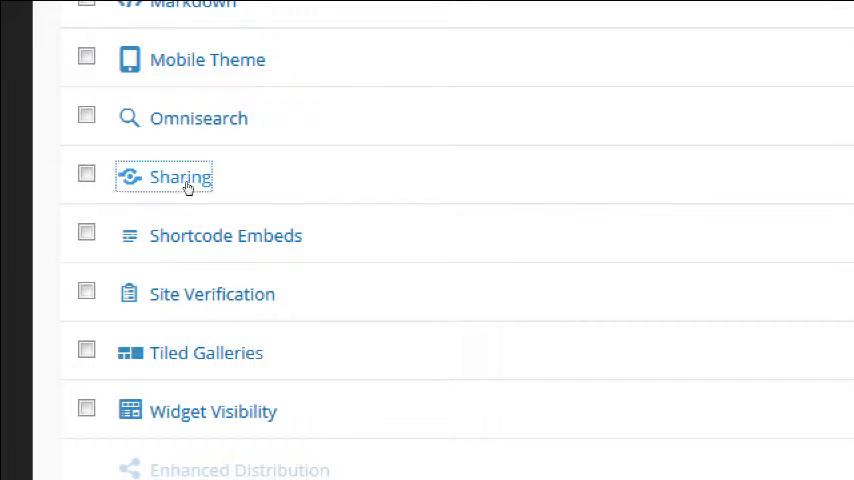
click(181, 177)
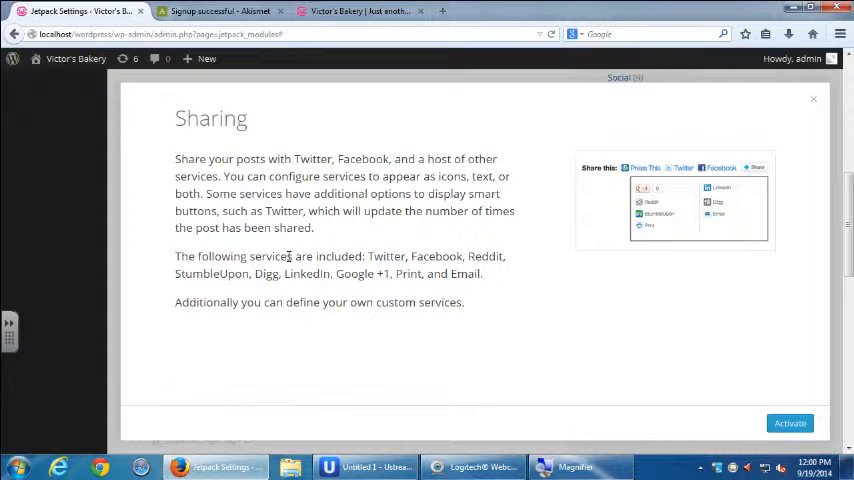
click(813, 98)
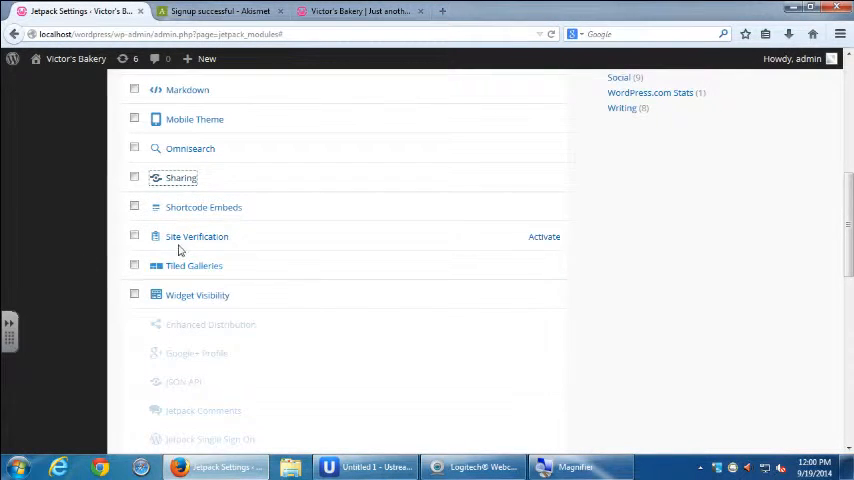
Open, close, then reopen the Site Verification module description without activating it.
click(197, 236)
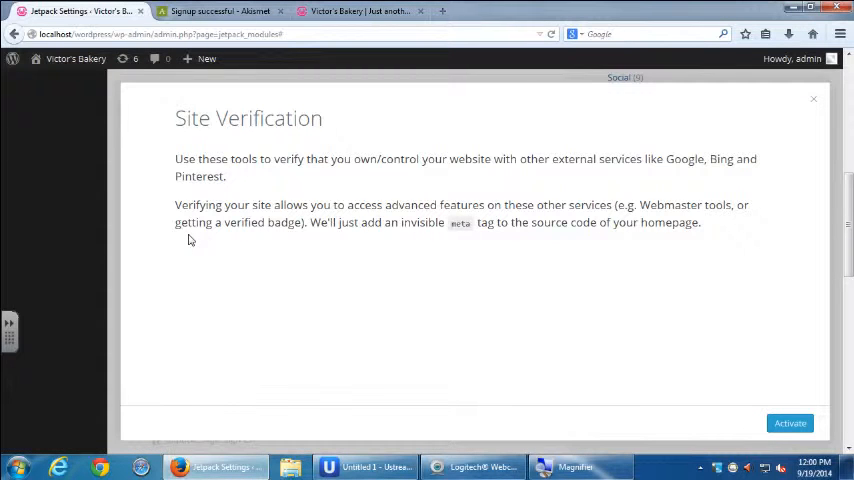
click(813, 99)
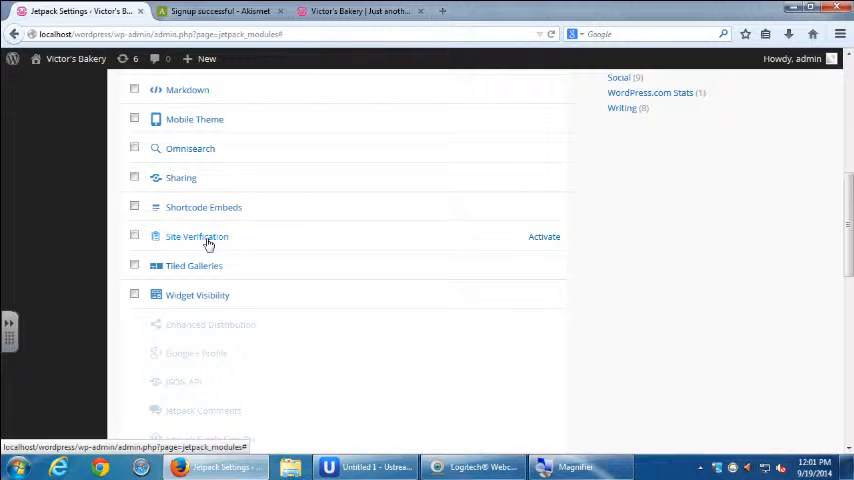
click(197, 237)
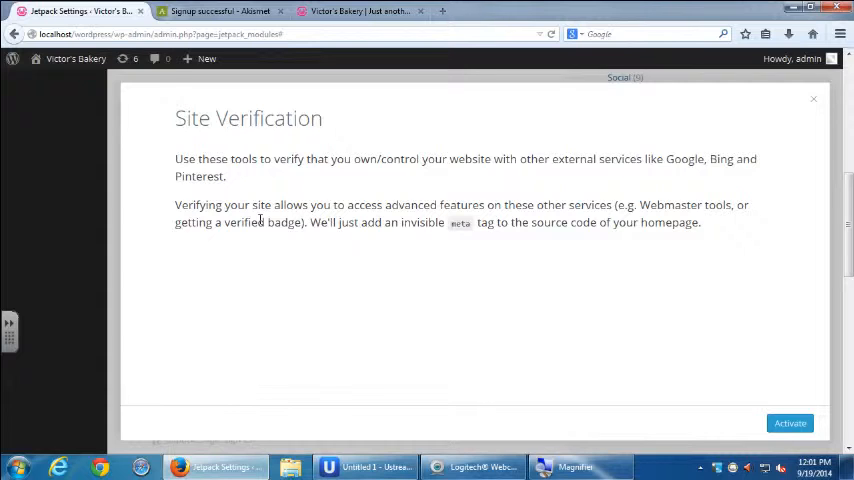
mouse_move(418, 192)
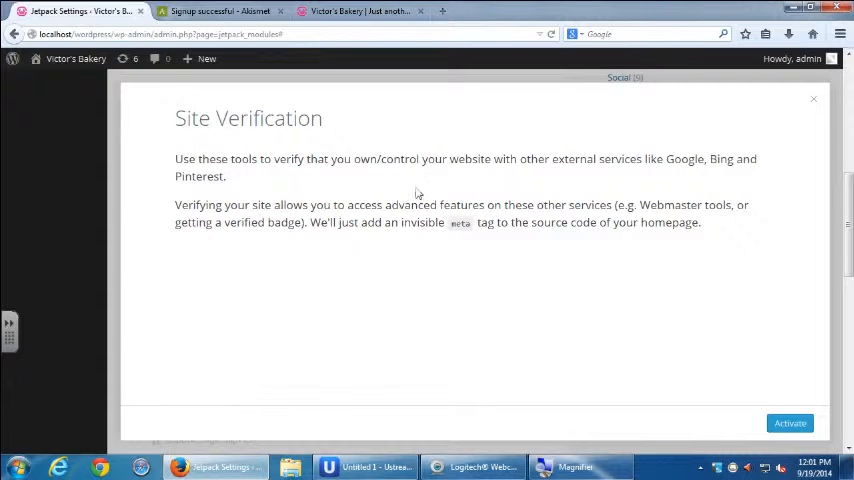
Close the Site Verification overlay and scroll the Jetpack module list back to the top.
click(813, 99)
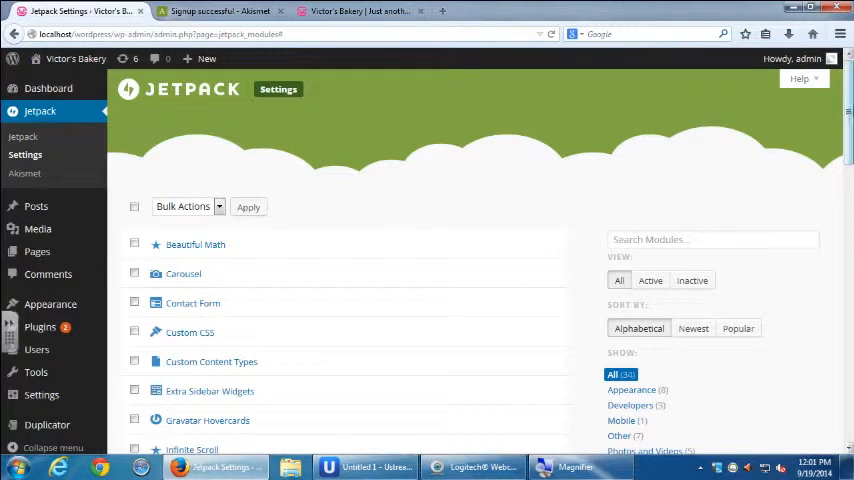
scroll(down, 3)
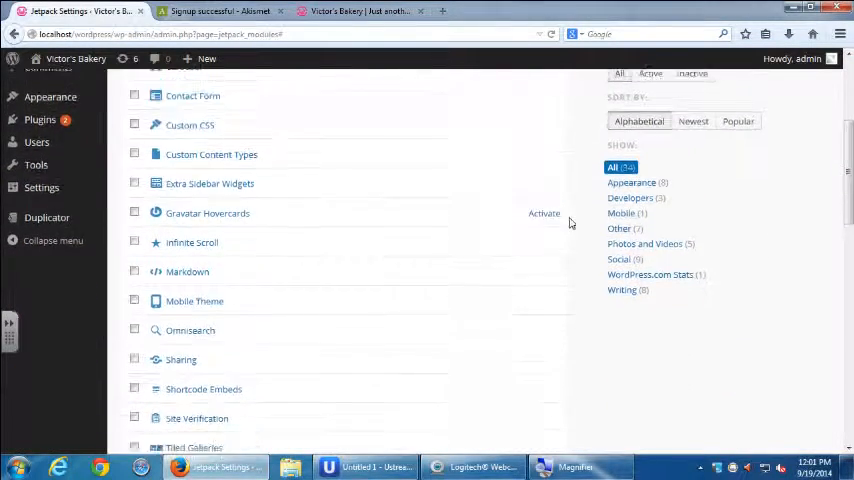
scroll(down, 3)
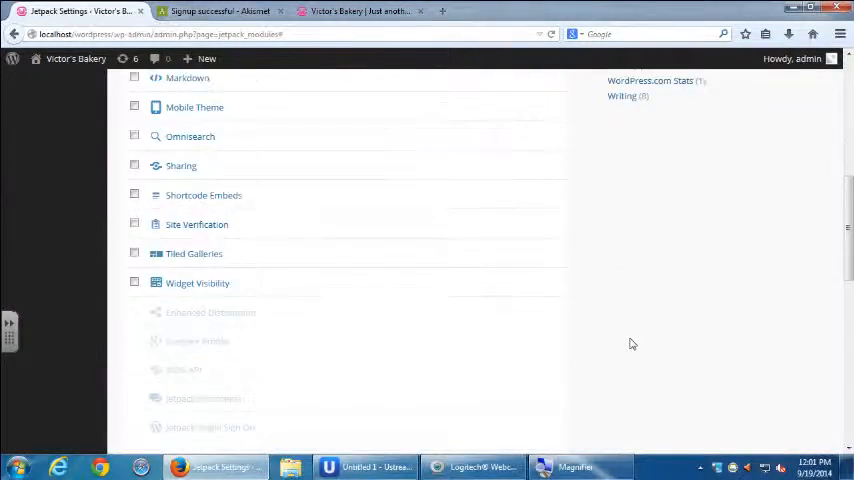
scroll(down, 3)
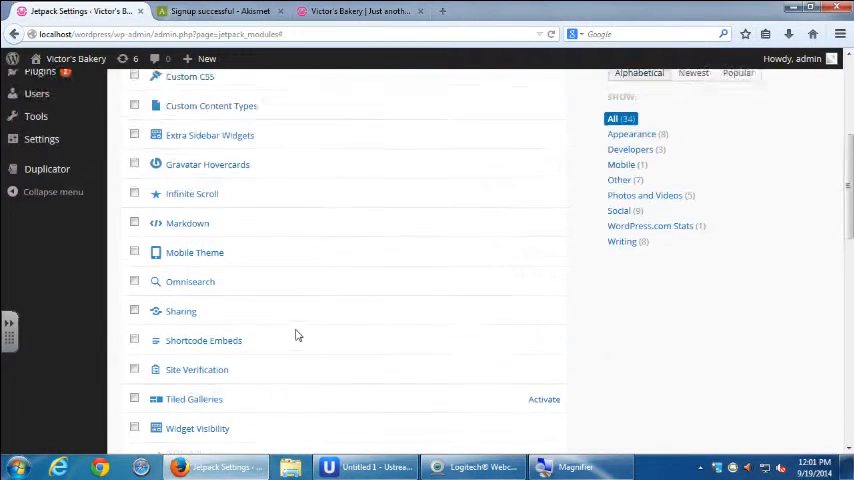
scroll(up, 3)
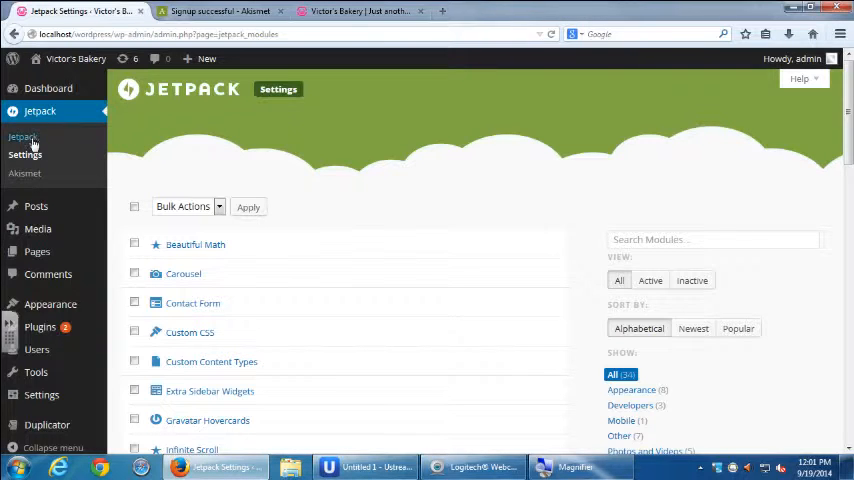
View the Jetpack overview's local development mode notice, then switch to the Akismet signup tab.
click(23, 137)
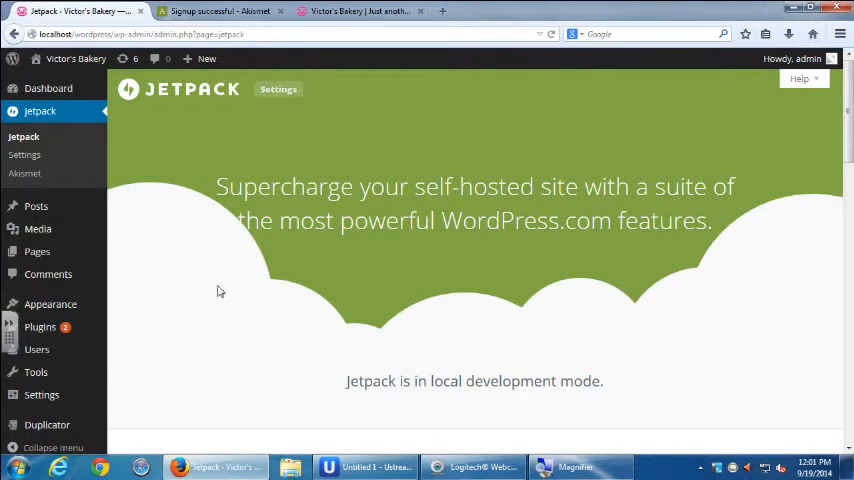
mouse_move(209, 275)
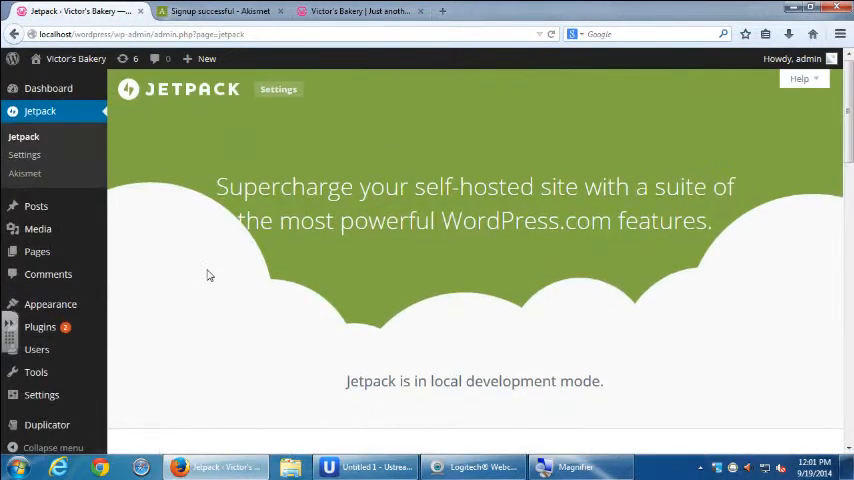
click(24, 154)
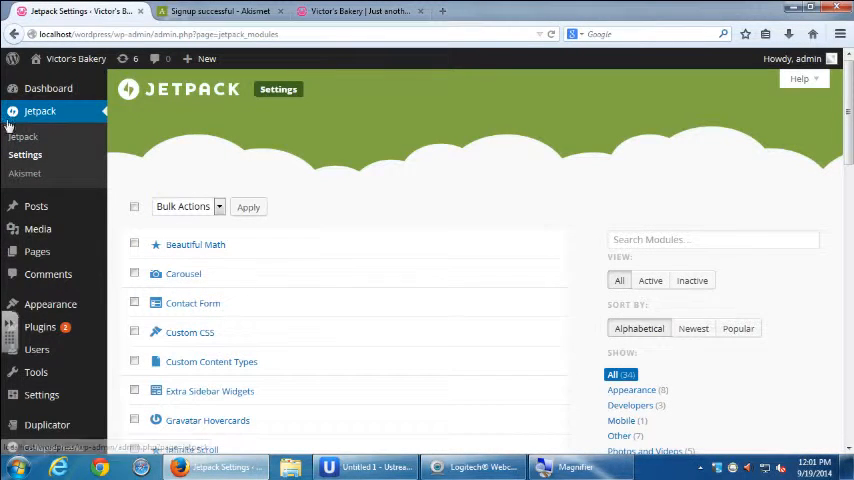
click(23, 136)
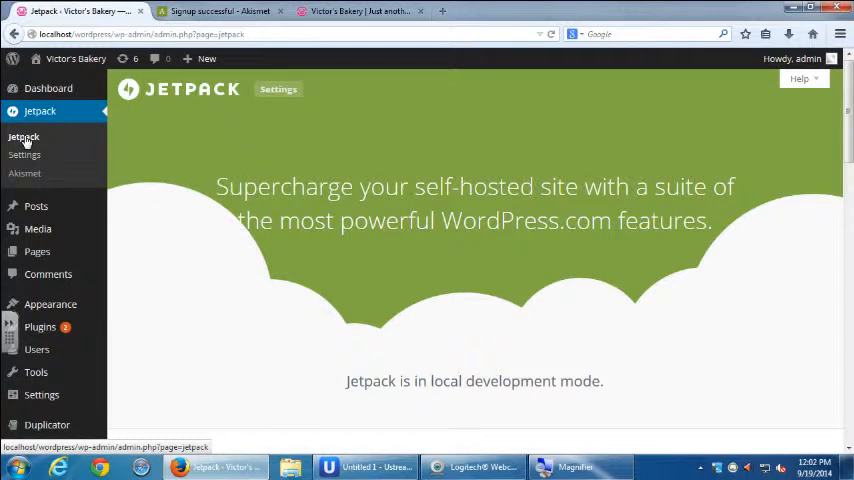
mouse_move(355, 188)
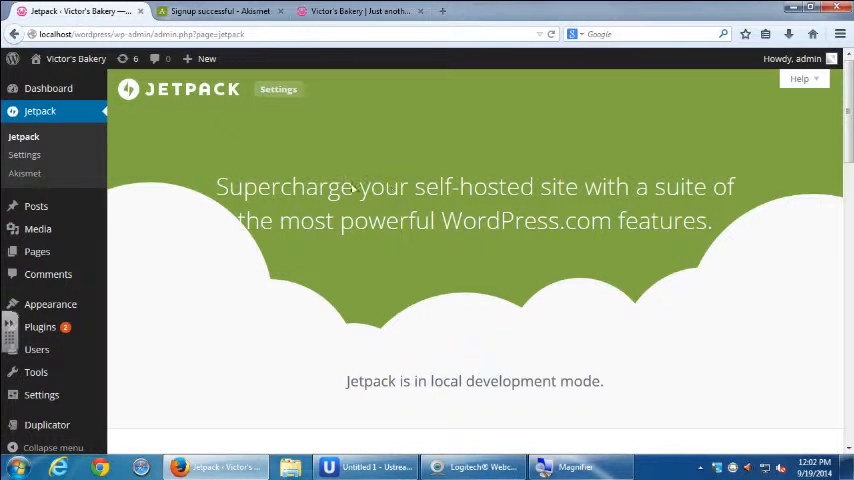
mouse_move(458, 203)
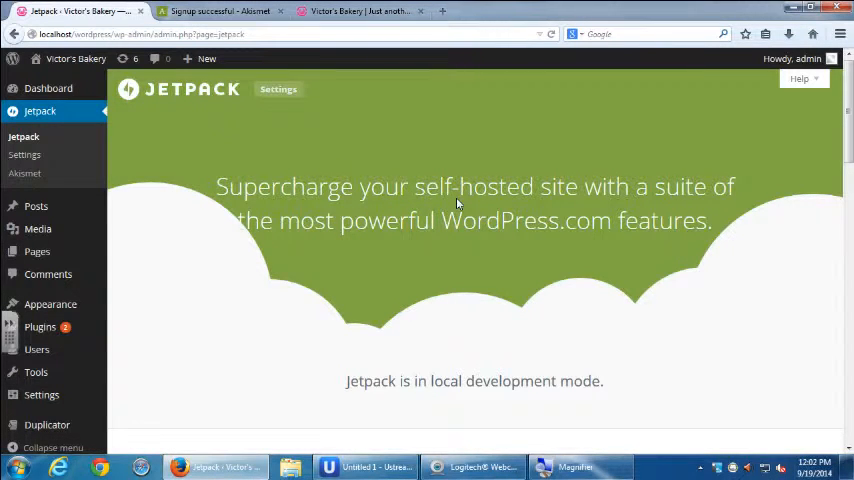
scroll(down, 3)
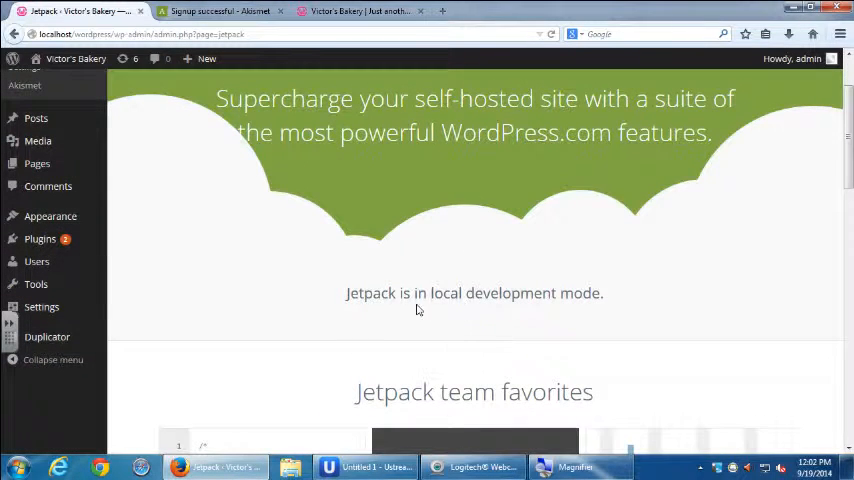
mouse_move(545, 307)
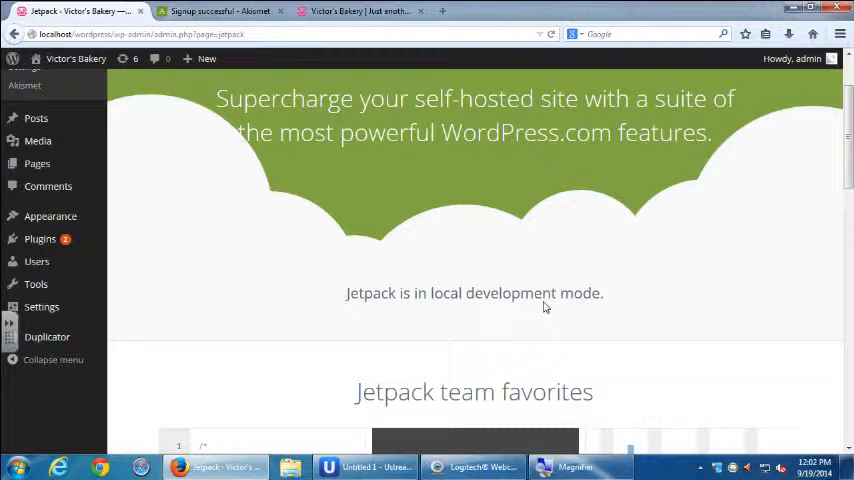
mouse_move(501, 301)
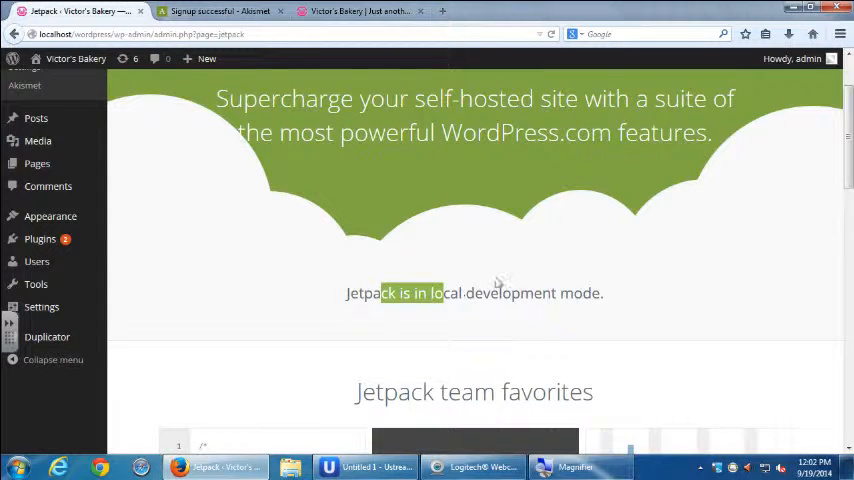
click(220, 11)
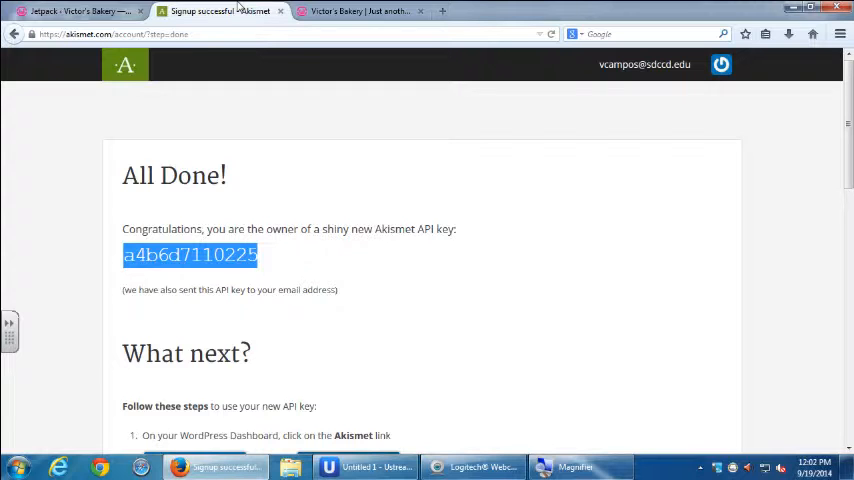
Return to the Jetpack tab, reload it, and scroll through Jetpack Settings' module list.
click(75, 11)
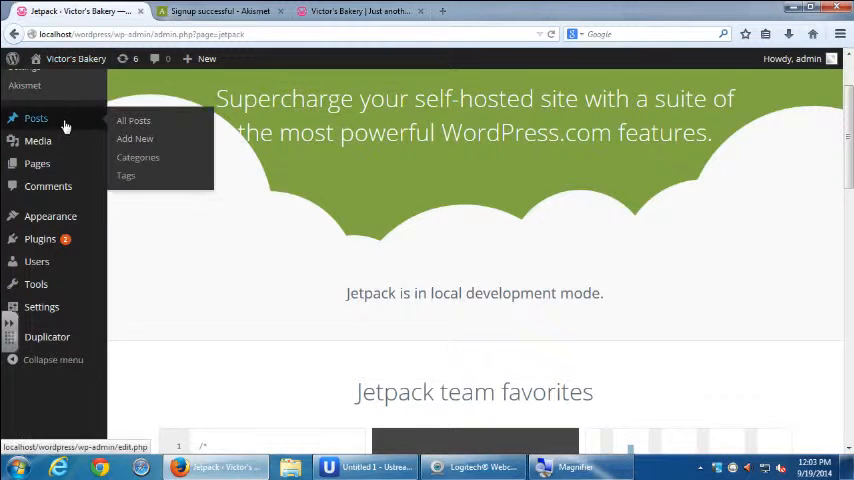
click(40, 110)
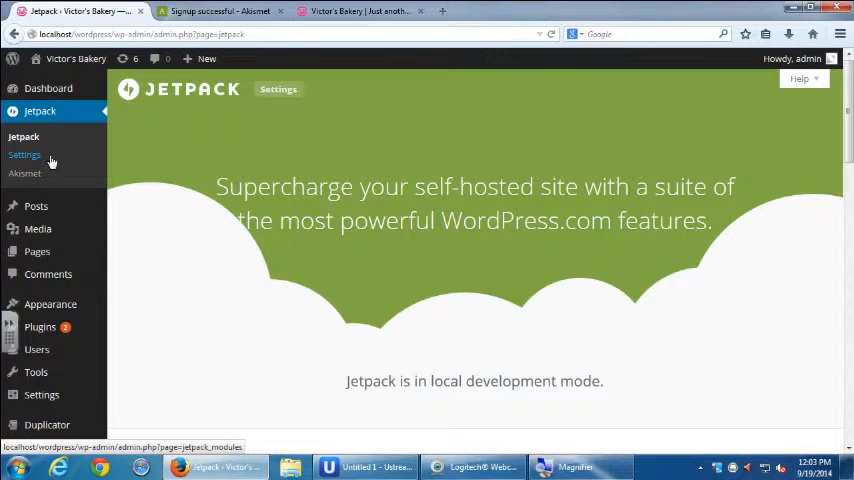
click(24, 155)
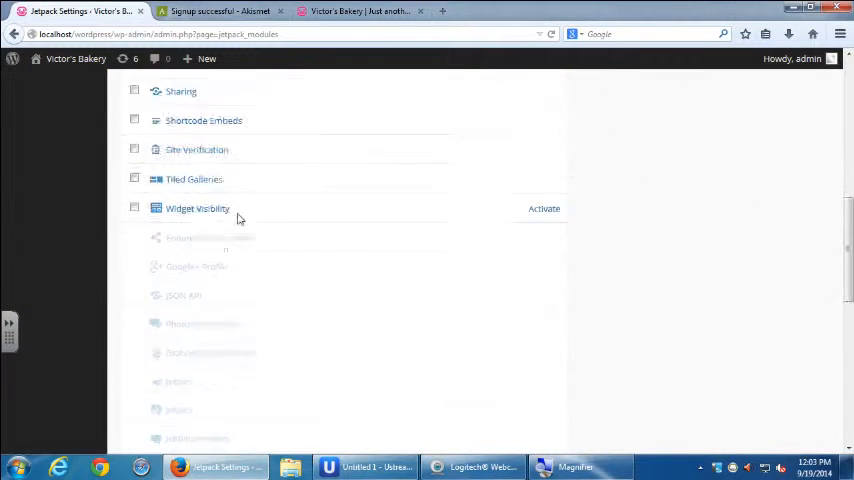
scroll(down, 3)
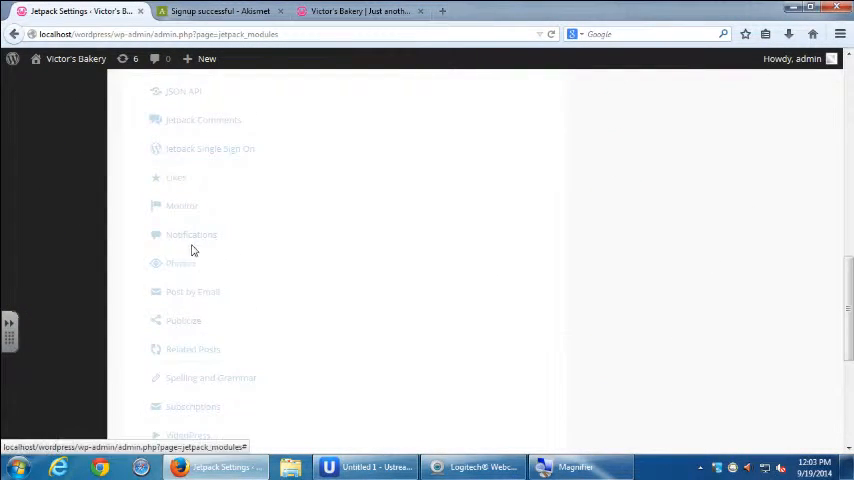
scroll(down, 3)
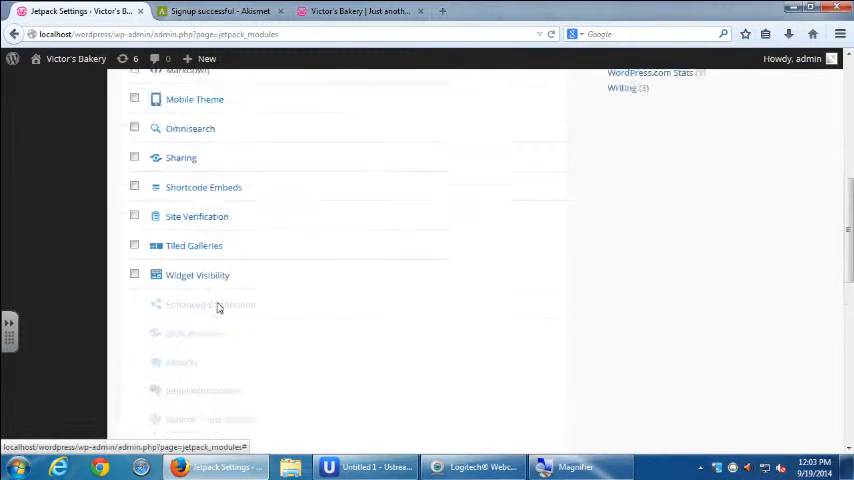
scroll(up, 3)
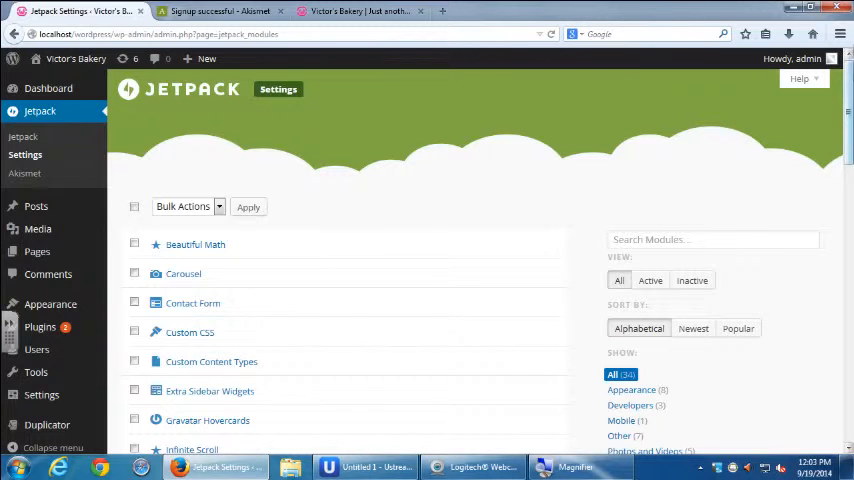
Scroll through the Jetpack overview's team favorites and featured modules, then back to the top.
click(22, 136)
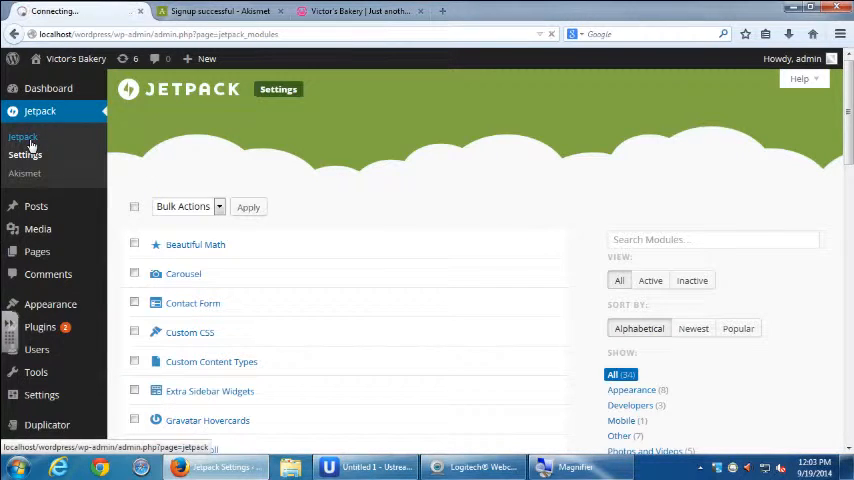
click(23, 136)
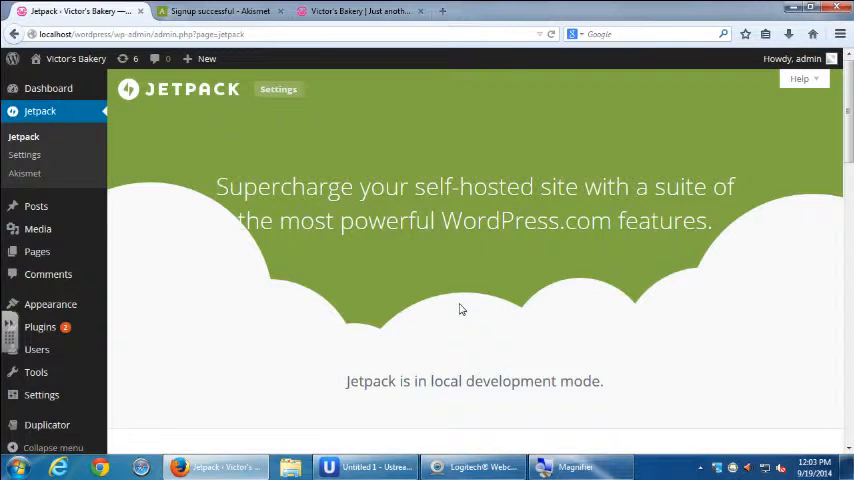
scroll(down, 3)
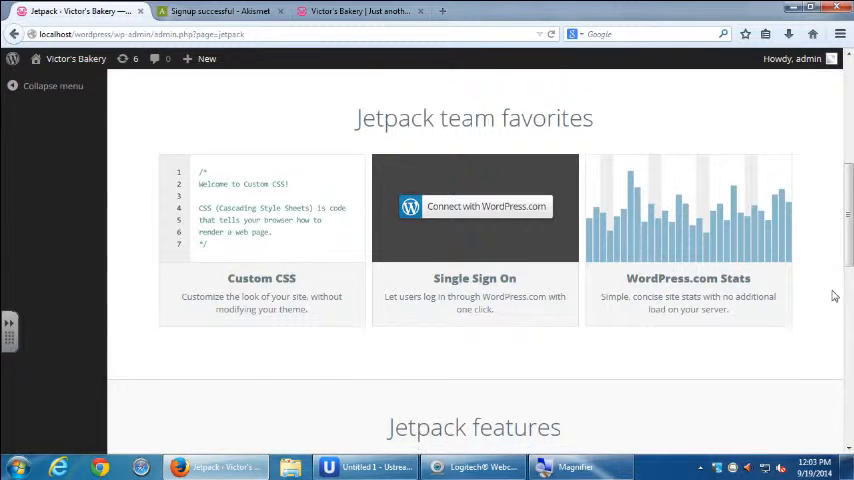
scroll(down, 3)
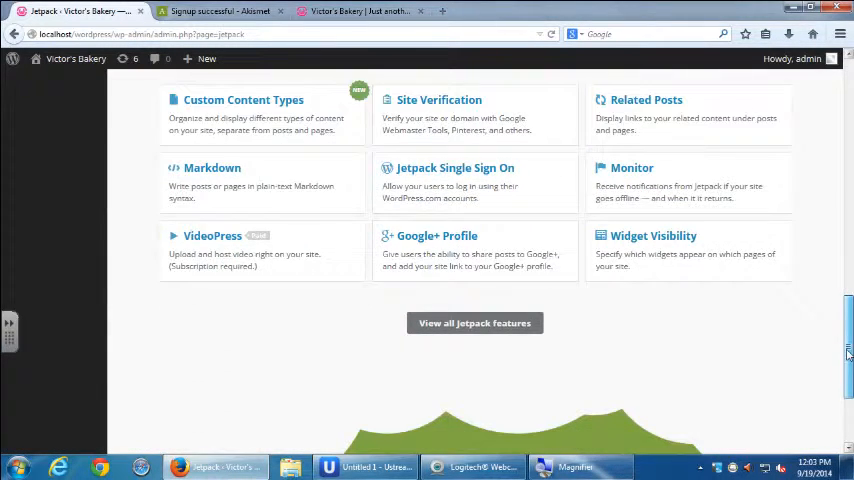
scroll(down, 3)
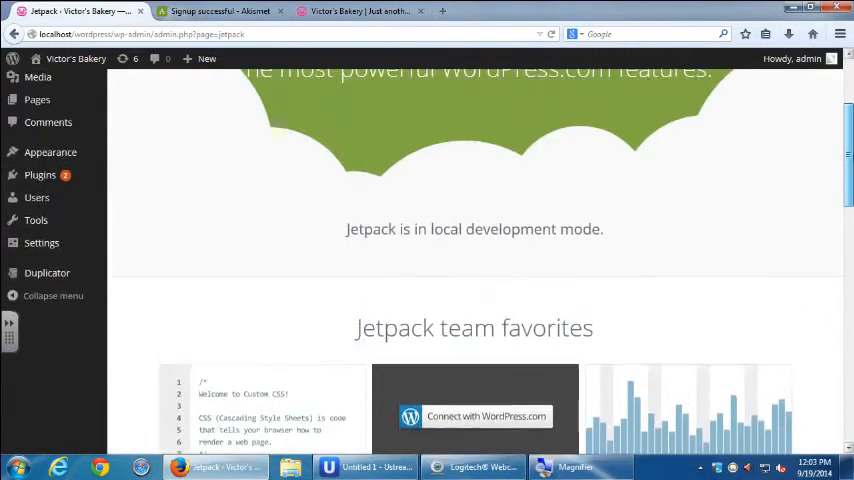
scroll(up, 3)
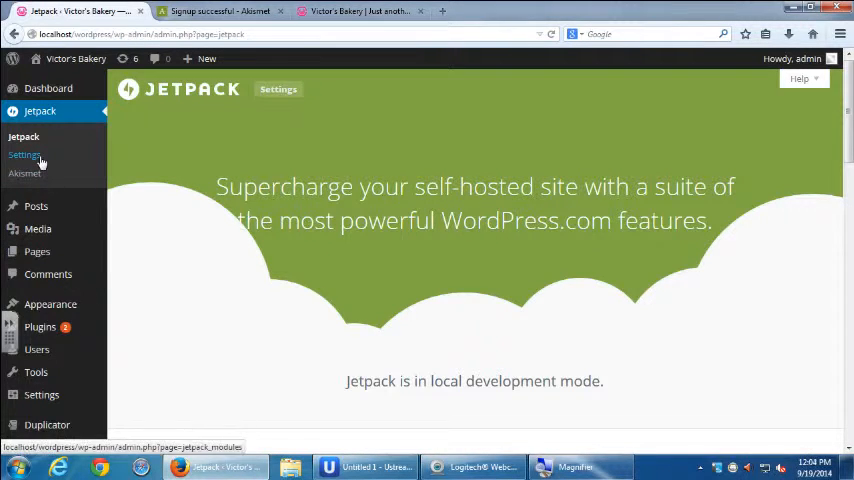
Show the Jetpack Settings module list and view its Help panel.
click(25, 155)
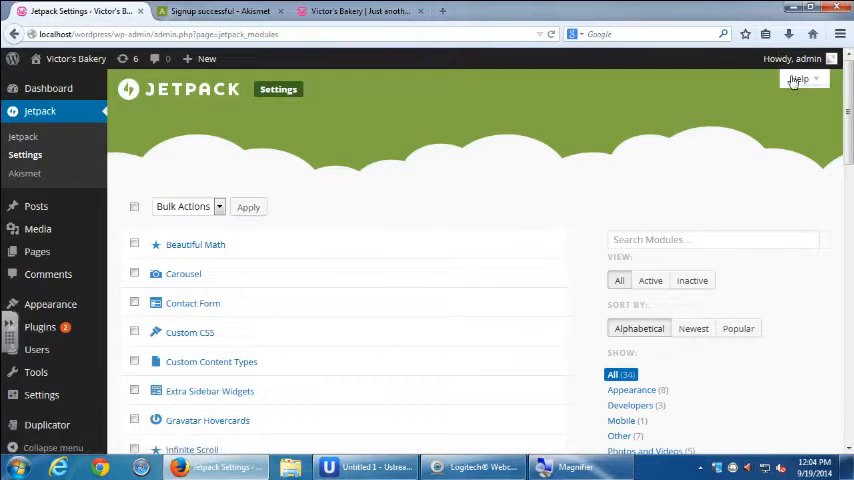
click(799, 80)
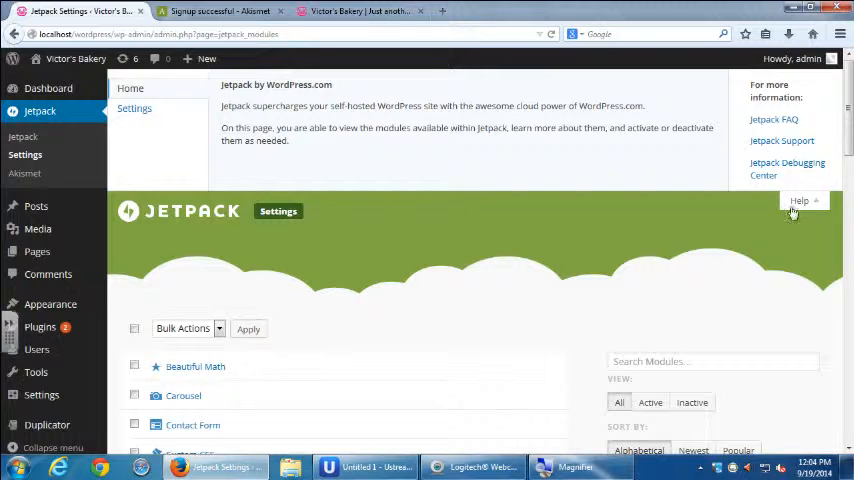
scroll(down, 3)
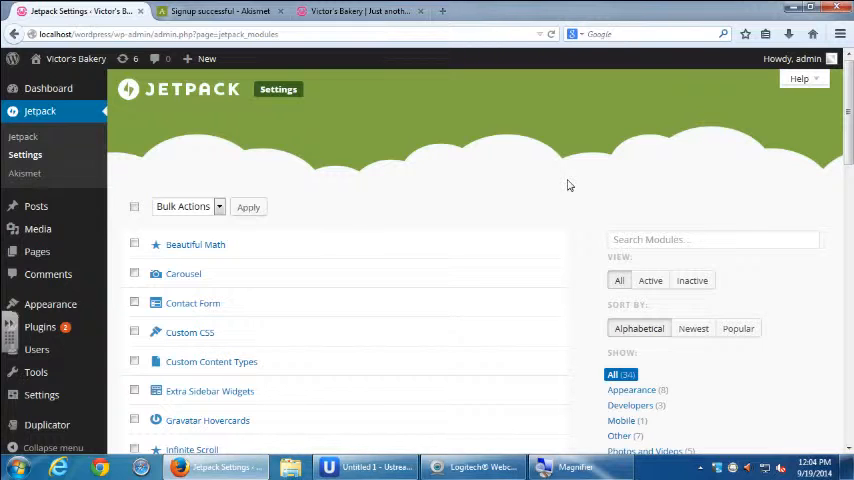
mouse_move(657, 68)
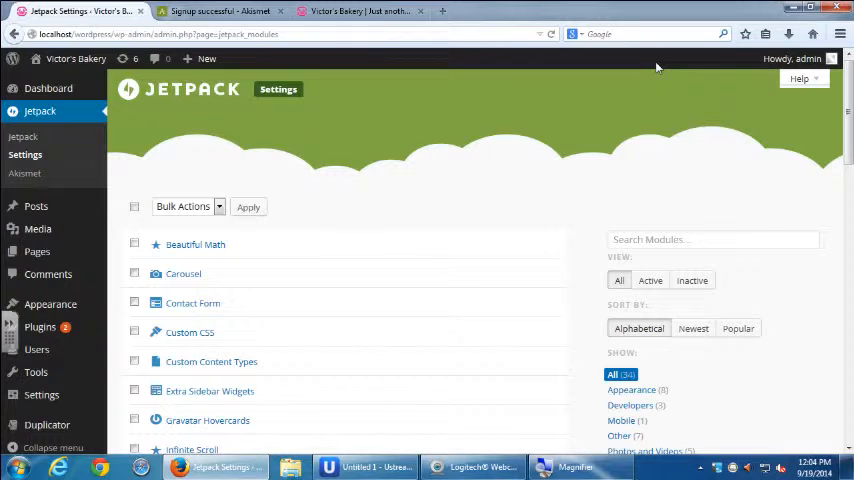
mouse_move(635, 131)
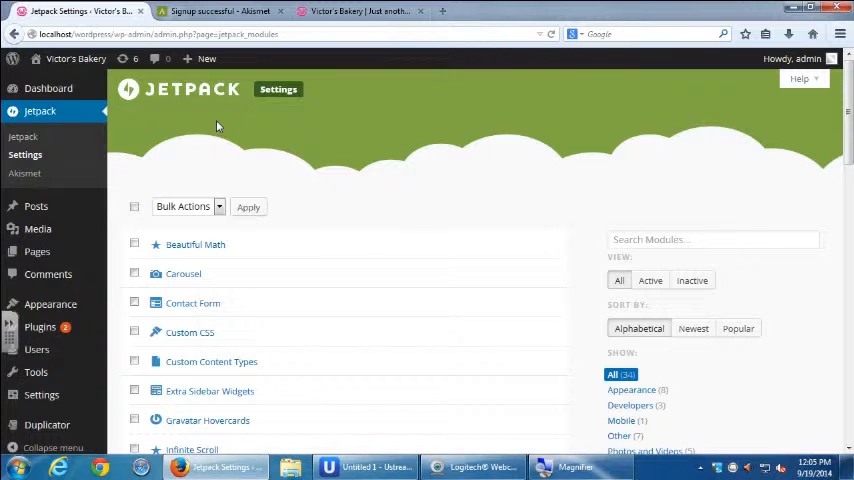
scroll(down, 3)
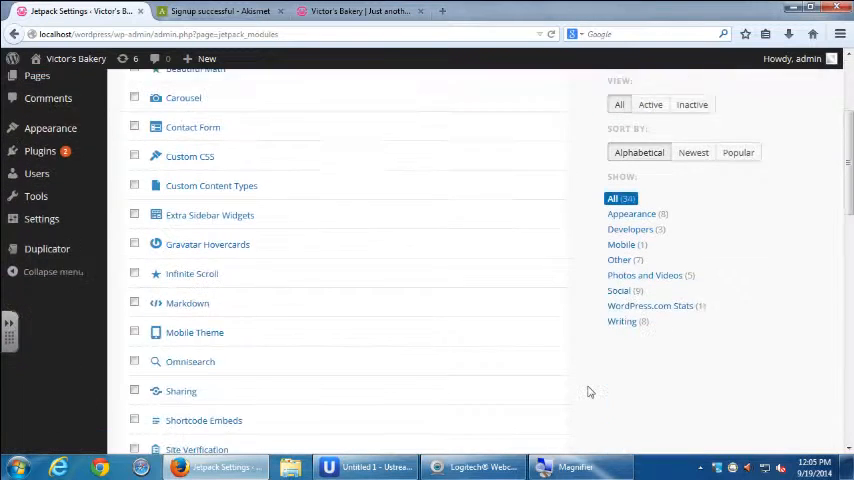
scroll(down, 3)
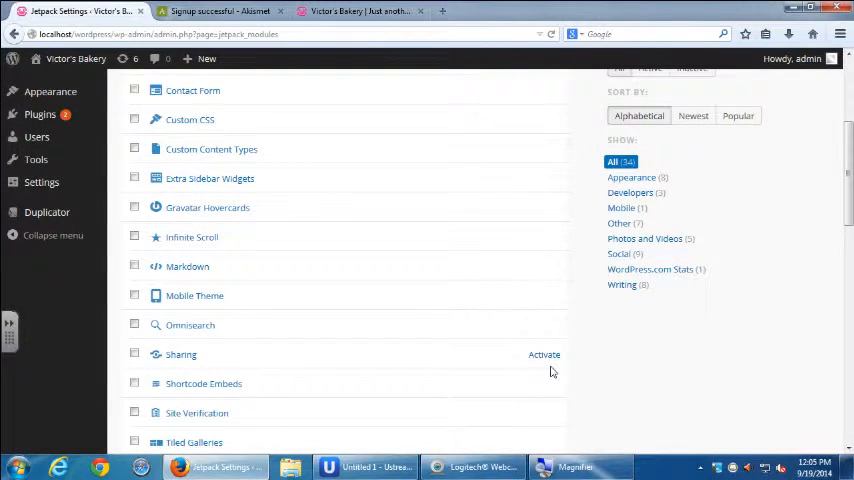
mouse_move(590, 234)
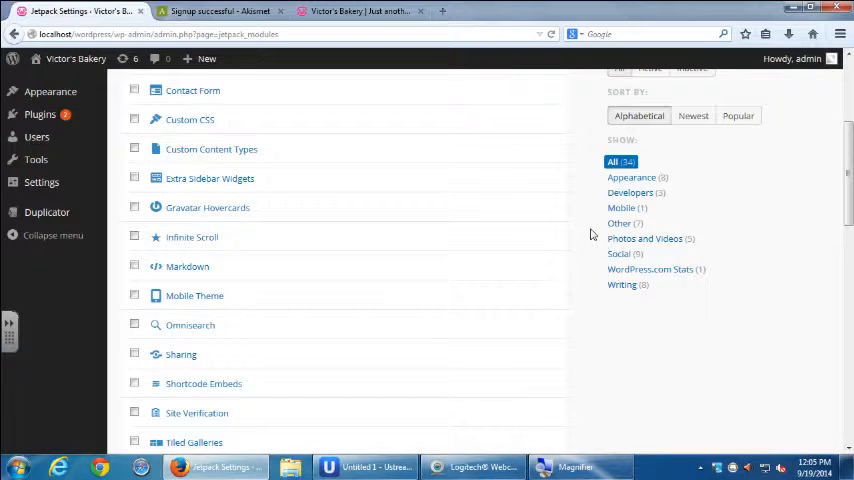
click(645, 238)
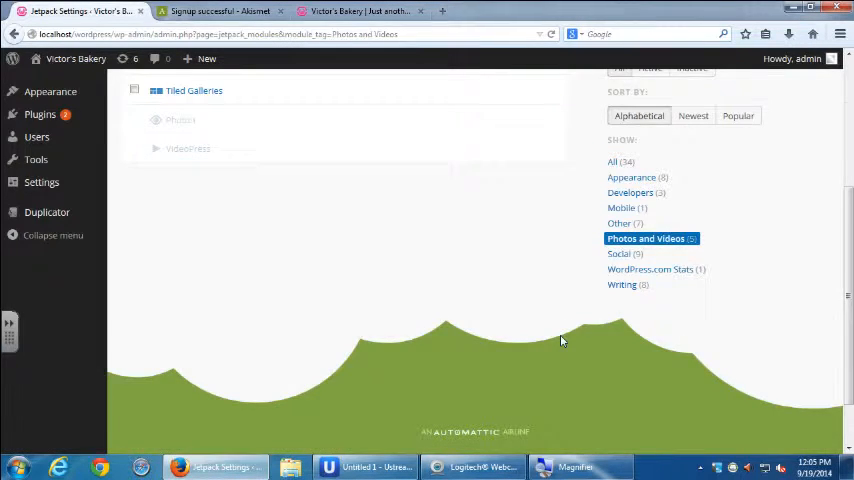
scroll(up, 3)
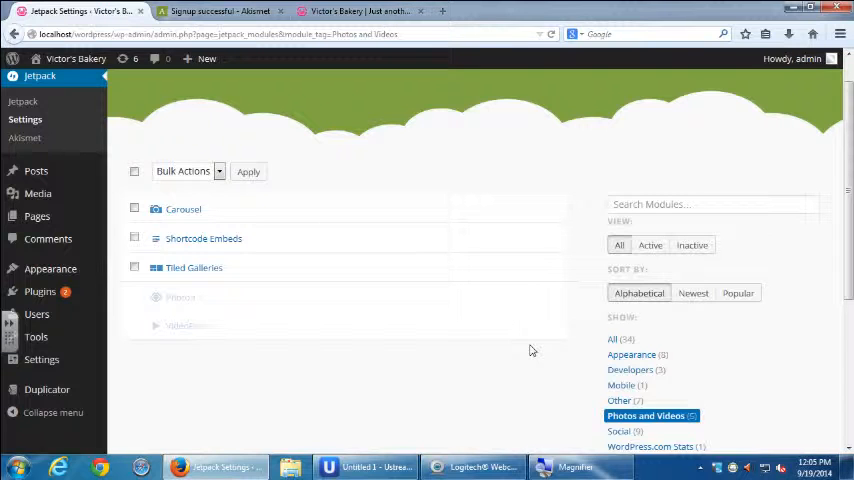
click(613, 339)
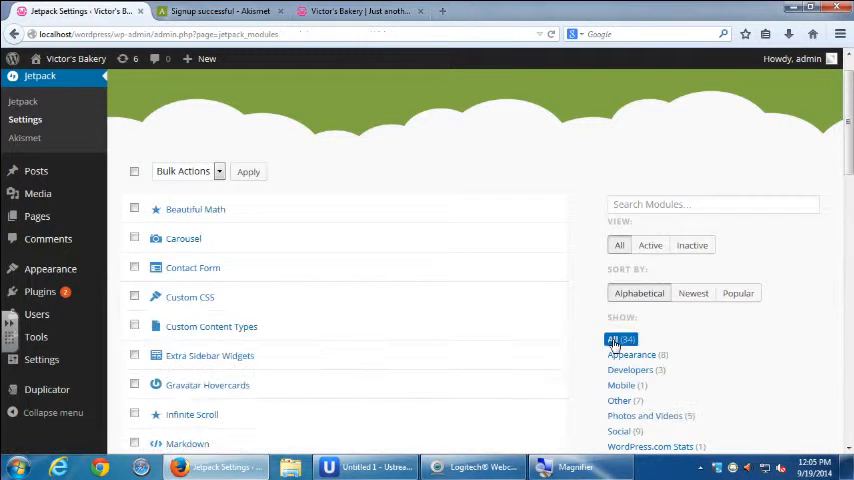
scroll(down, 3)
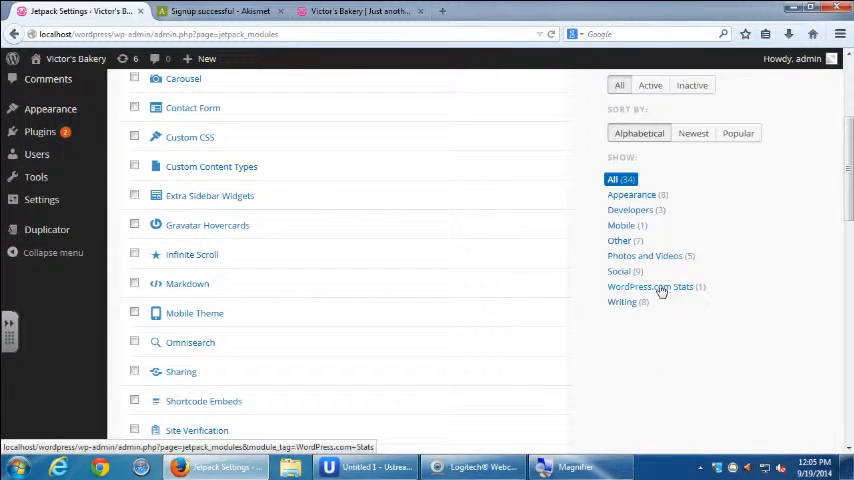
click(650, 286)
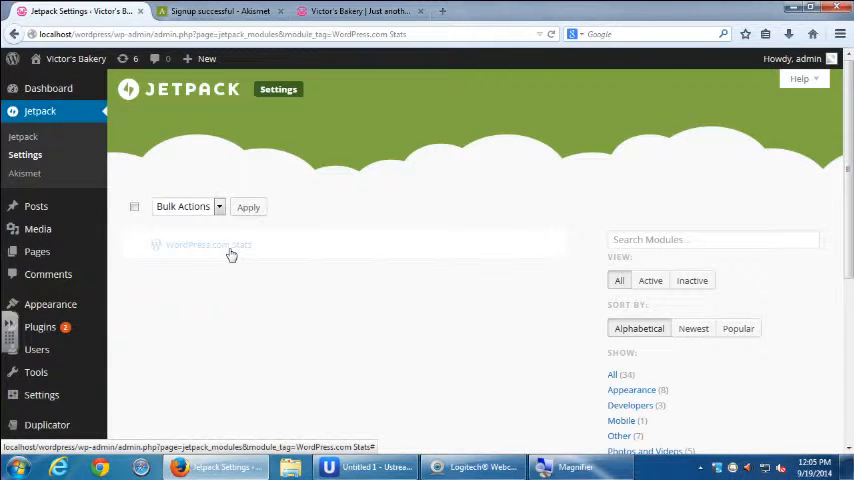
scroll(down, 3)
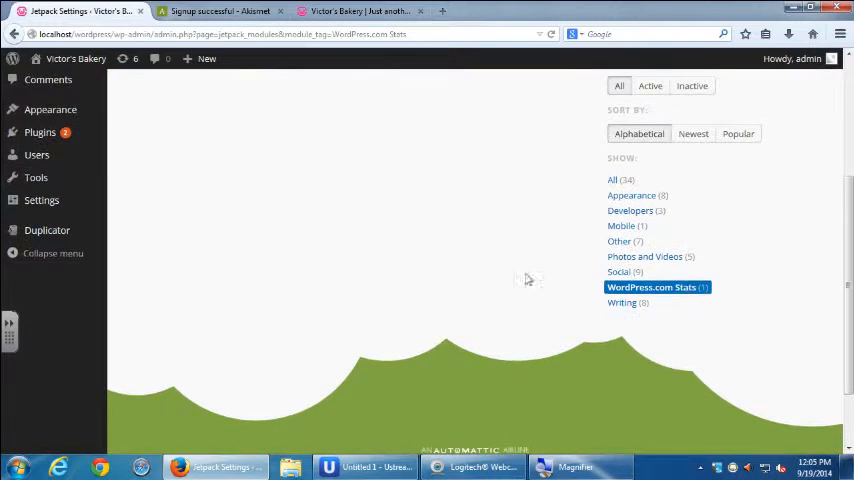
click(611, 179)
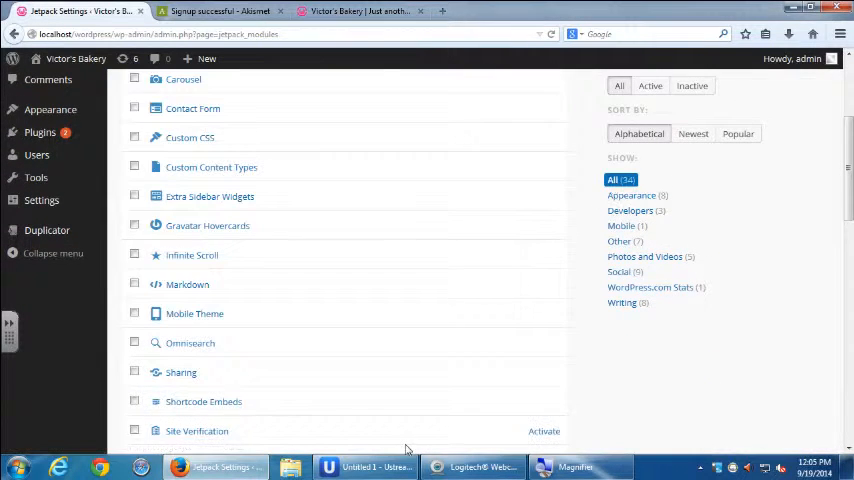
scroll(up, 3)
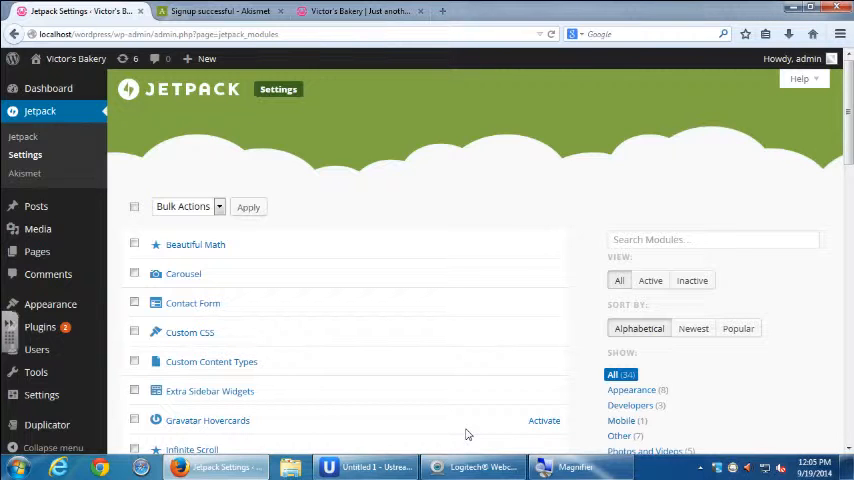
scroll(down, 3)
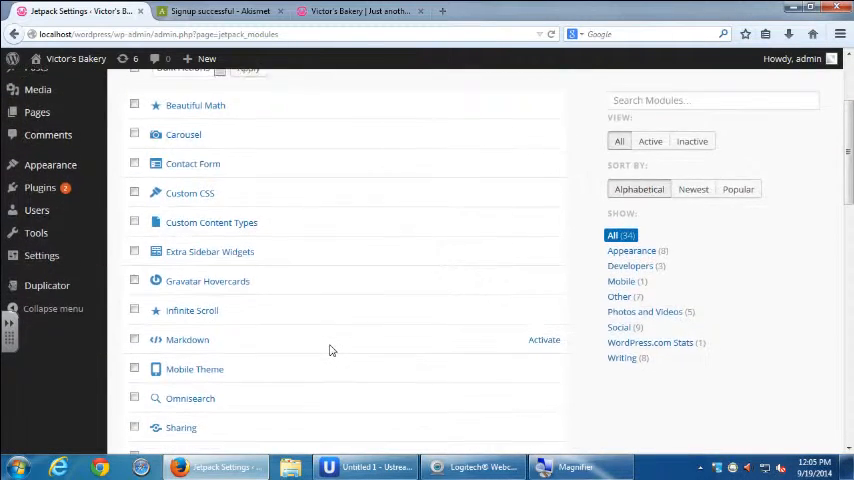
scroll(down, 3)
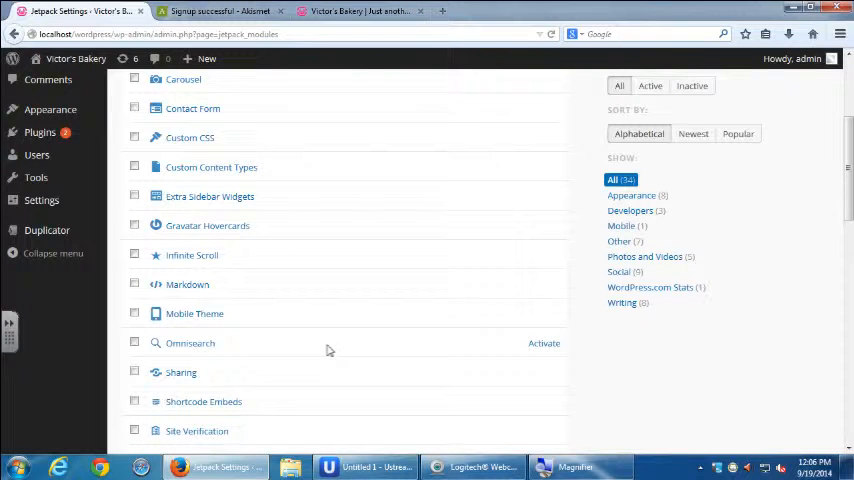
scroll(down, 3)
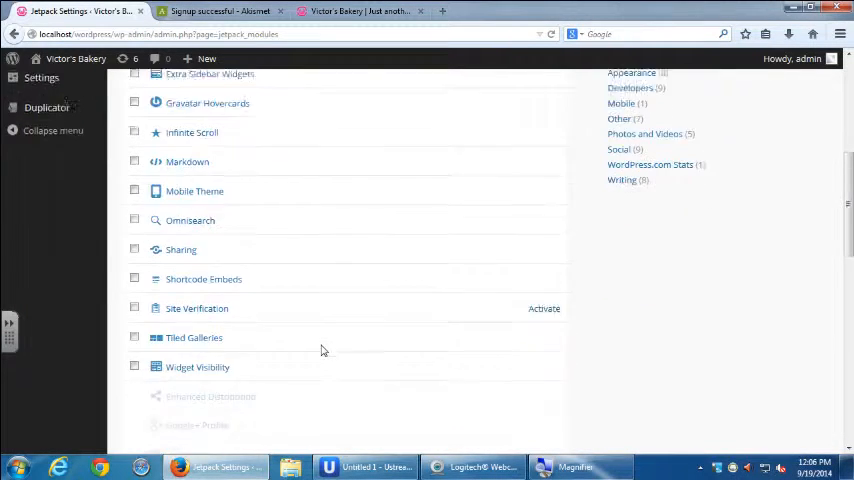
scroll(down, 3)
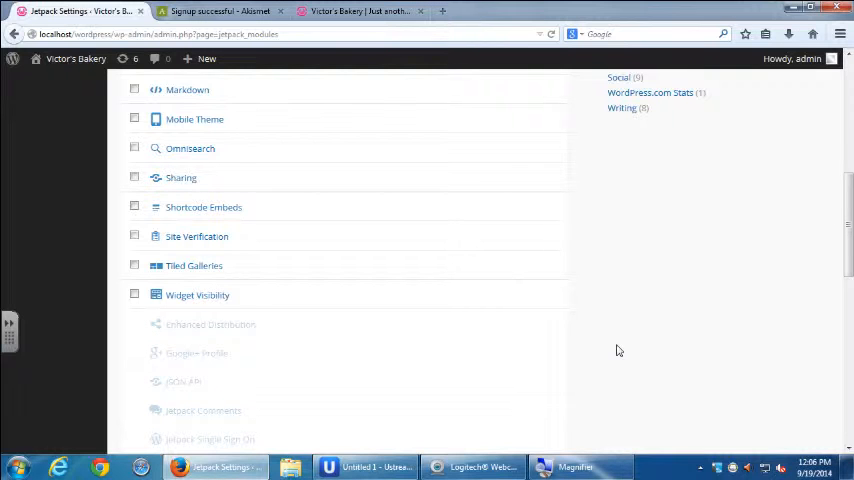
mouse_move(273, 263)
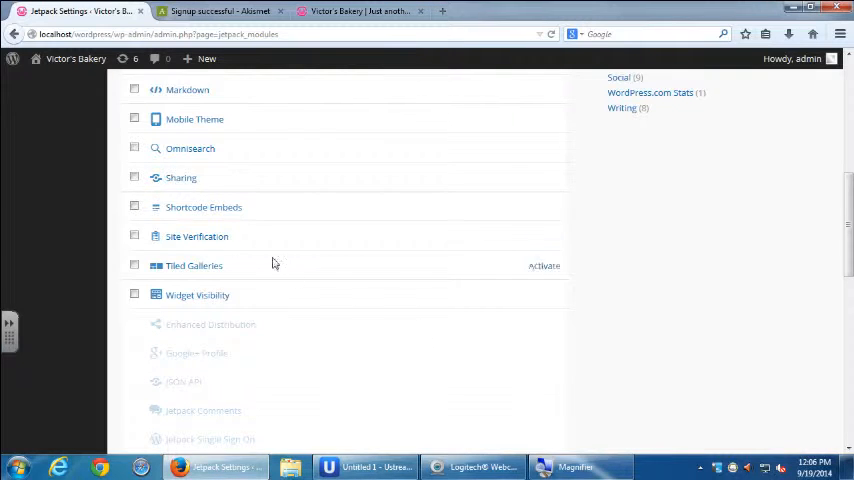
click(196, 236)
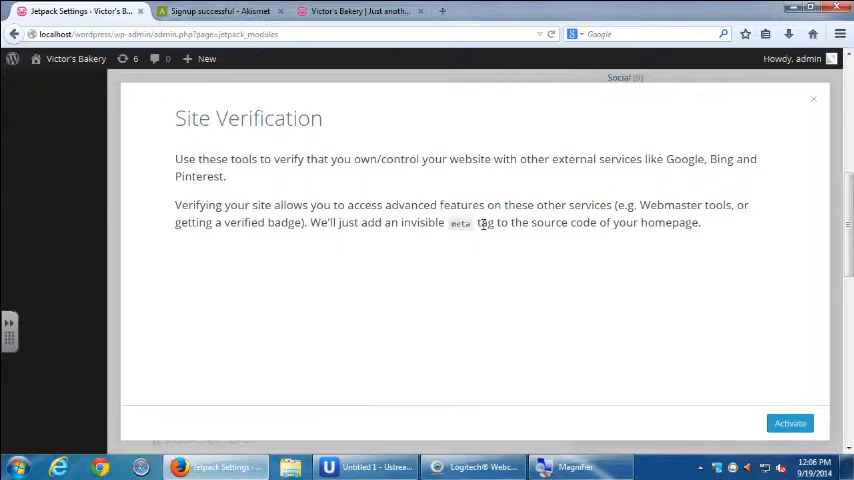
click(813, 98)
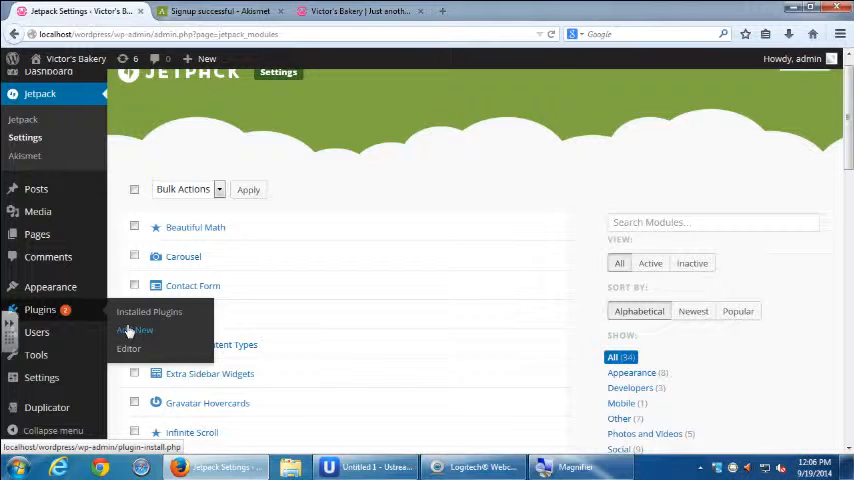
Open Add New Plugins and enter 'yoast' in the plugin search box.
click(135, 330)
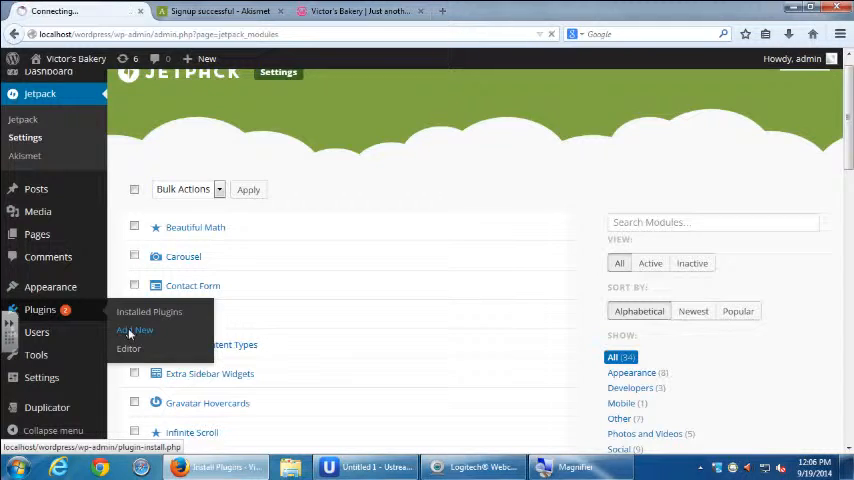
click(134, 330)
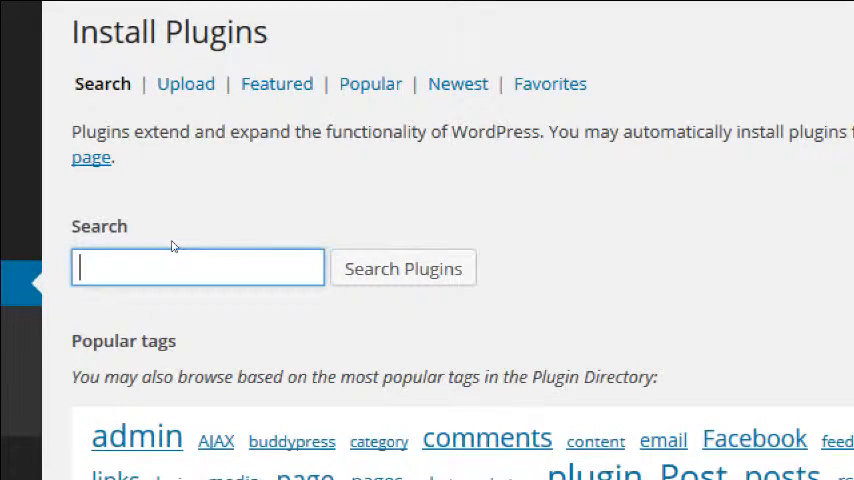
text(yoast)
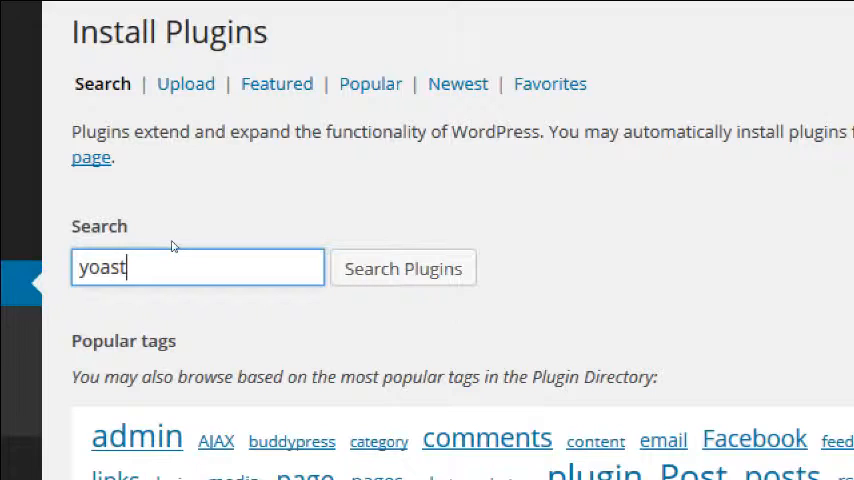
mouse_move(223, 297)
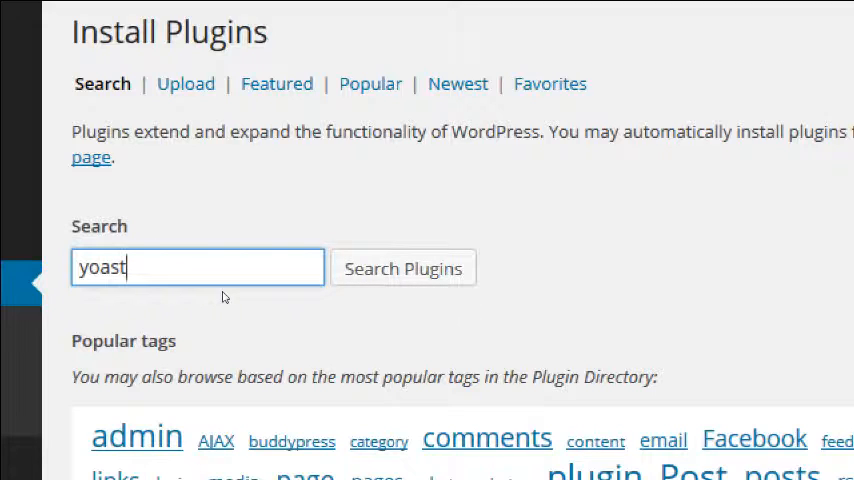
Search plugins for 'yoast' and scroll through results like WordPress SEO by Yoast.
click(403, 268)
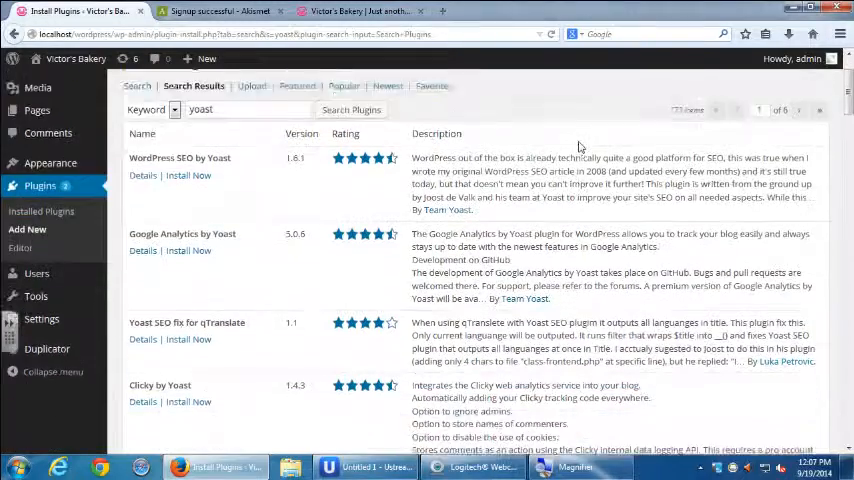
scroll(down, 3)
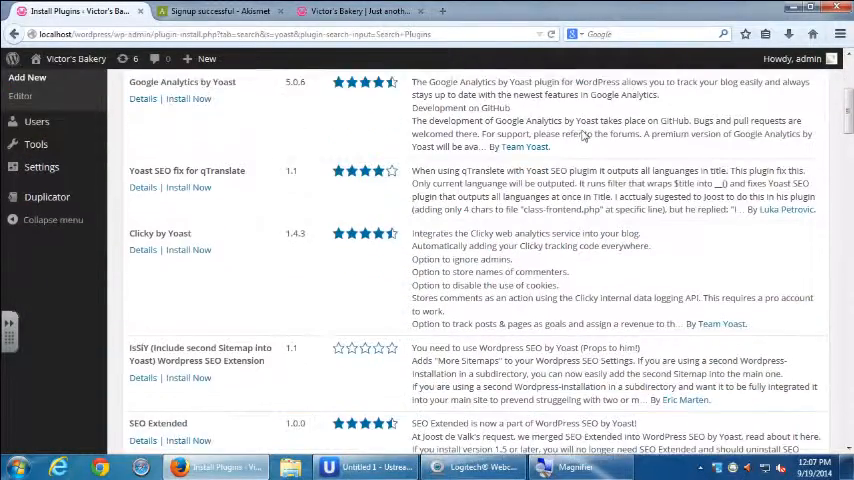
scroll(up, 3)
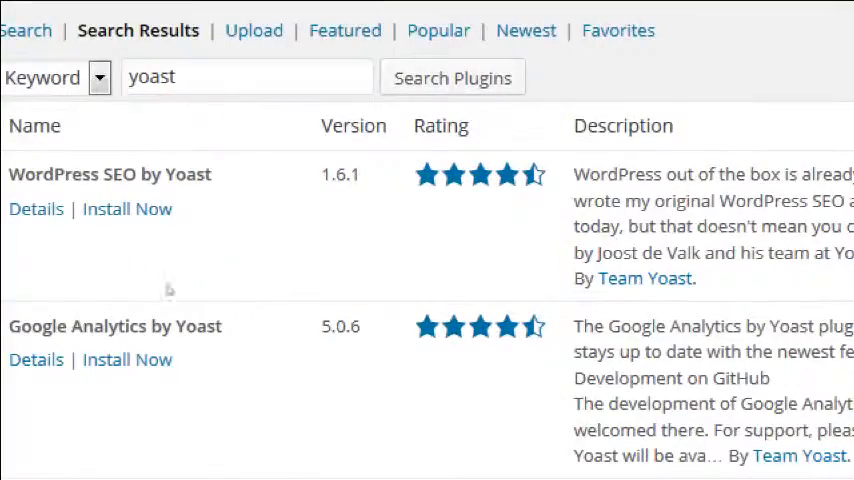
scroll(down, 3)
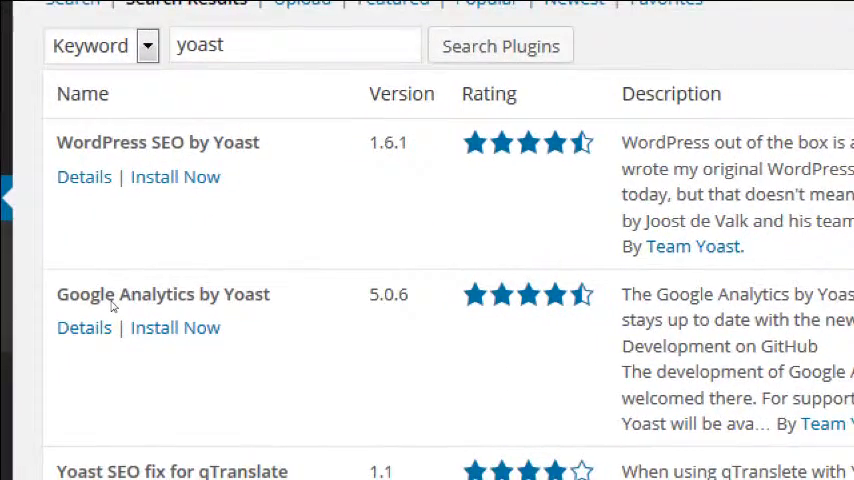
scroll(down, 3)
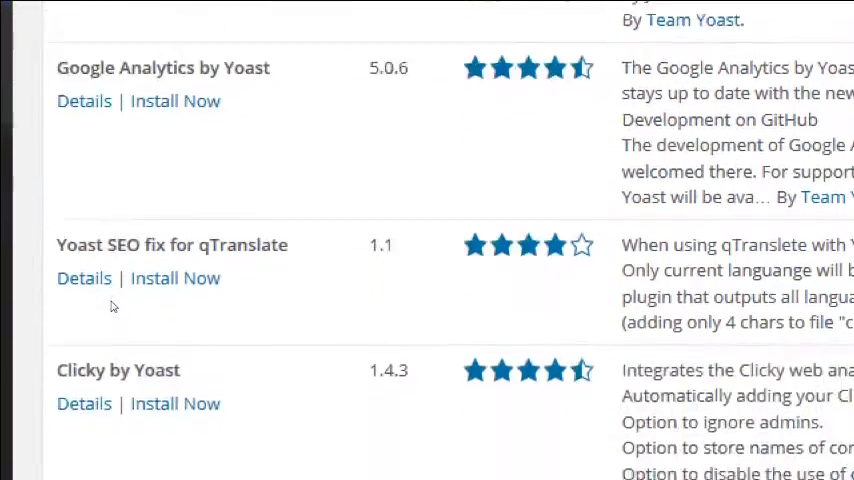
scroll(up, 3)
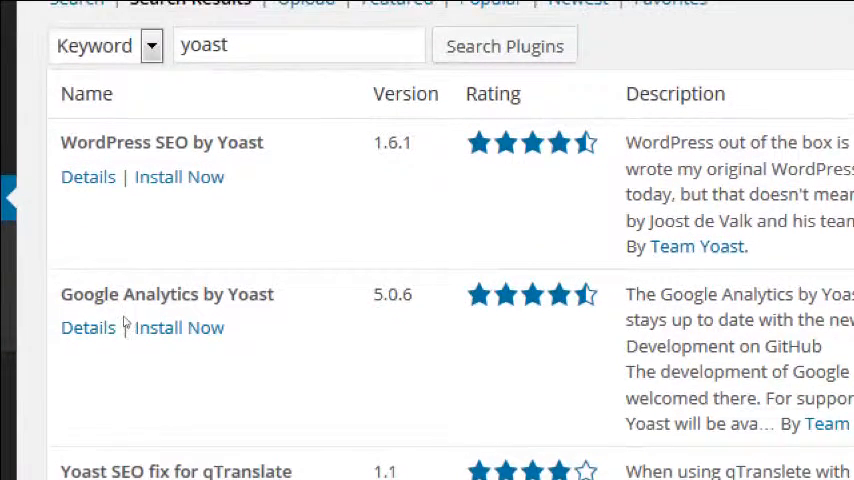
mouse_move(128, 282)
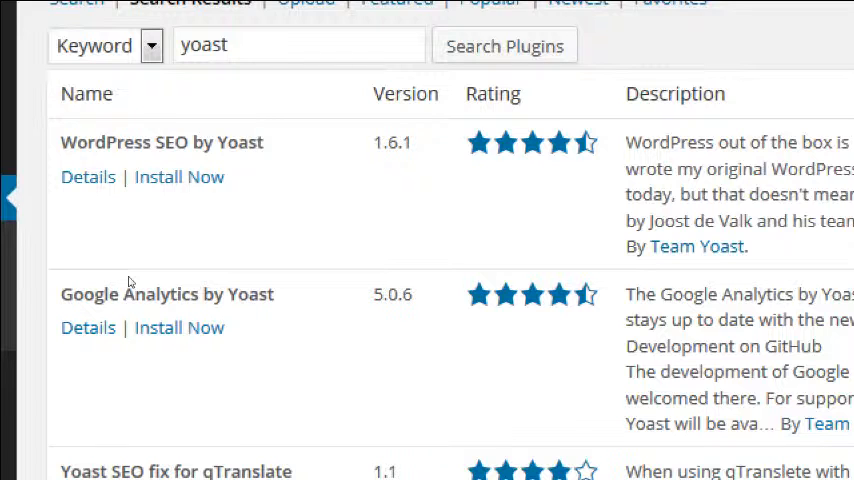
mouse_move(350, 218)
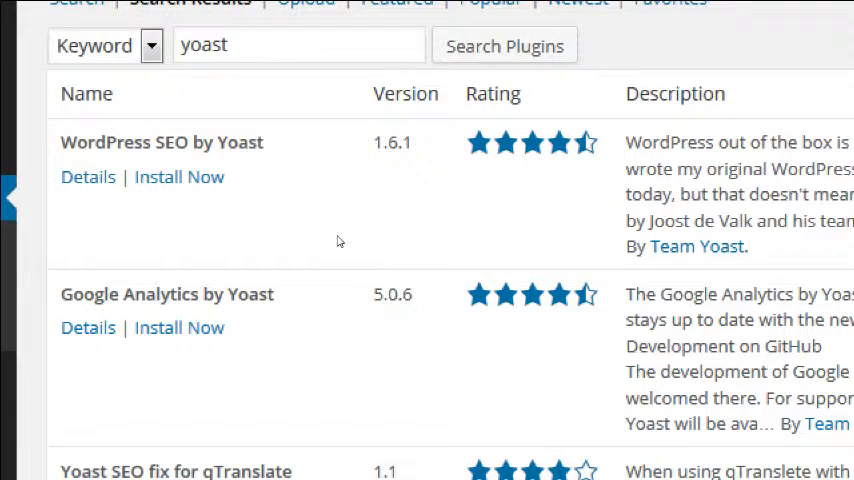
mouse_move(531, 142)
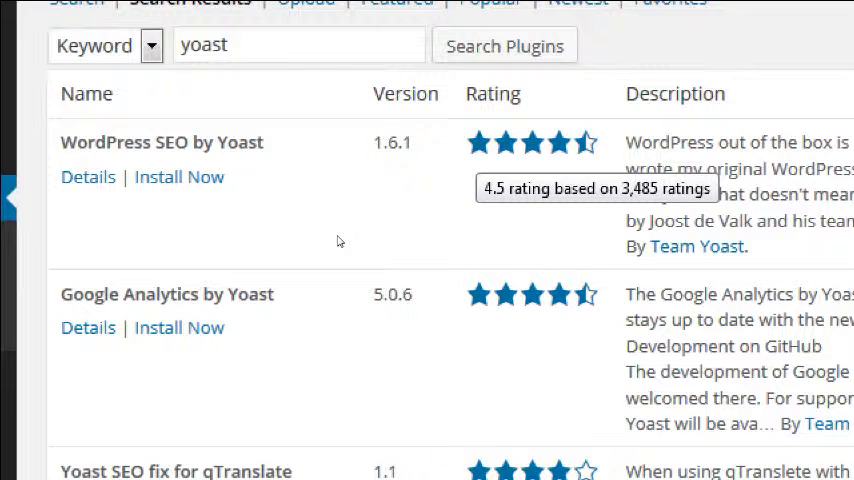
mouse_move(150, 318)
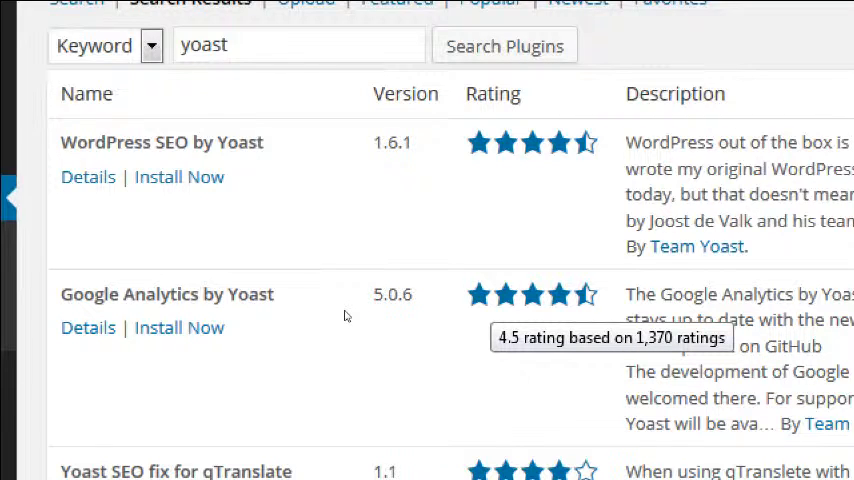
mouse_move(260, 262)
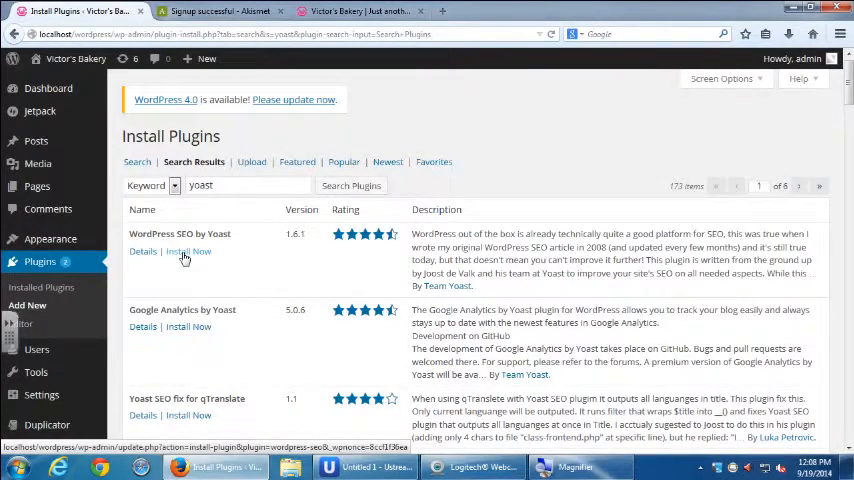
mouse_move(188, 251)
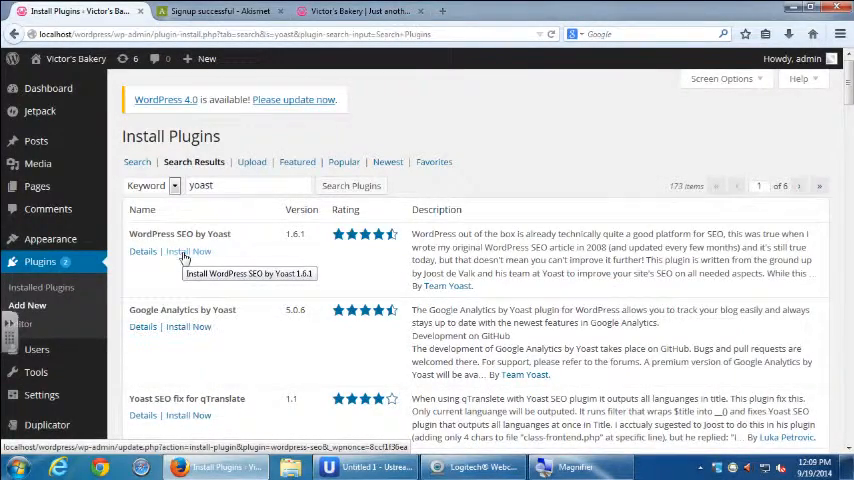
Install WordPress SEO by Yoast 1.6.1 and confirm the install.
click(188, 251)
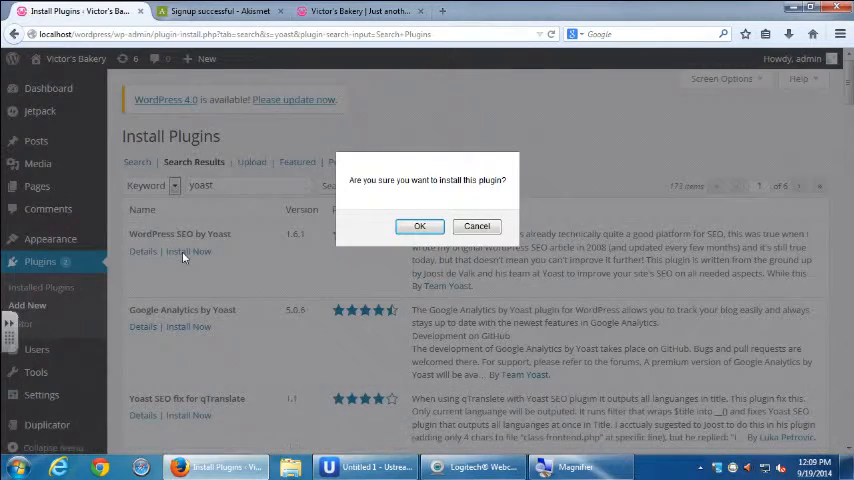
click(419, 225)
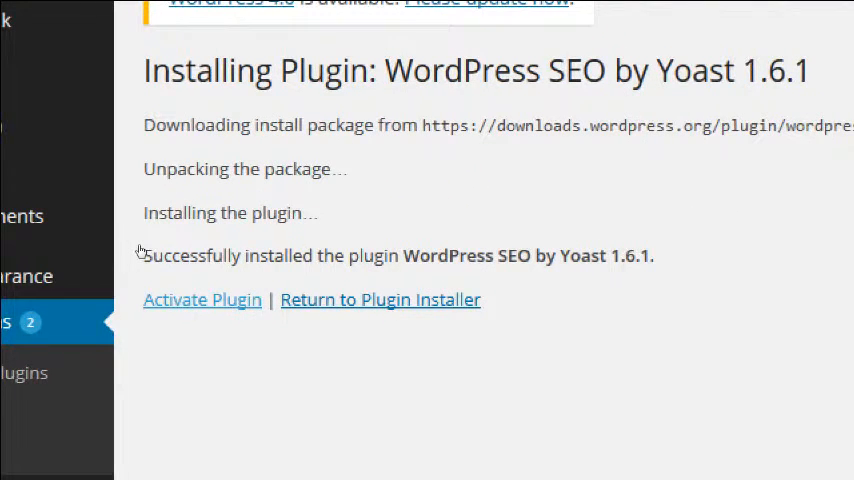
mouse_move(202, 299)
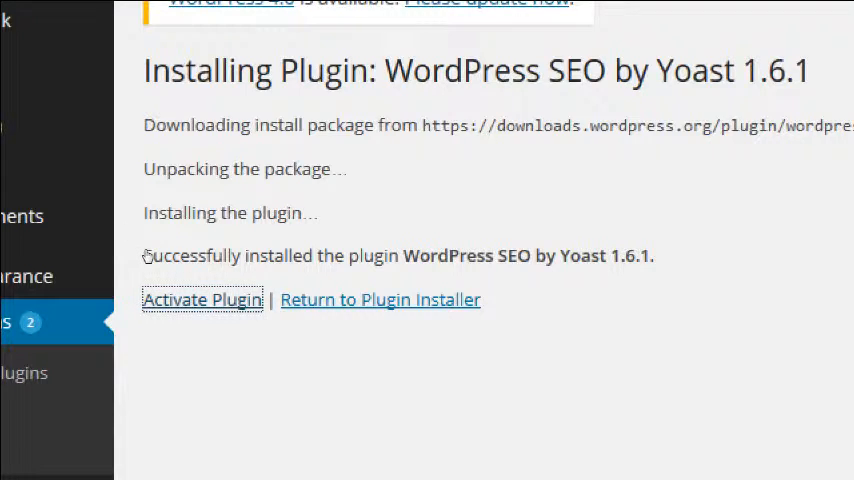
Activate WordPress SEO by Yoast and find it in the plugins list.
click(202, 299)
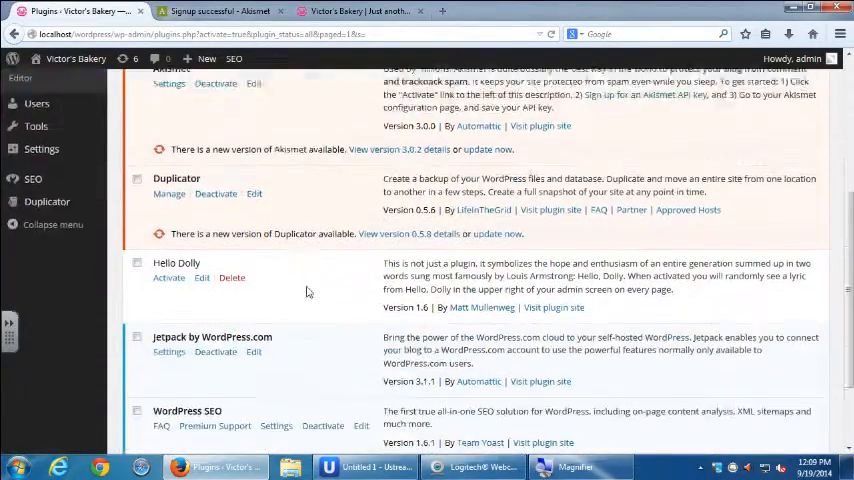
scroll(down, 3)
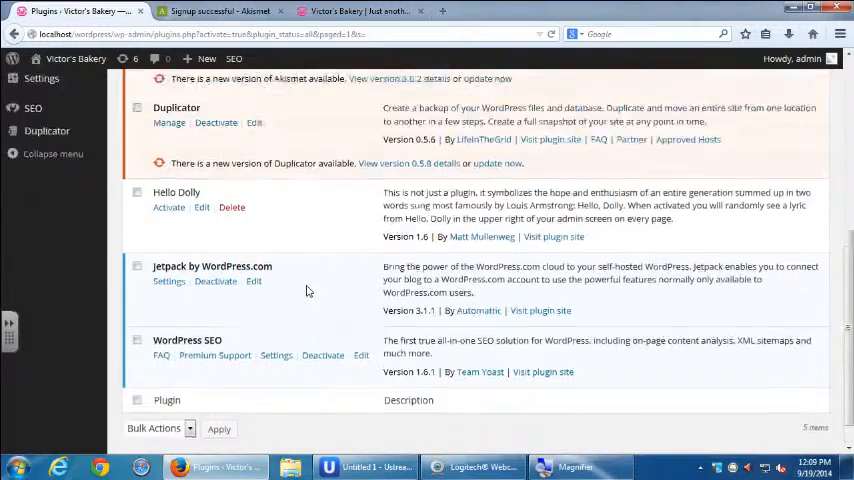
scroll(down, 3)
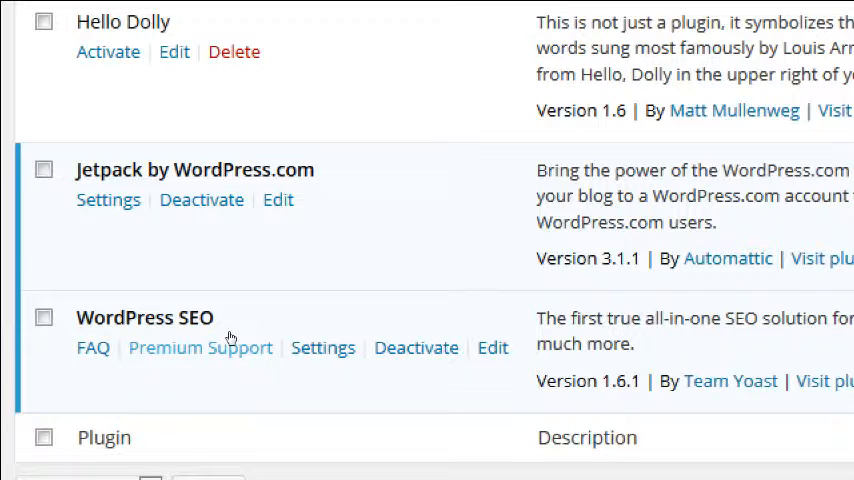
mouse_move(247, 296)
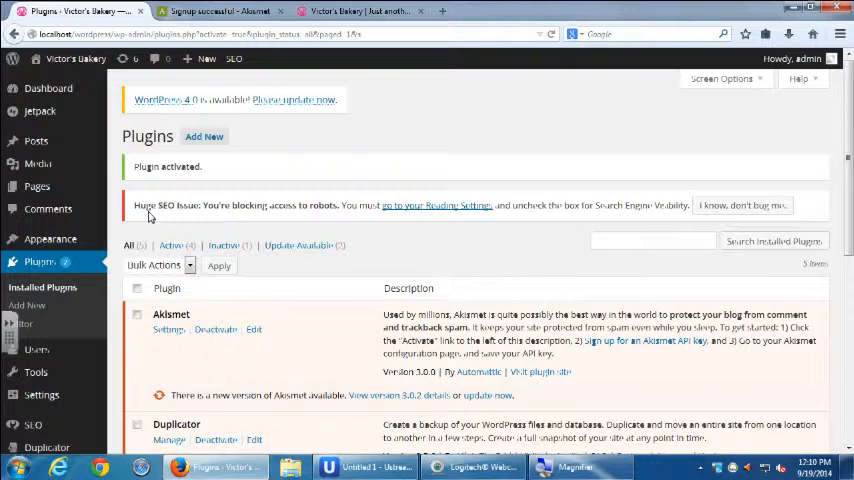
mouse_move(445, 228)
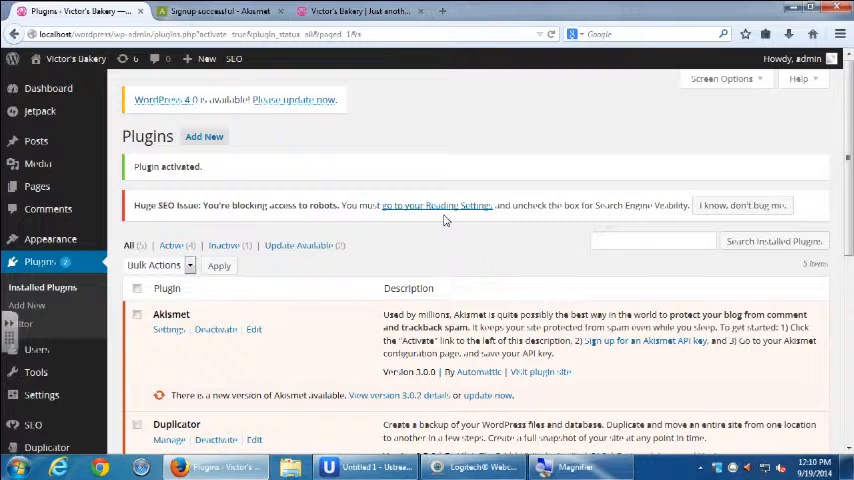
click(436, 205)
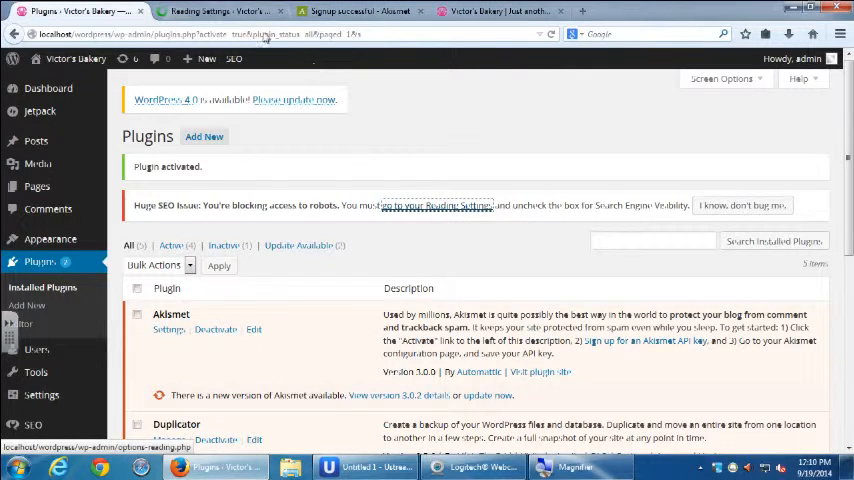
click(436, 205)
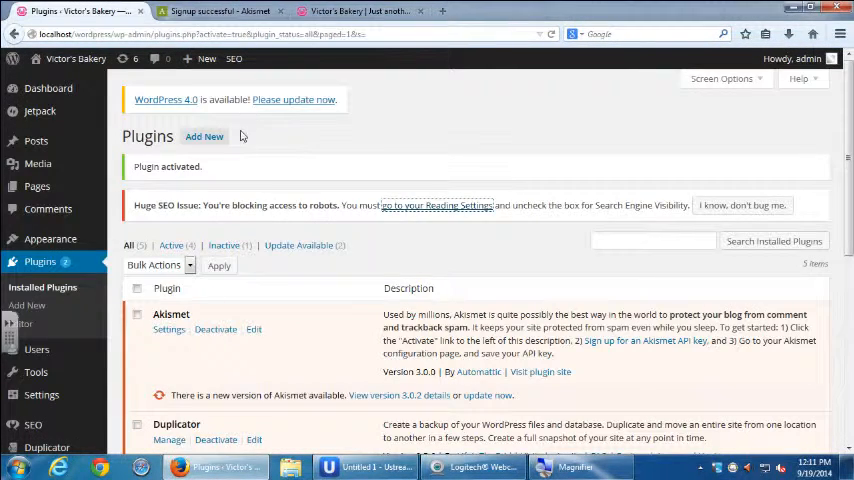
mouse_move(290, 220)
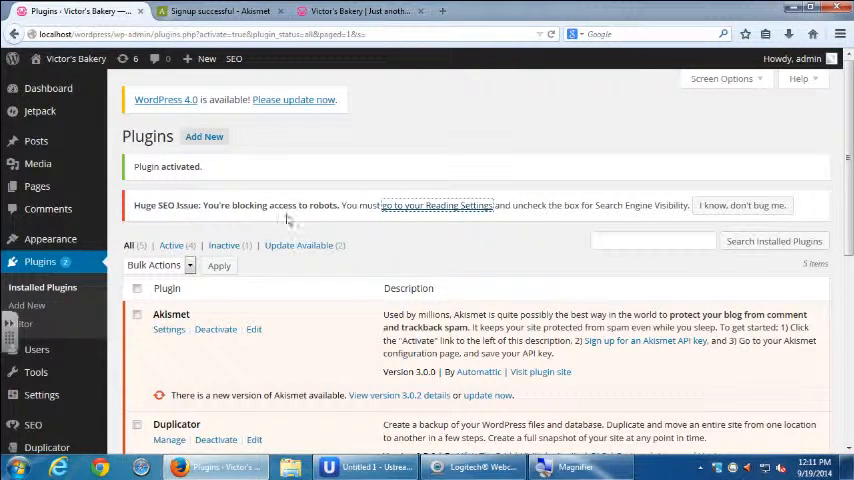
scroll(down, 3)
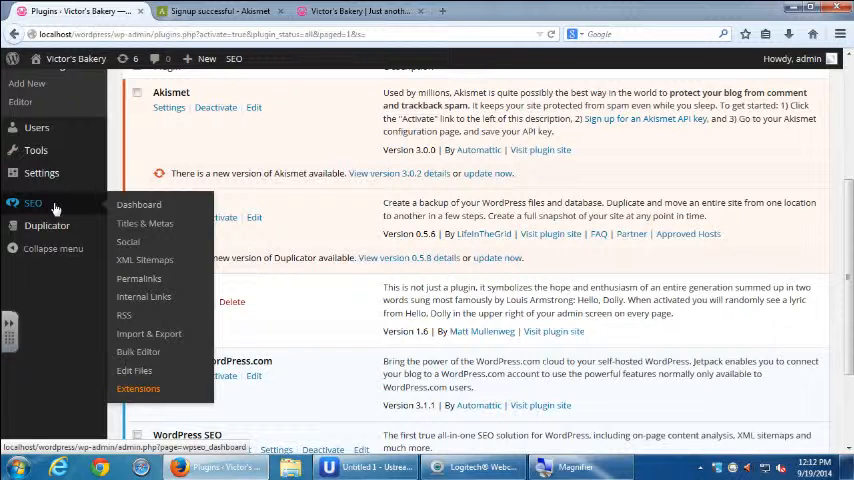
click(138, 204)
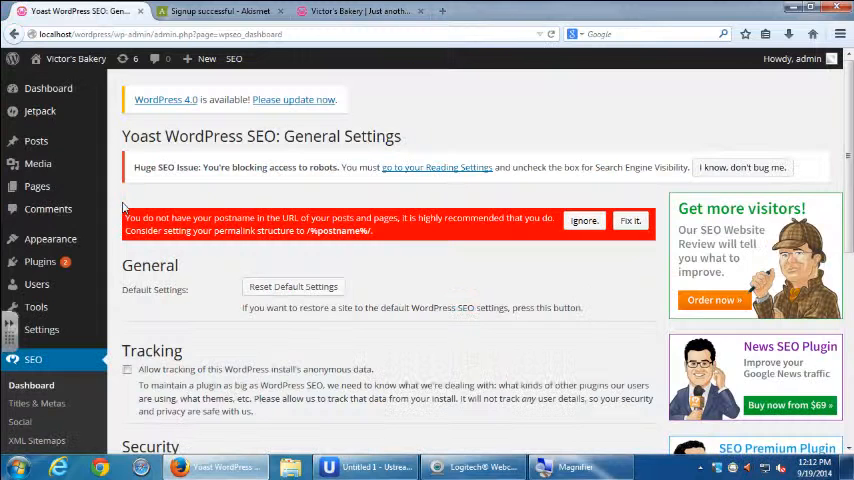
scroll(down, 3)
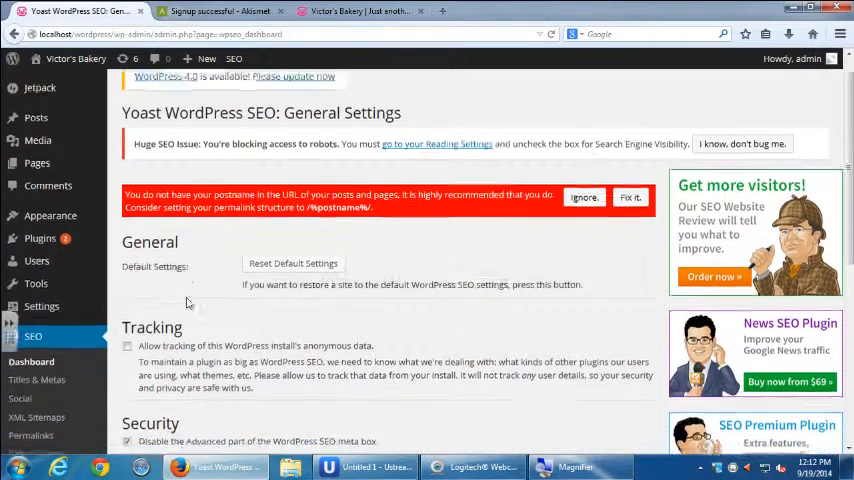
scroll(down, 3)
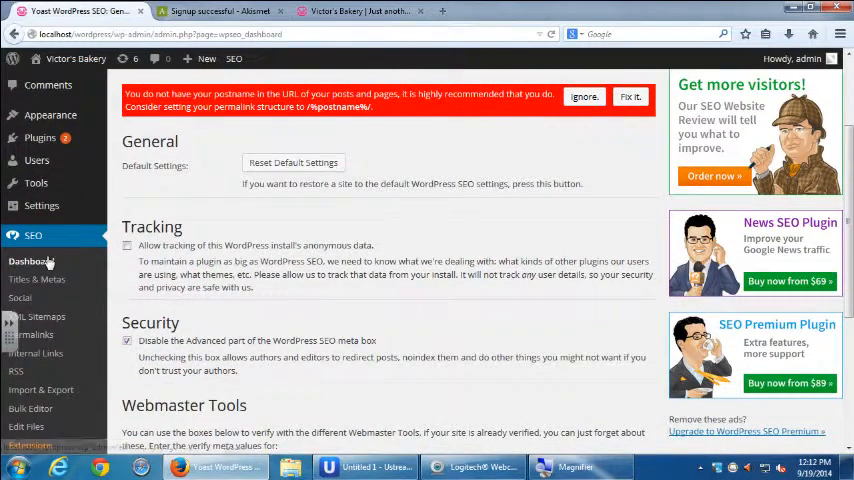
mouse_move(31, 262)
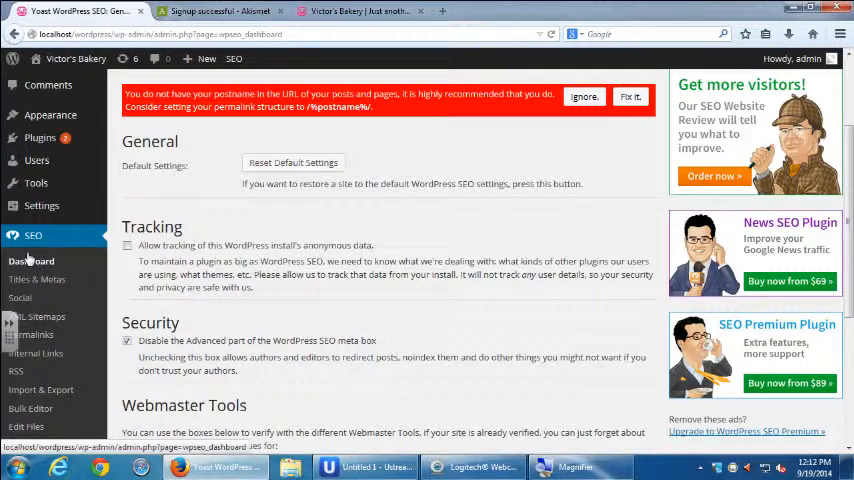
scroll(down, 3)
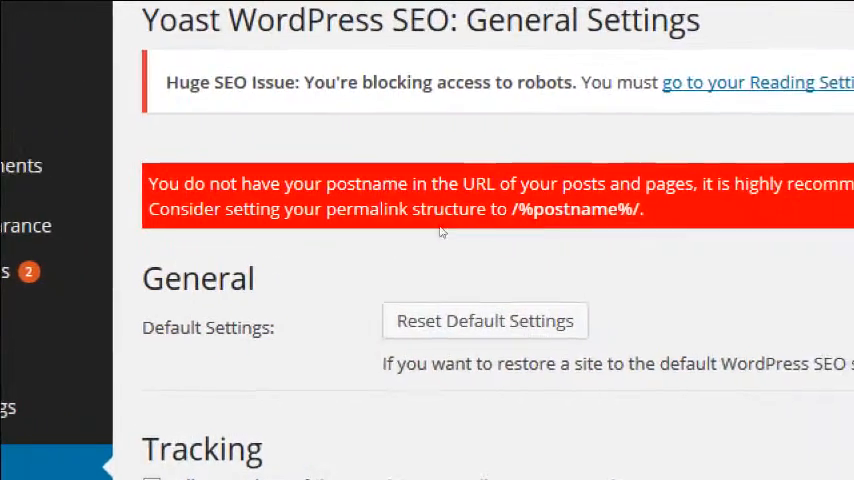
scroll(right, 3)
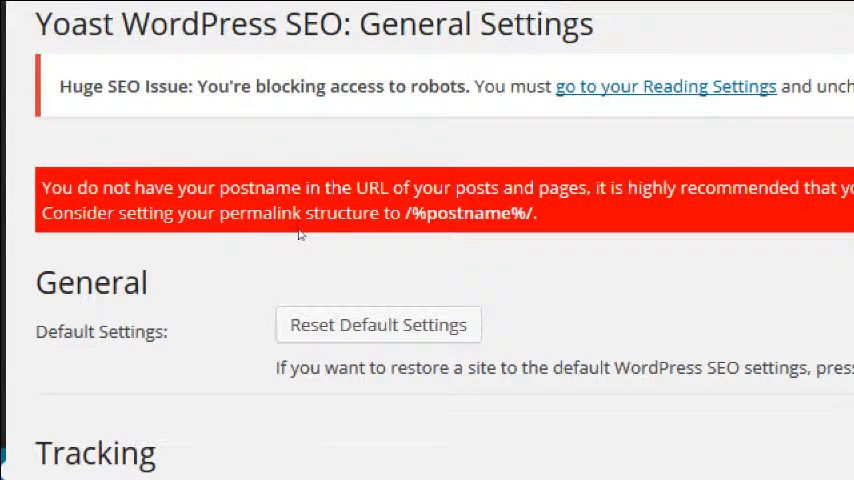
mouse_move(340, 230)
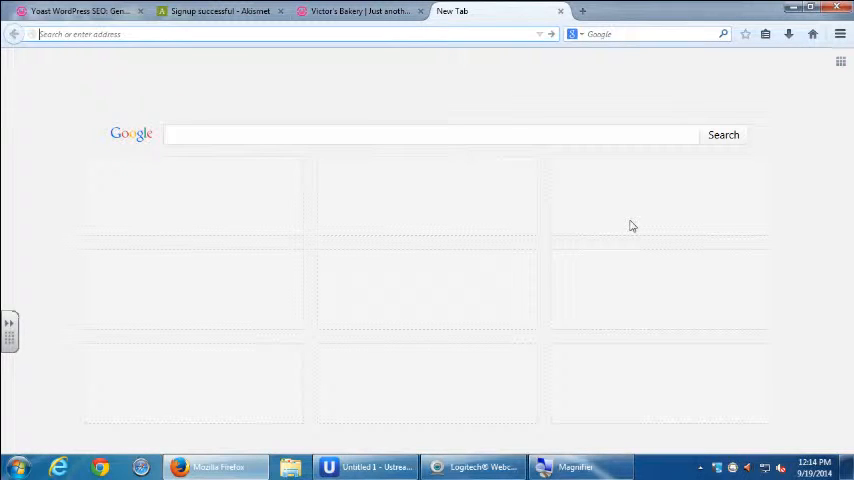
Go to aol.com from the new tab's address bar.
text(aol.c)
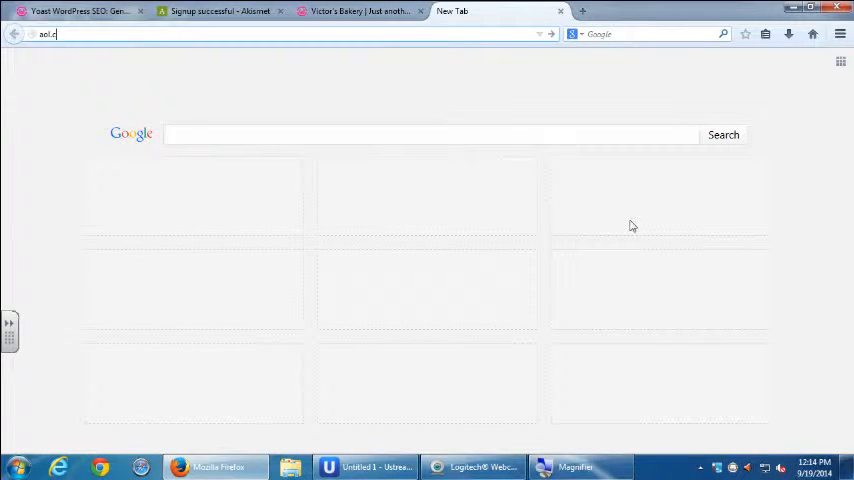
key(Return)
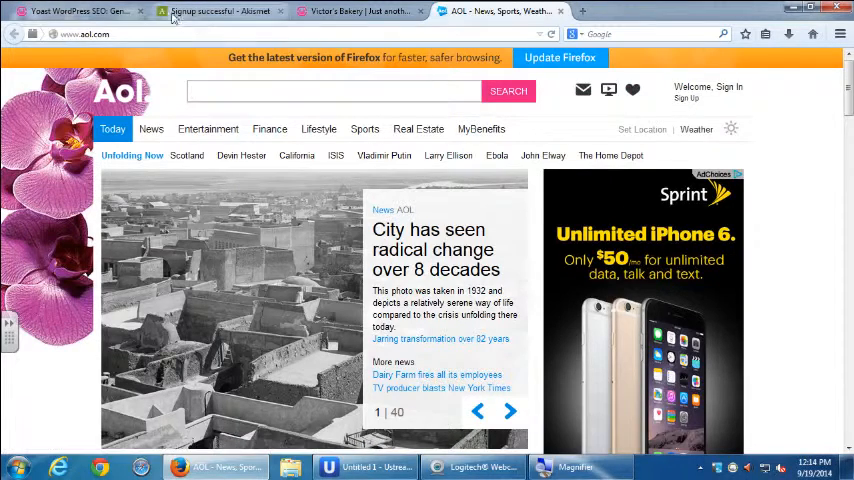
Switch back to the Yoast SEO General Settings tab, scroll it, then open a blank tab.
click(75, 11)
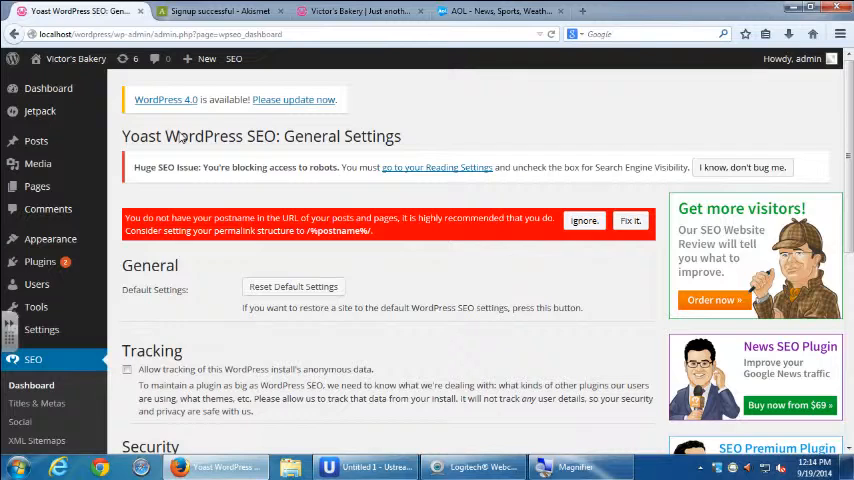
scroll(down, 3)
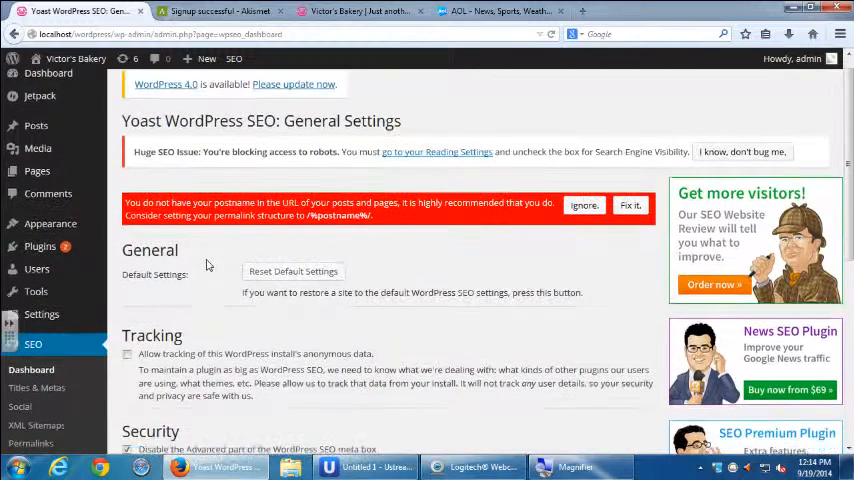
scroll(down, 3)
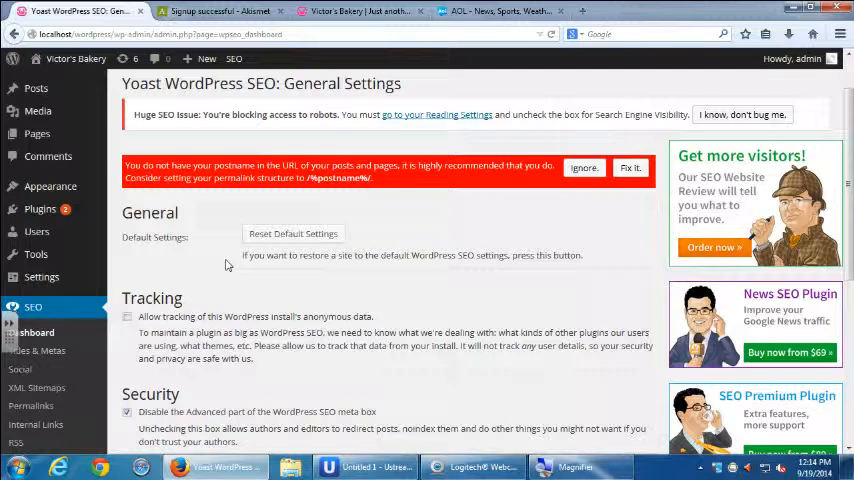
click(720, 11)
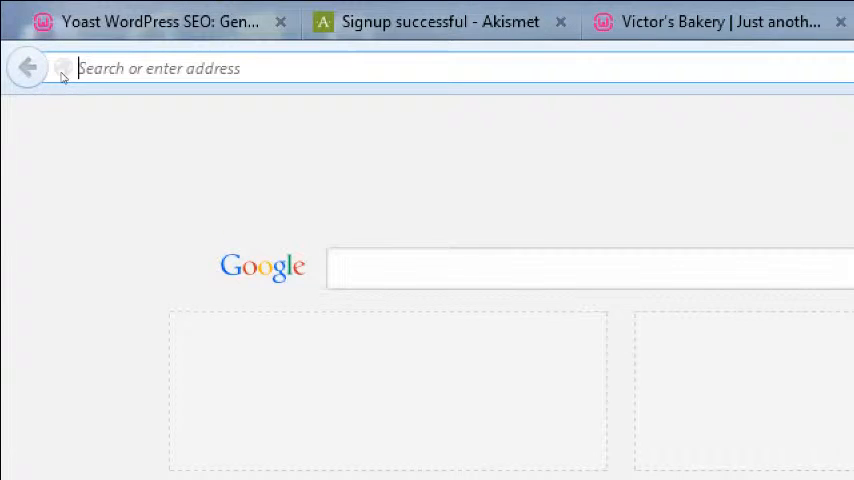
Search Google for 'all in one seo pack' from the new tab.
text(alkl)
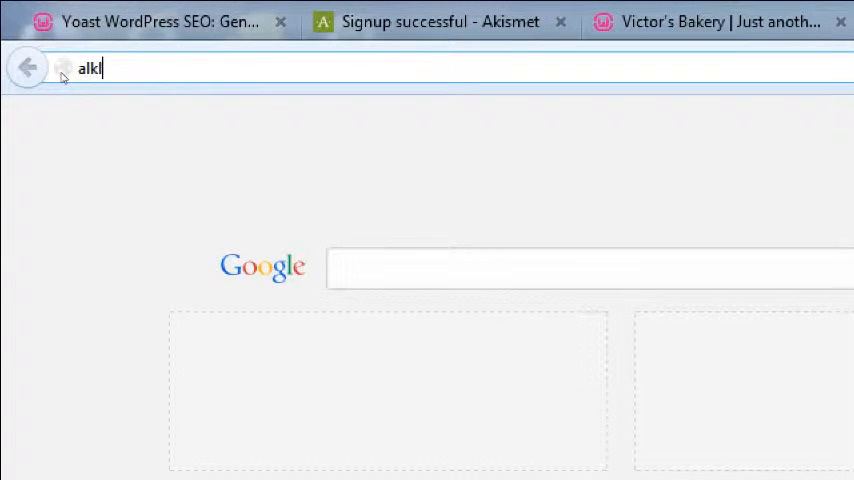
text(all in one seo pac)
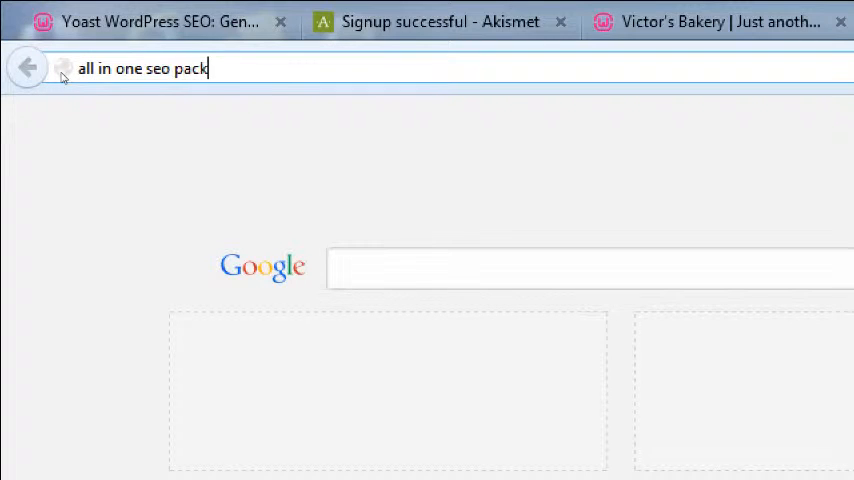
key(Return)
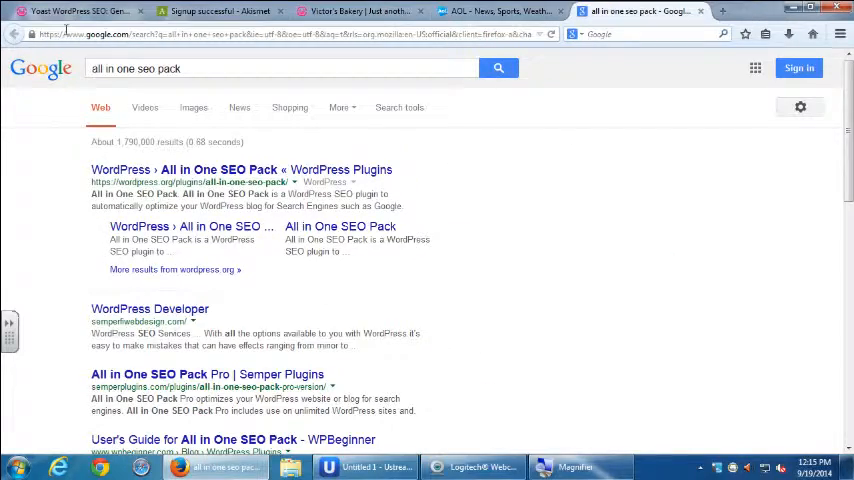
Switch to the Yoast SEO tab and scroll down to Tracking, Security and Webmaster Tools.
click(70, 11)
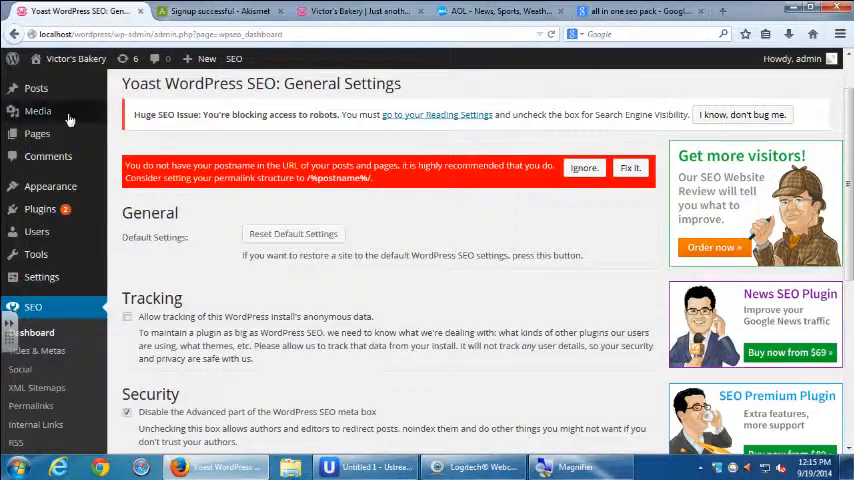
scroll(down, 3)
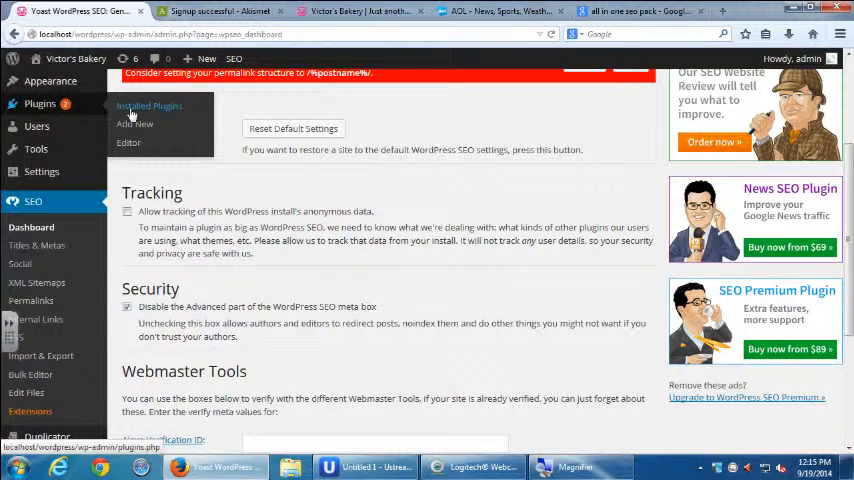
Search for 'yoast' on the Plugins > Add New page.
click(135, 124)
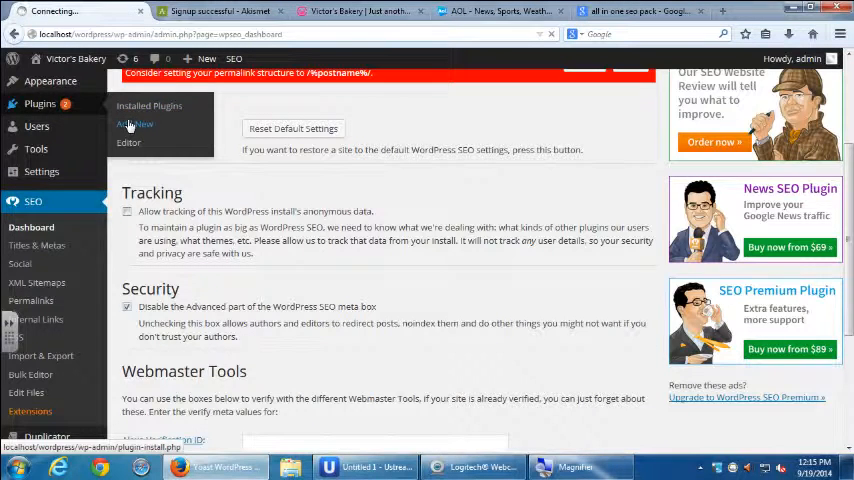
click(135, 124)
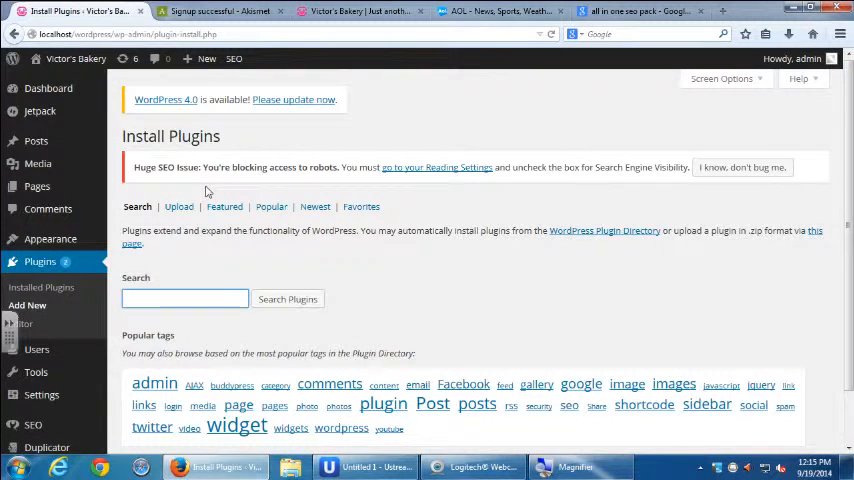
click(185, 298)
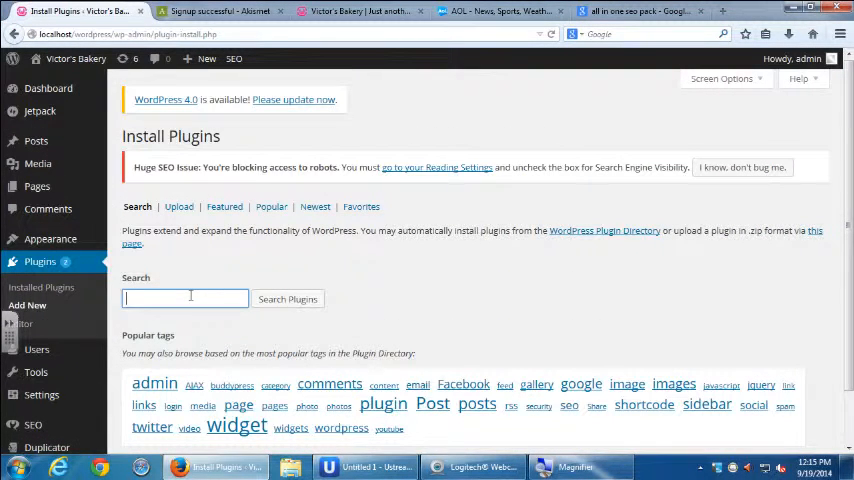
text(yoast)
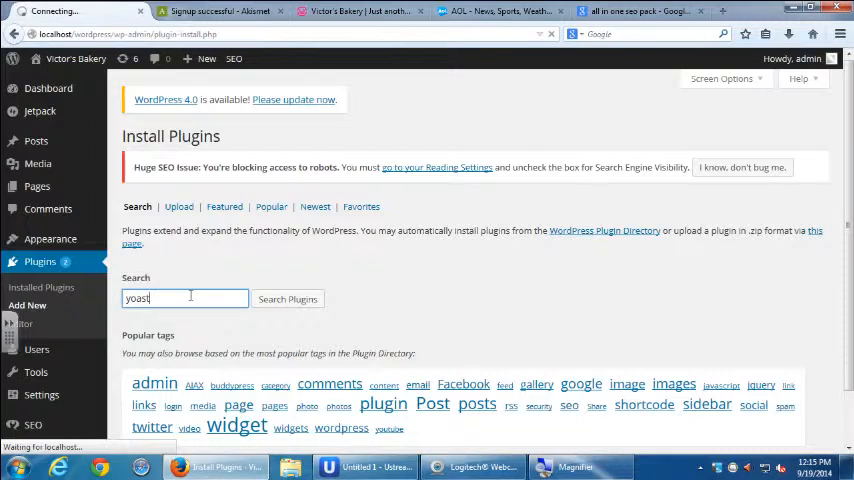
click(288, 298)
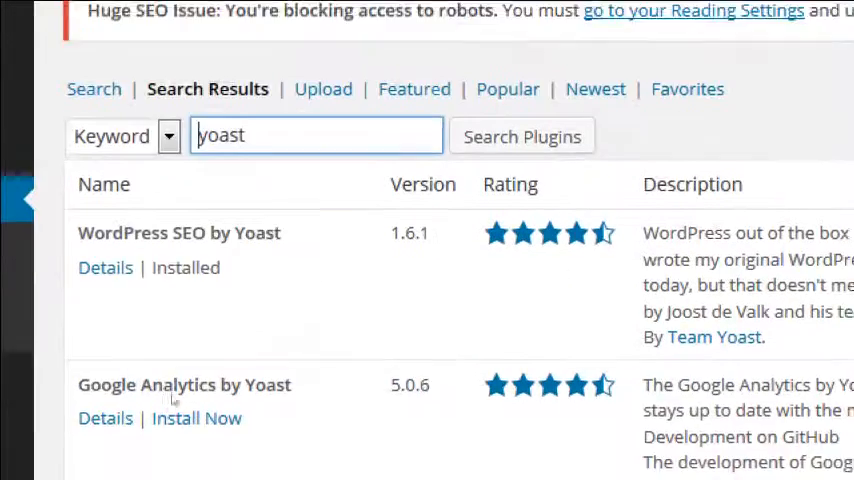
Scroll through the yoast plugin search results.
scroll(up, 3)
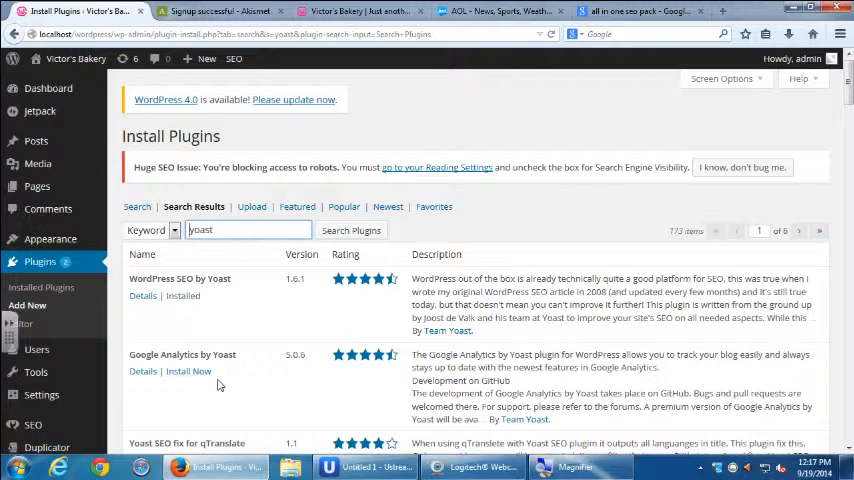
scroll(down, 3)
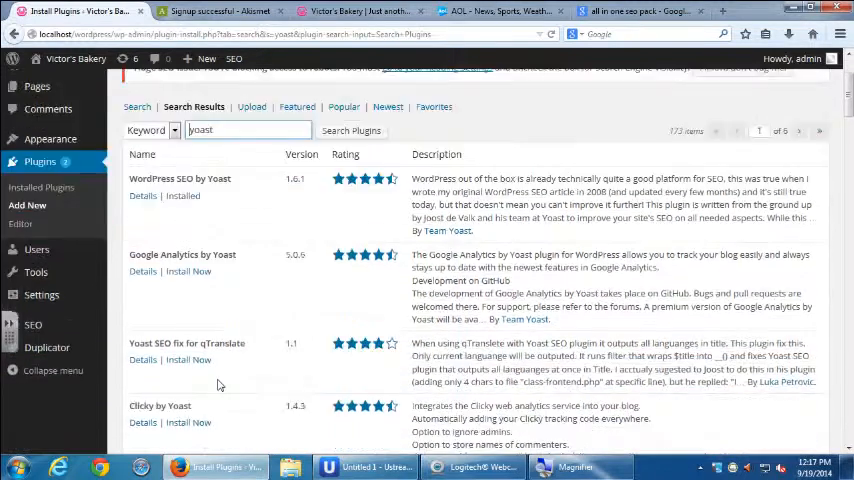
scroll(down, 3)
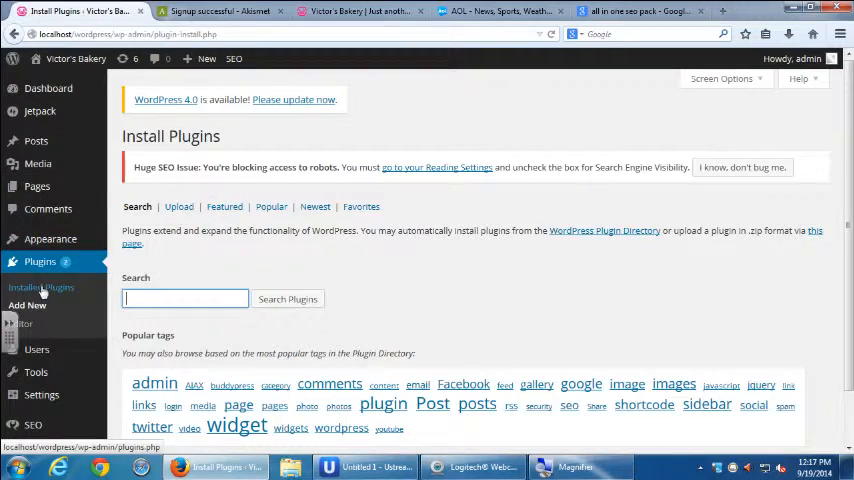
Go from Installed Plugins to Duplicator's Packages page, which lists no packages.
click(41, 287)
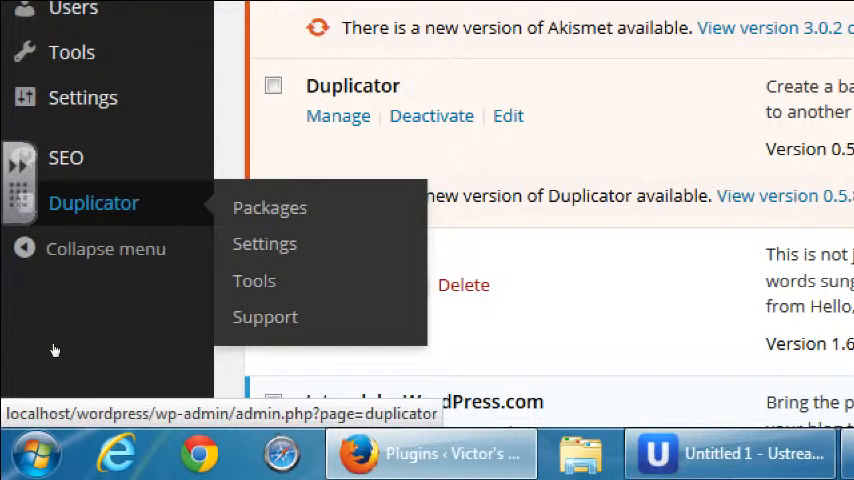
click(269, 207)
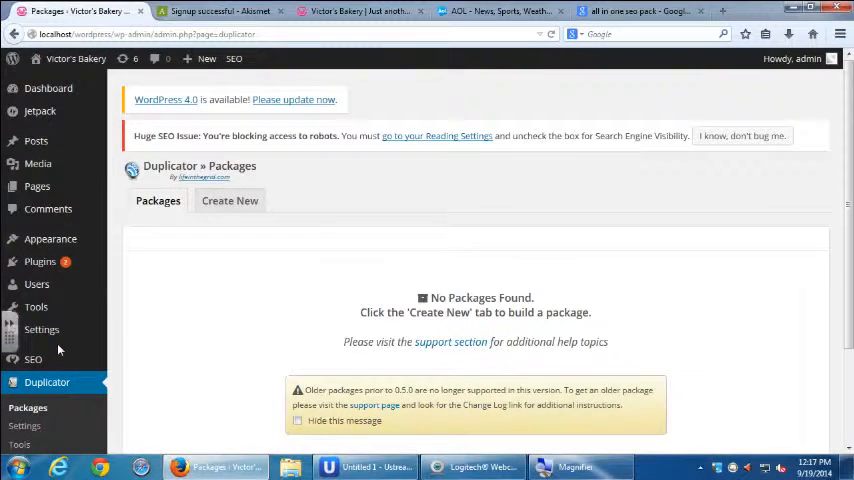
scroll(down, 3)
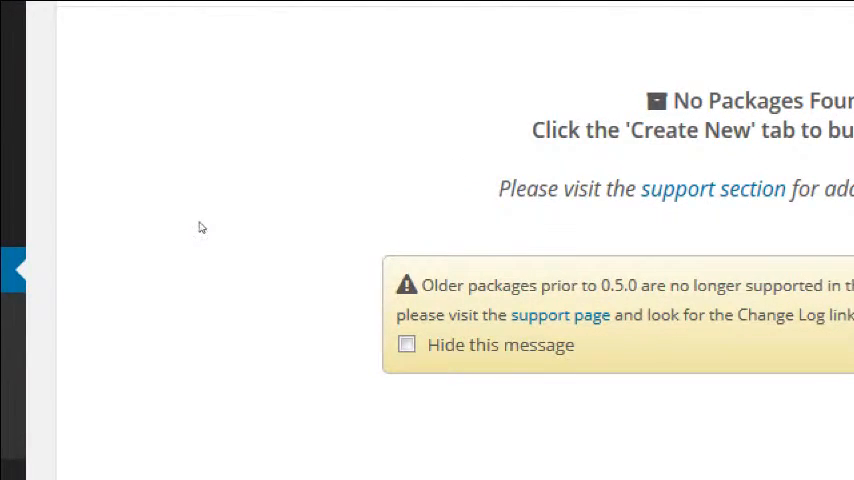
scroll(up, 3)
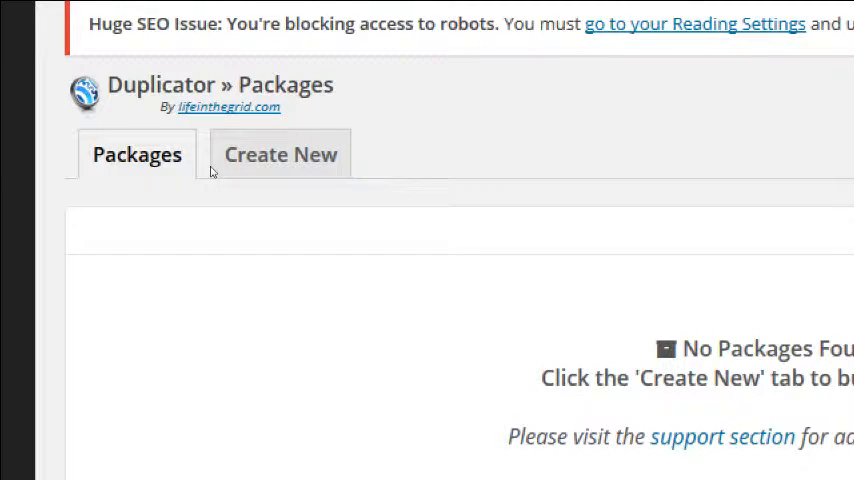
mouse_move(229, 160)
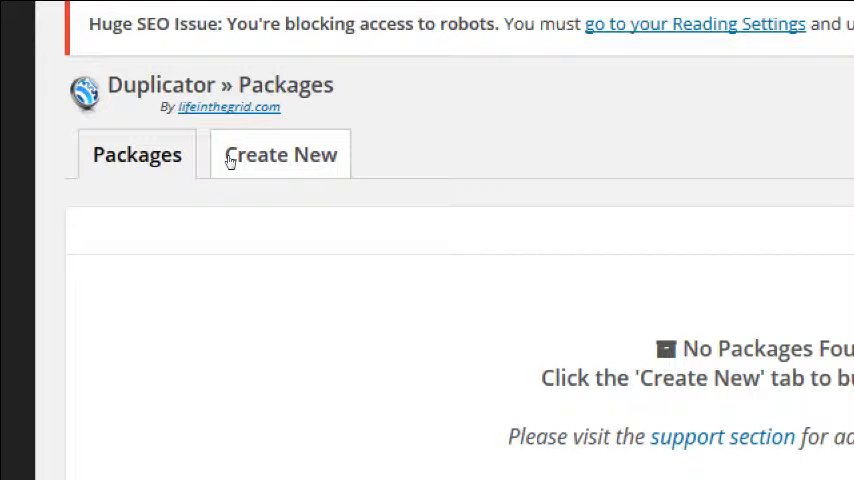
Open Duplicator's Create New tab at Step 1 for package 20140919_victorsbakery.
click(280, 154)
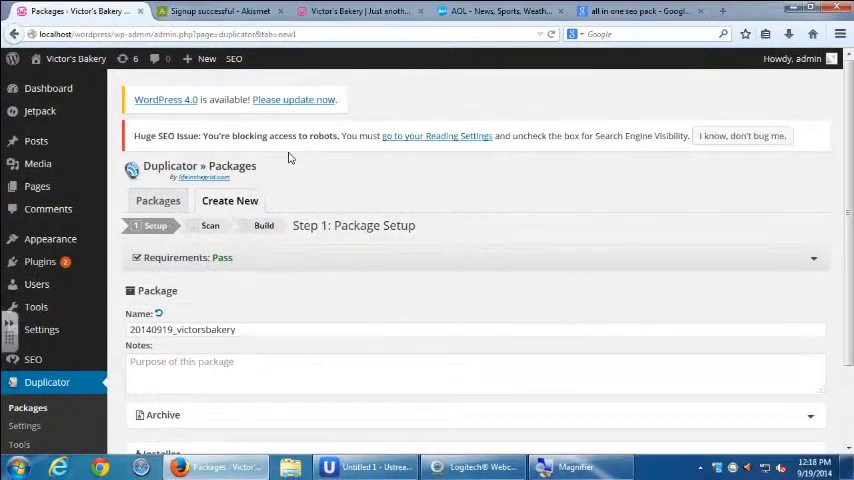
mouse_move(519, 122)
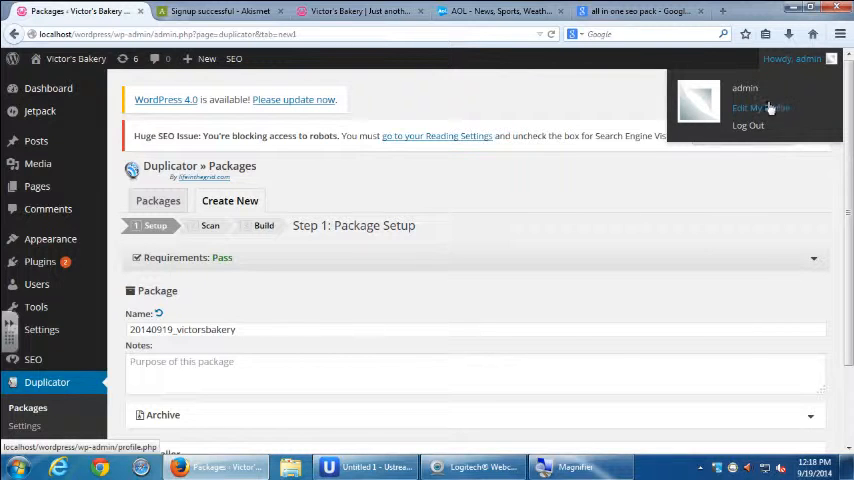
Complete the Contact Info e-mail with the operamail address and update the profile.
click(760, 108)
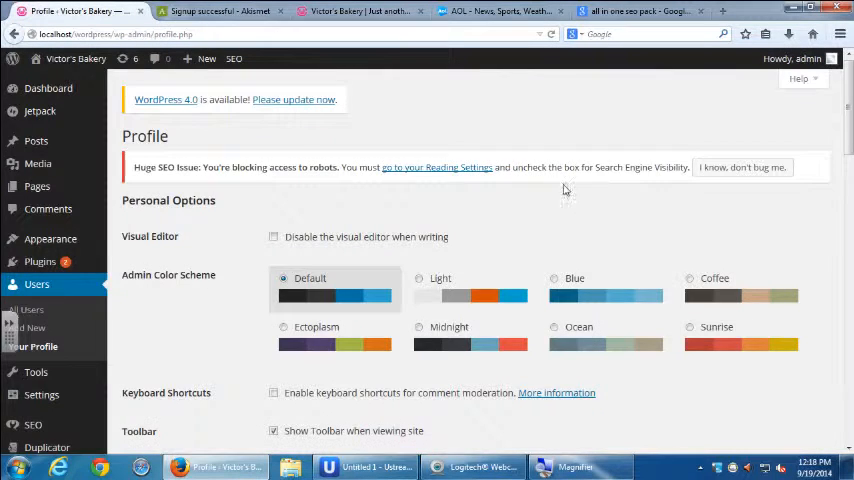
scroll(down, 3)
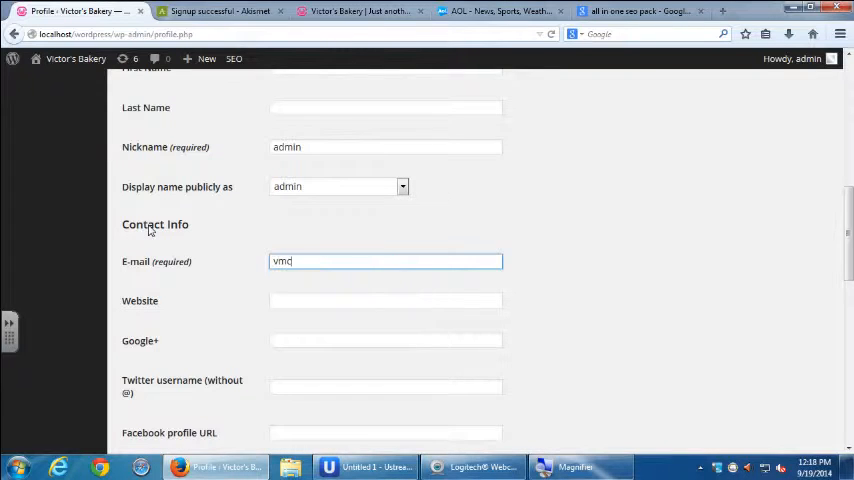
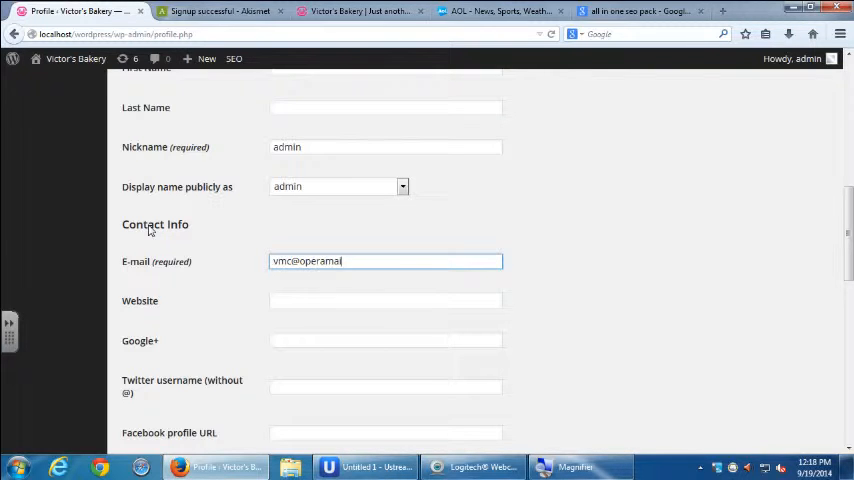
scroll(down, 3)
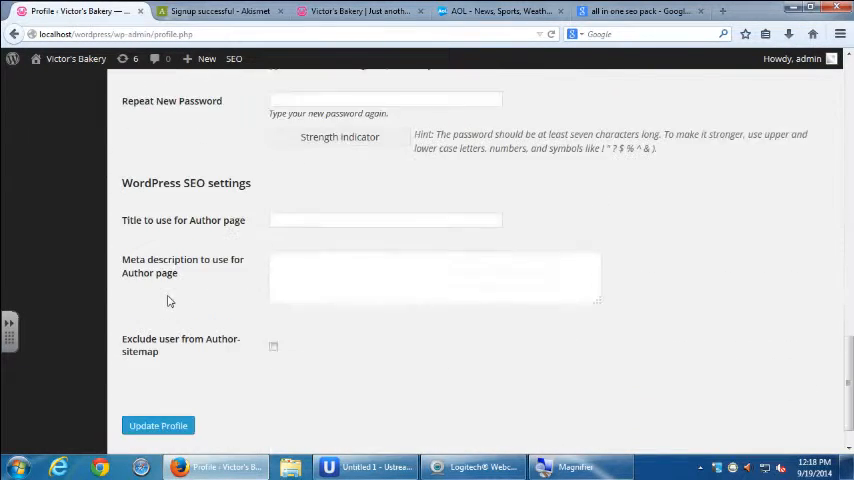
click(158, 425)
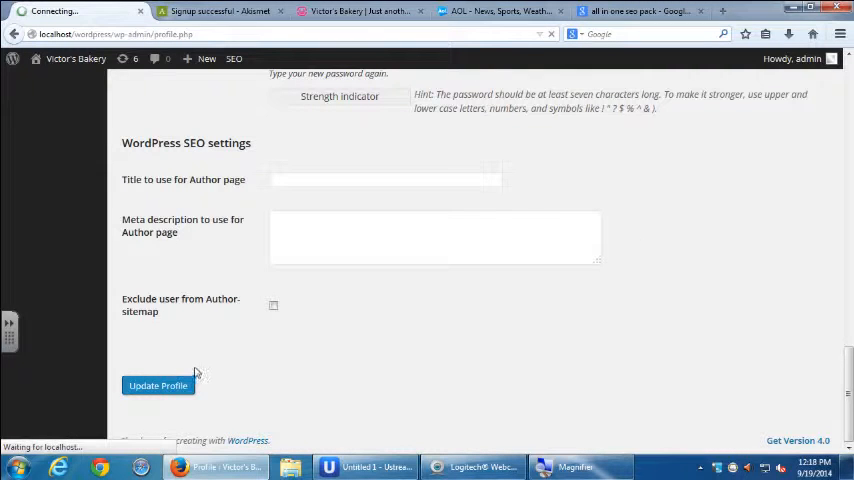
click(157, 385)
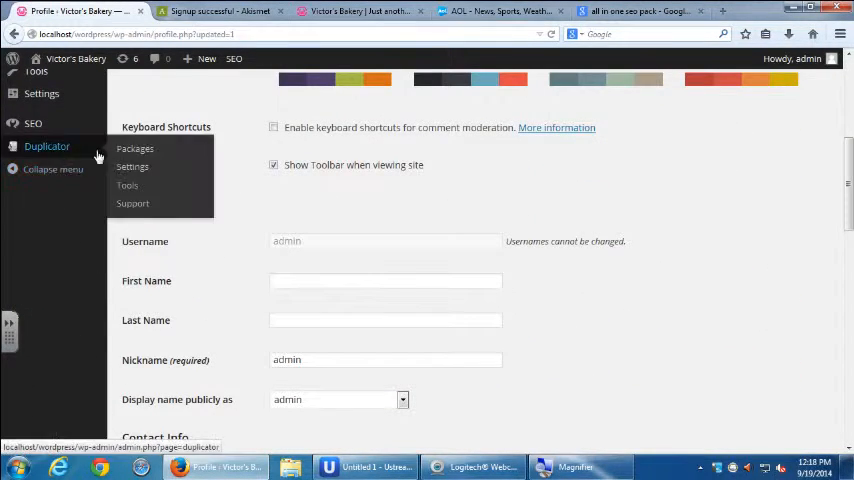
Open Duplicator's Create New tab and expand then collapse the Requirements checks.
click(135, 148)
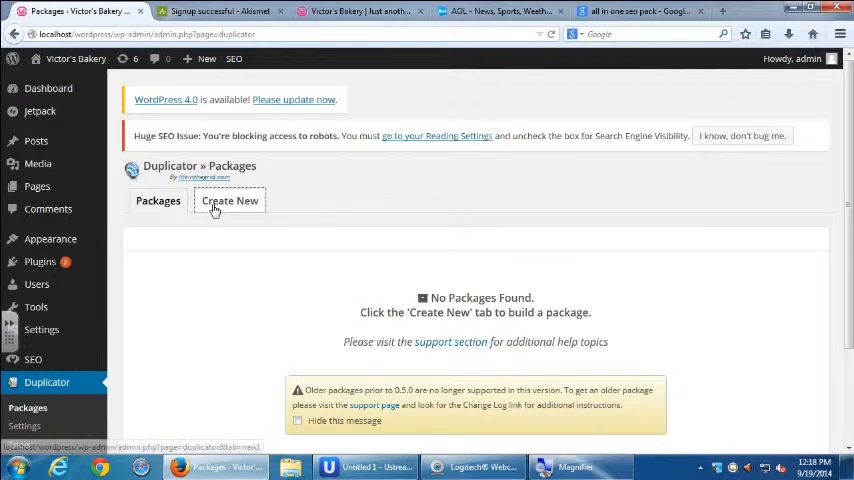
click(229, 200)
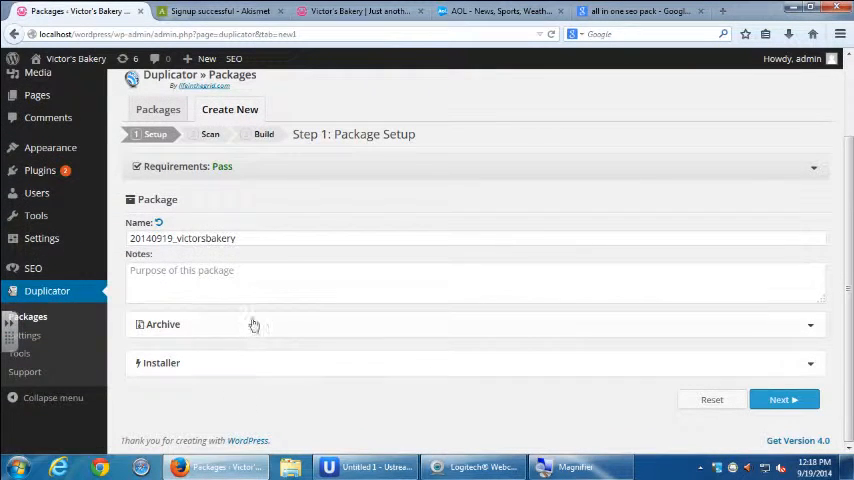
mouse_move(283, 265)
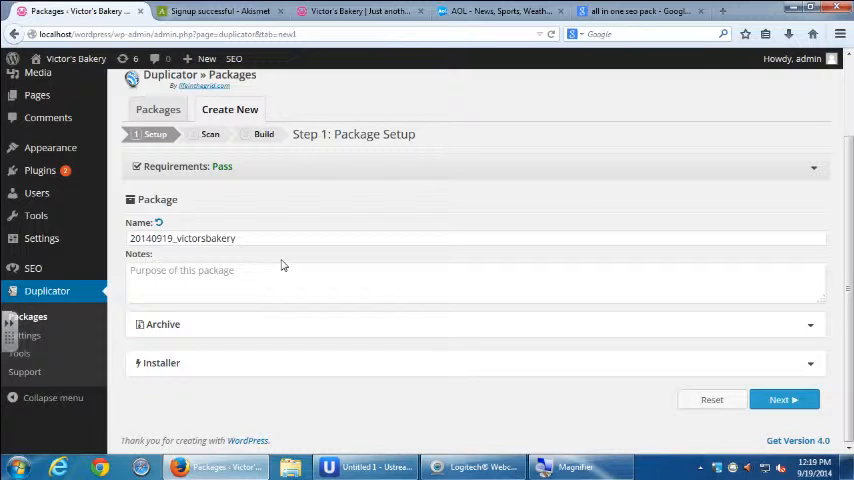
mouse_move(835, 207)
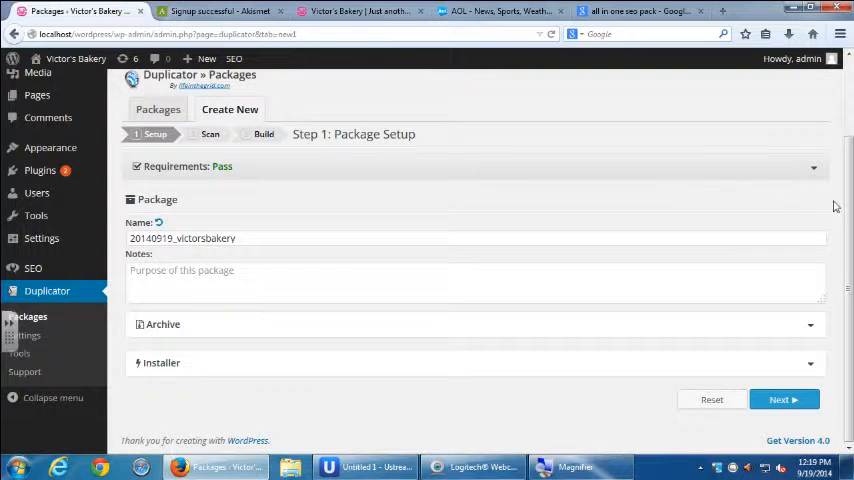
click(813, 167)
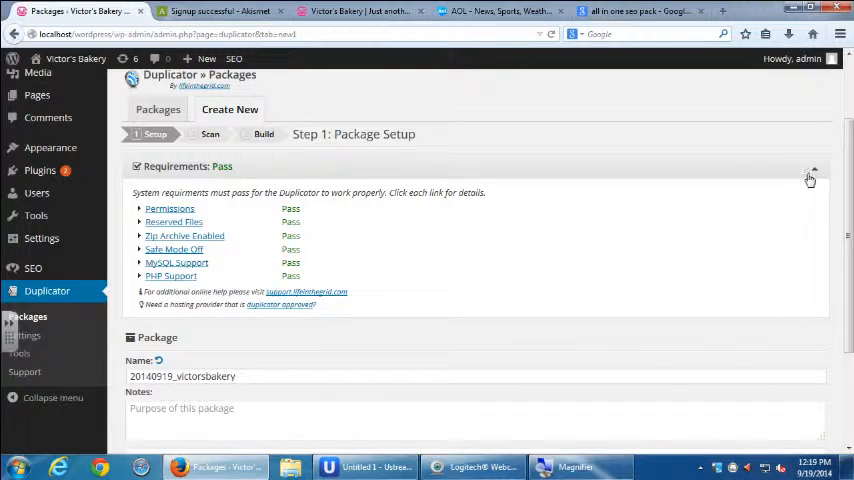
click(810, 167)
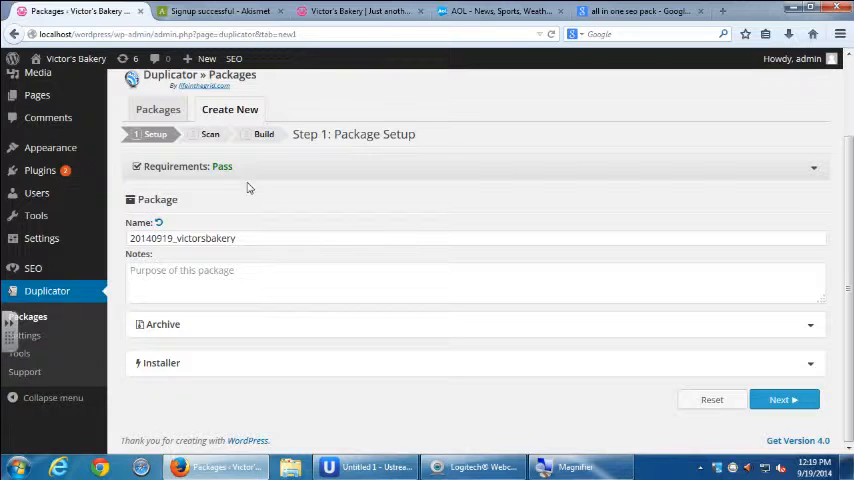
mouse_move(240, 204)
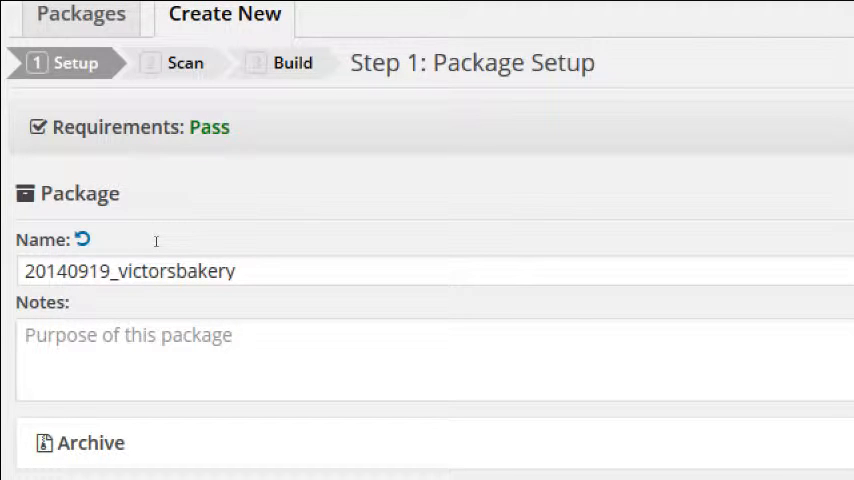
mouse_move(182, 237)
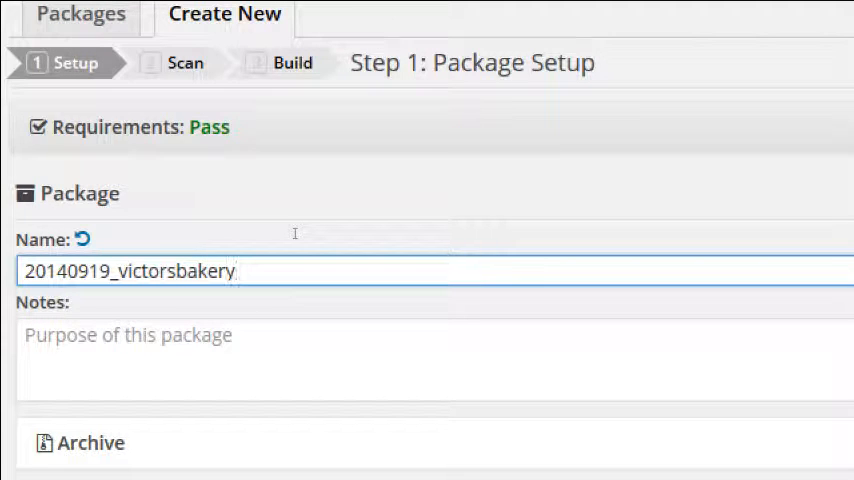
mouse_move(278, 246)
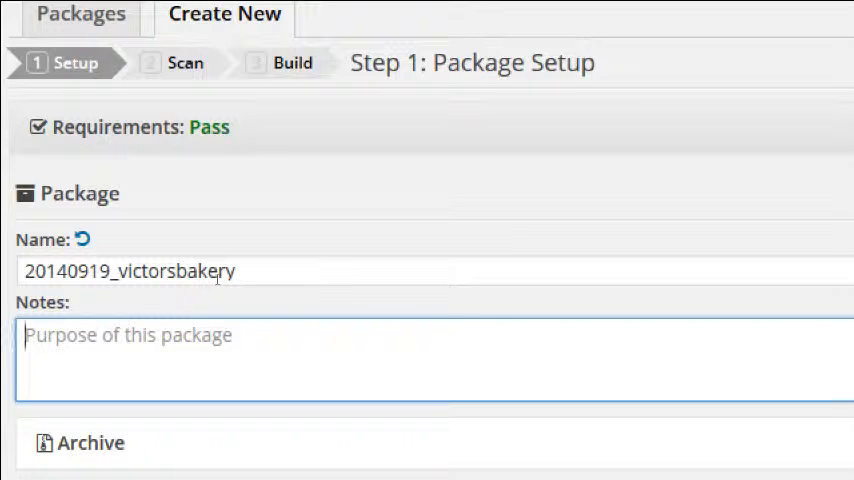
Enter the note 'Installed jetpack plugin; installed Yoast Plugins; Set up Akismet; changed Comment settings.'.
text(Installe)
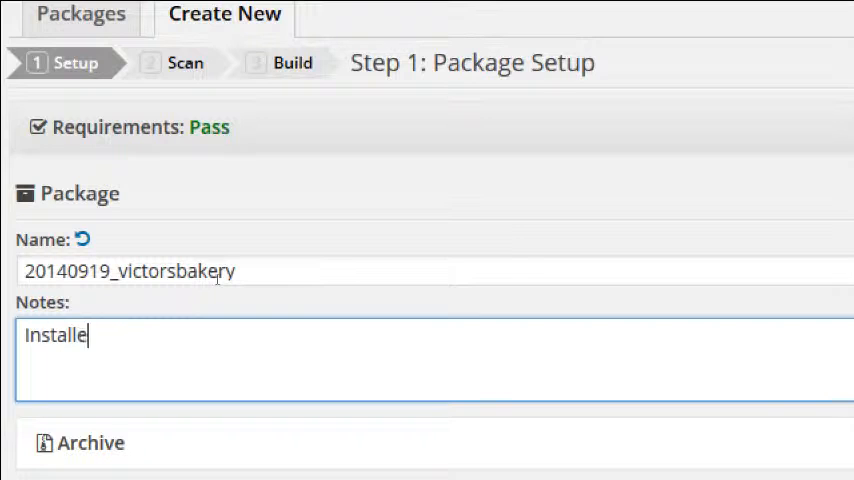
text(d j)
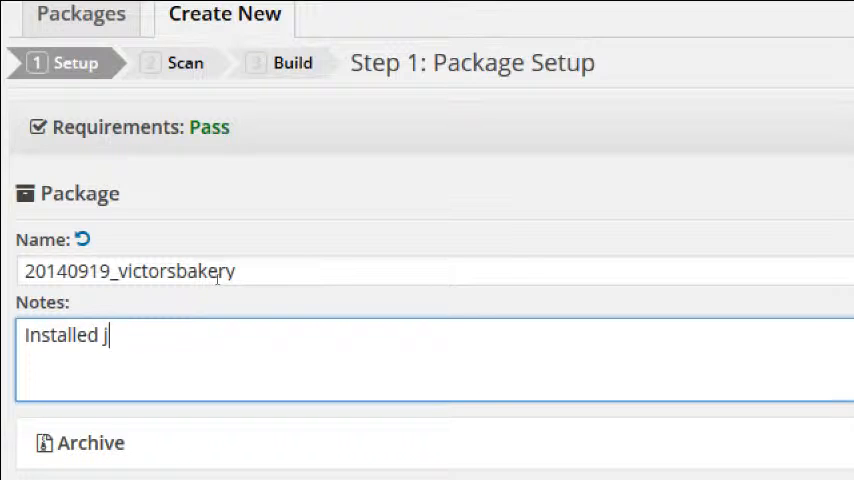
text(etpack)
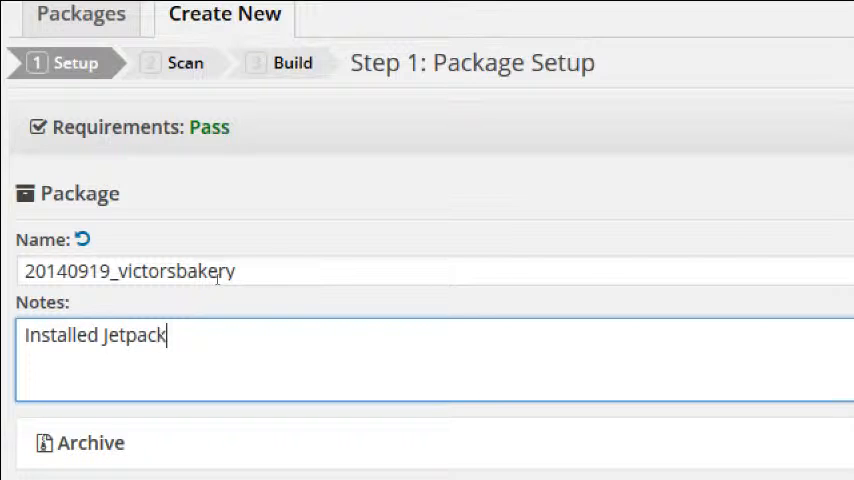
text(plugin; installe)
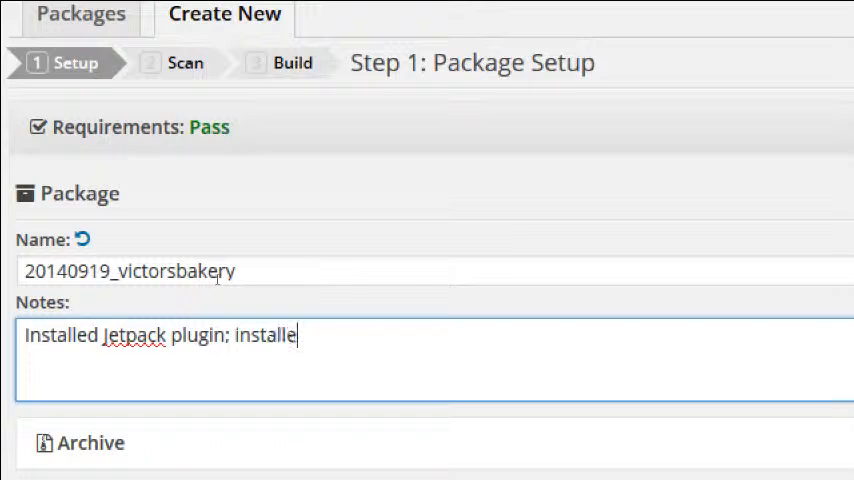
text(d Yoast Plu)
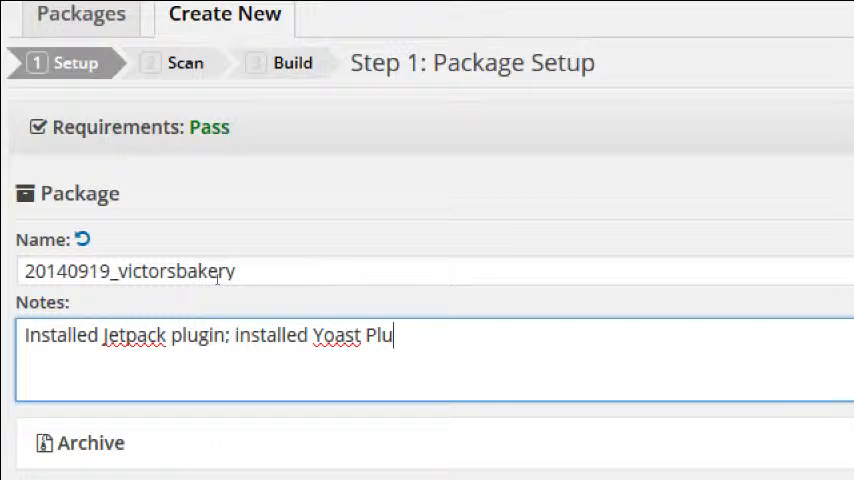
text(gi)
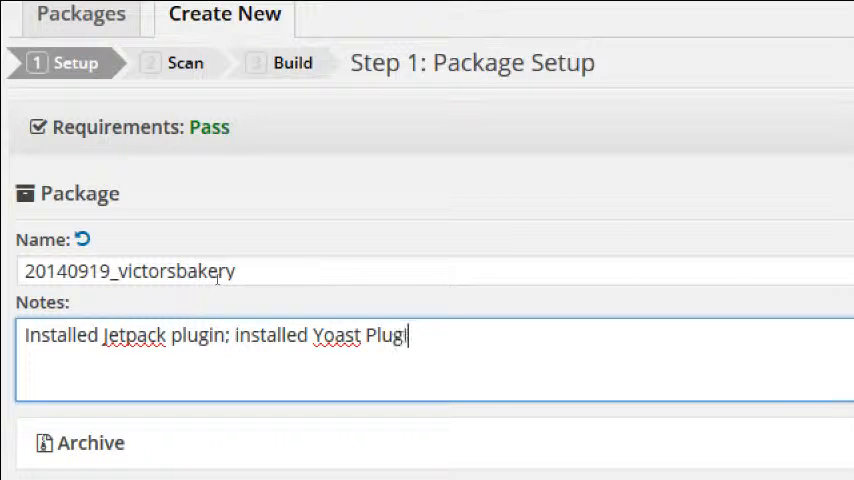
text(ns;)
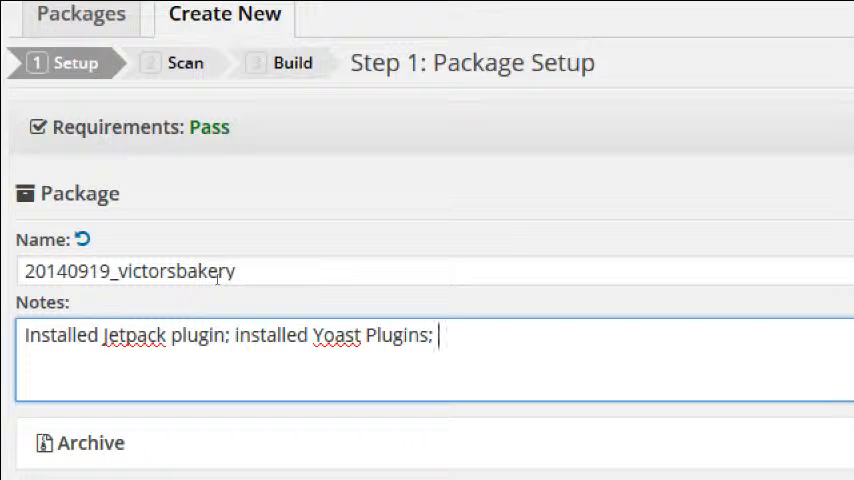
text(S)
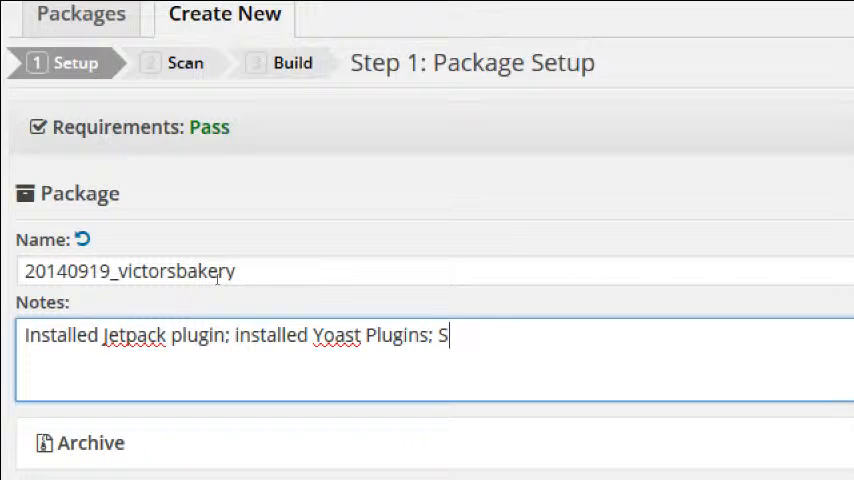
text(et up Akis)
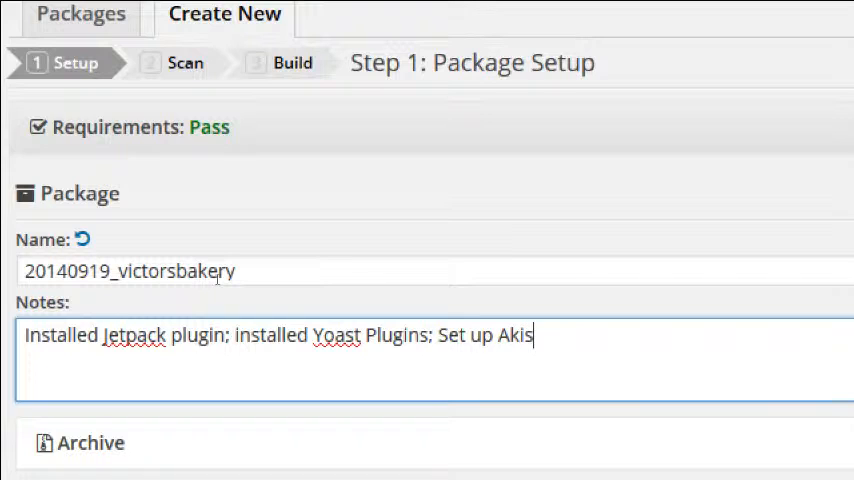
text(met; changed)
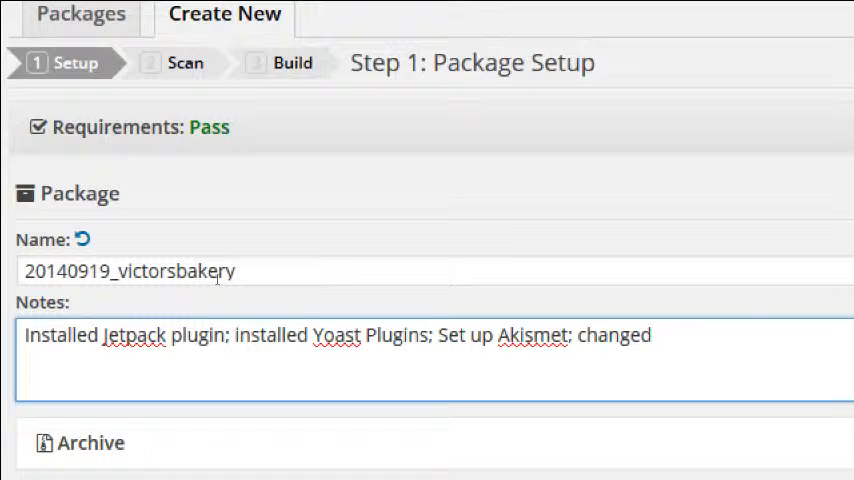
text(Comment se)
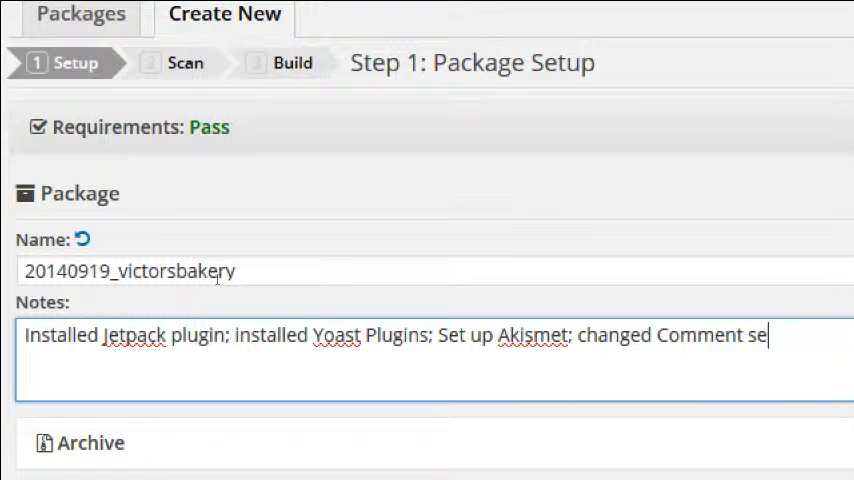
text(ttings.)
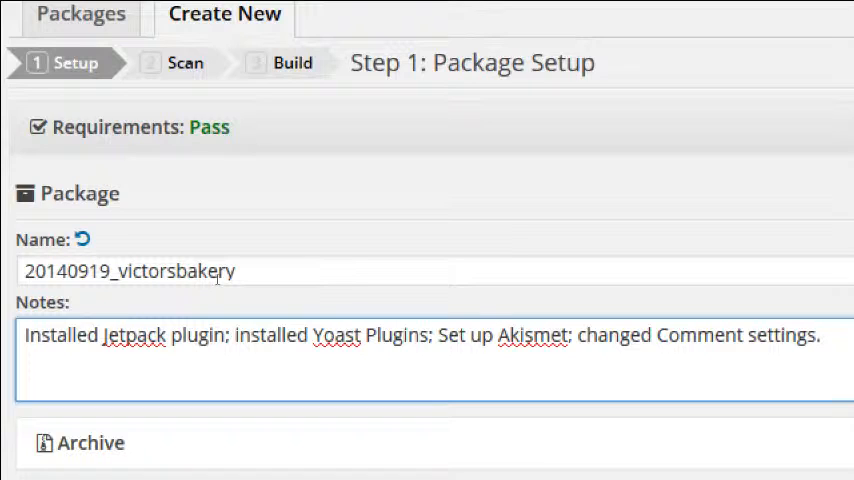
click(810, 335)
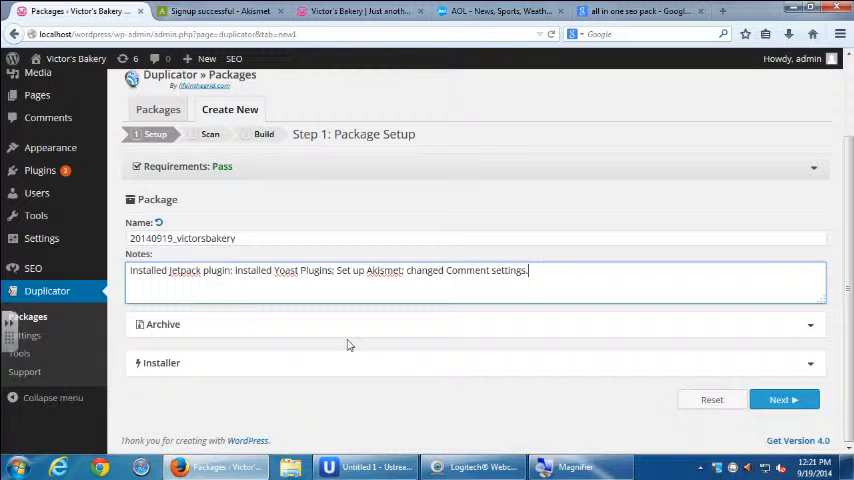
Build the 20140919_victorsbakery package after its scan checks all show Good.
click(784, 399)
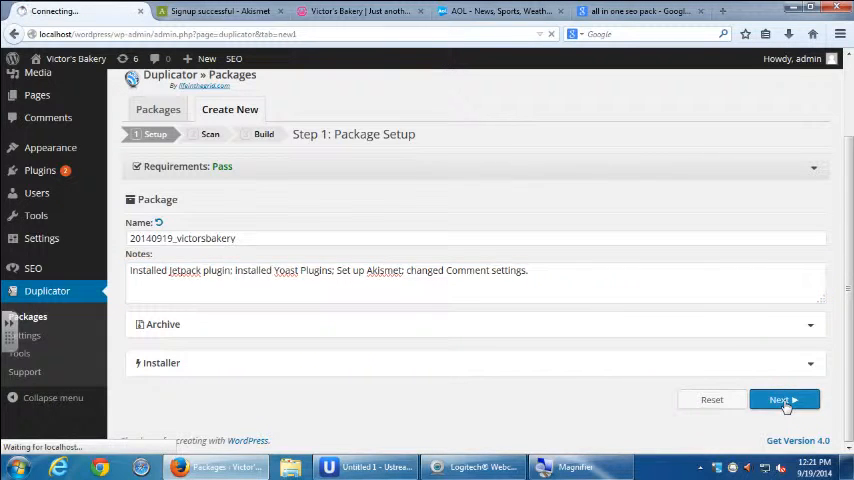
click(783, 399)
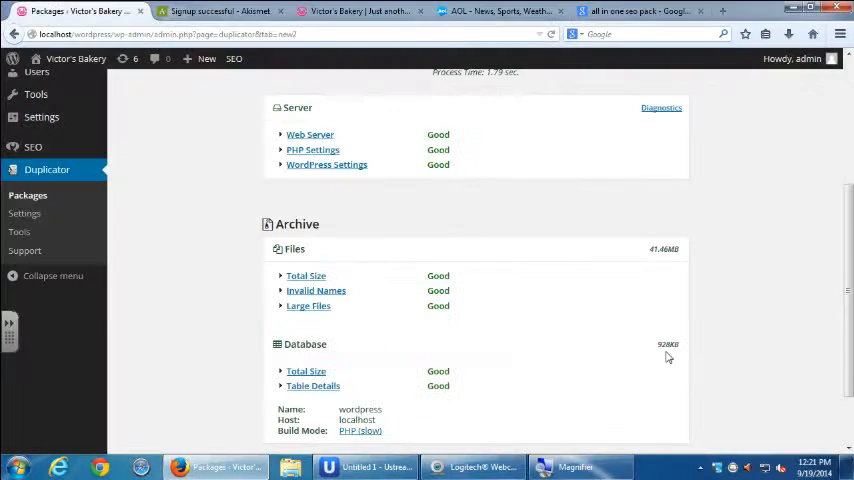
scroll(down, 3)
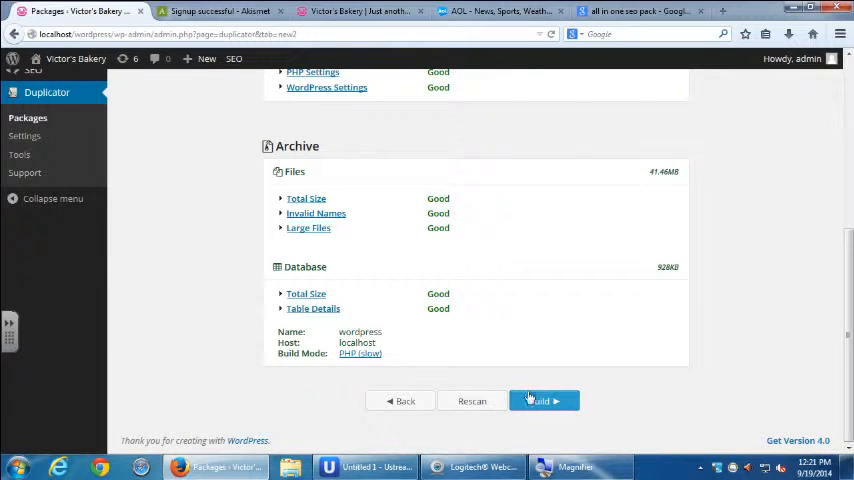
click(540, 400)
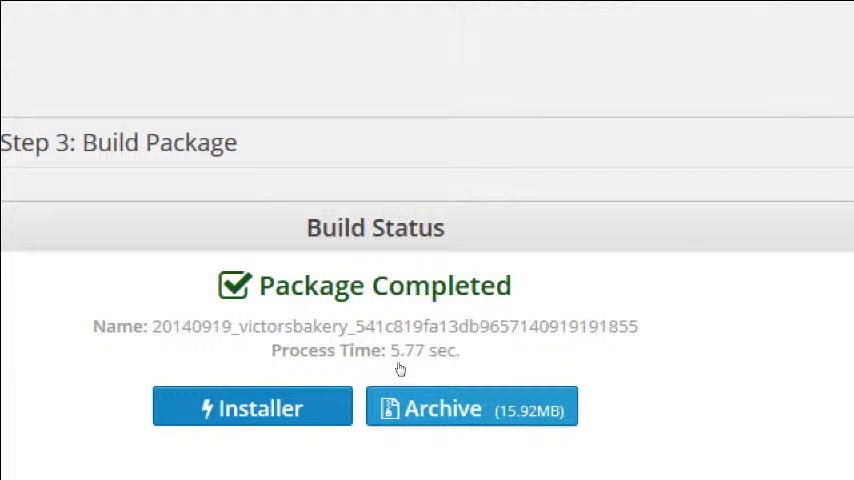
mouse_move(513, 357)
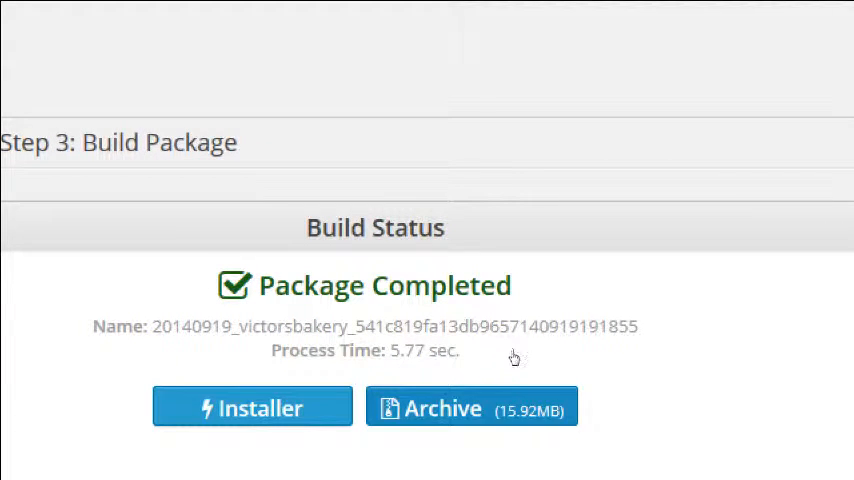
mouse_move(590, 366)
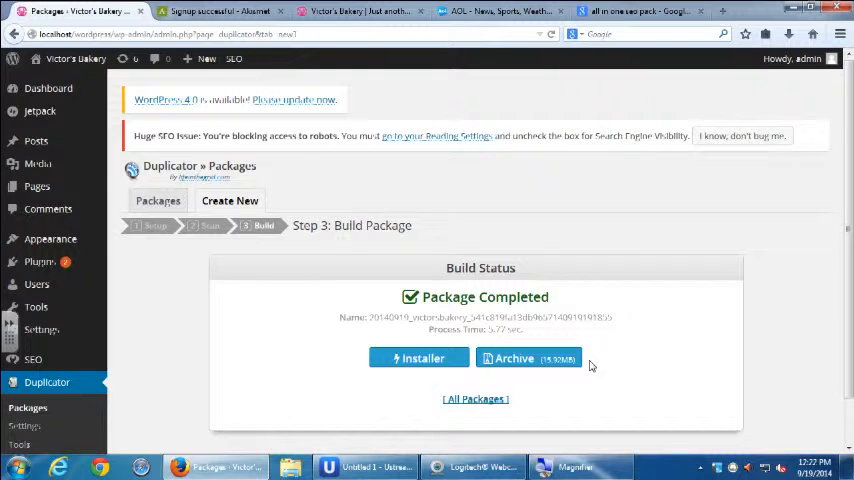
Shrink Firefox to the right half of the screen, revealing the desktop beside it.
click(821, 11)
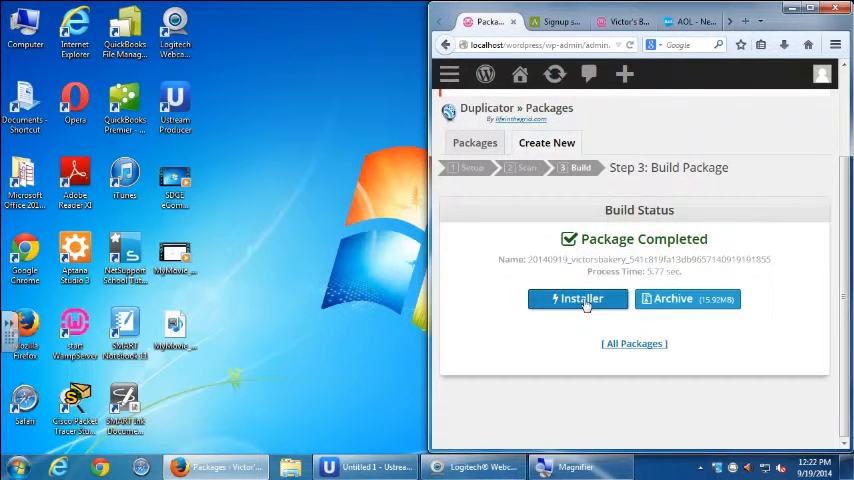
Save the package's installer.php to the desktop.
click(577, 298)
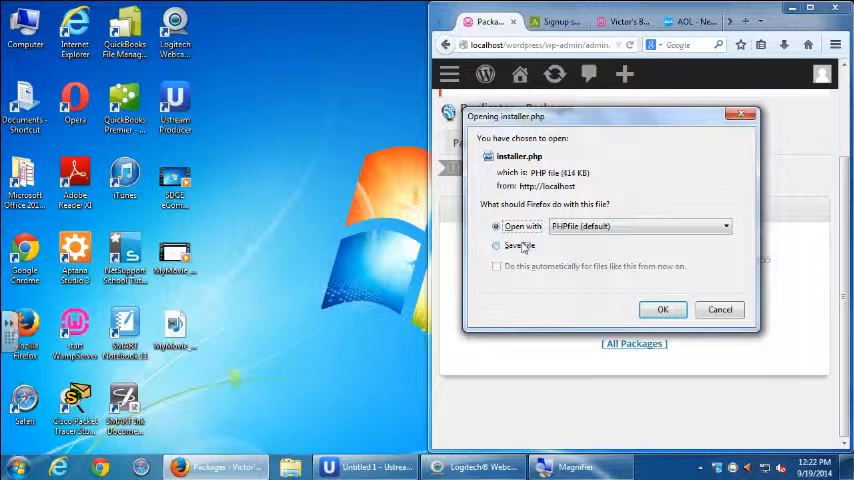
click(496, 246)
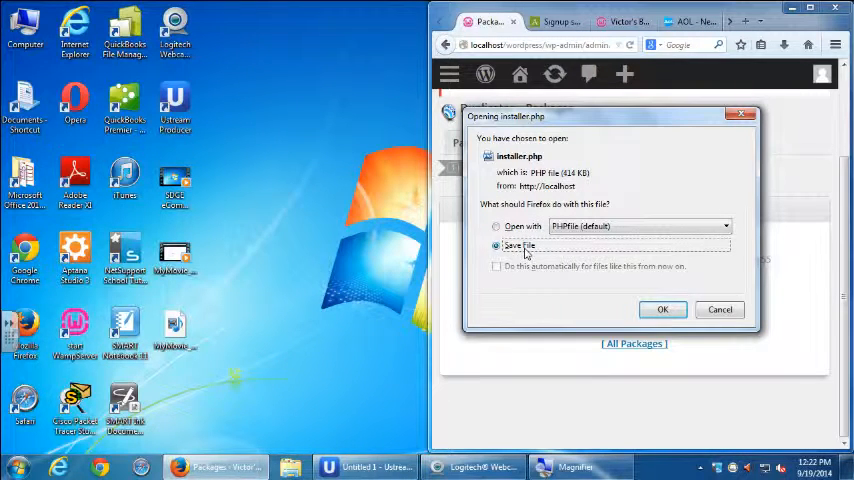
click(663, 309)
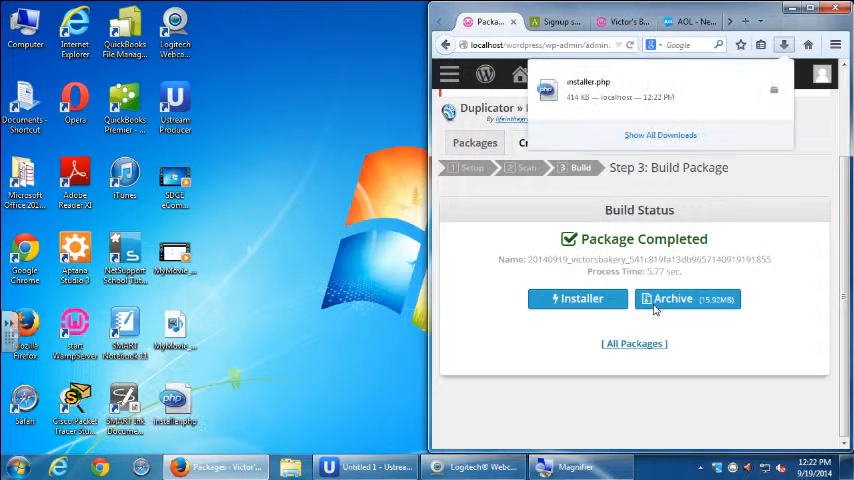
mouse_move(341, 390)
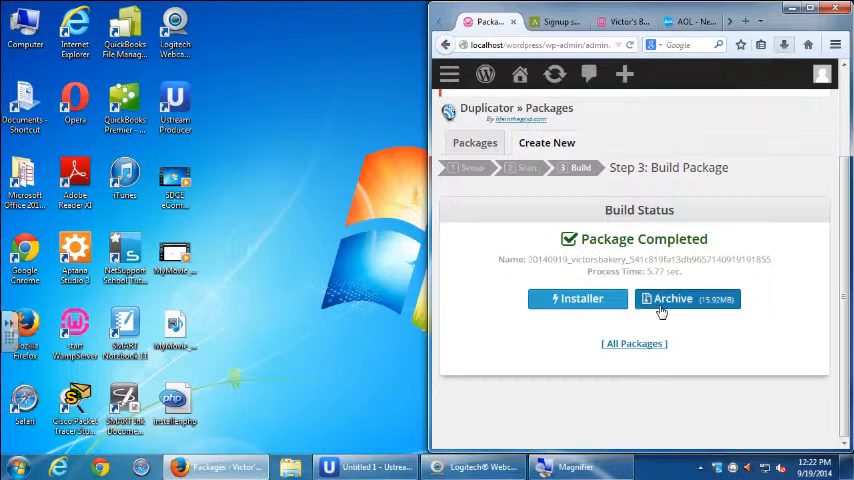
Save the package archive zip to the desktop.
click(687, 298)
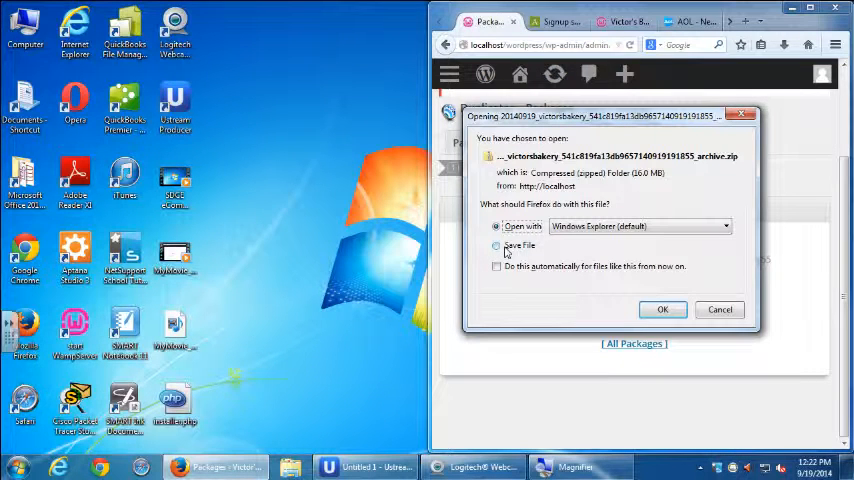
click(496, 245)
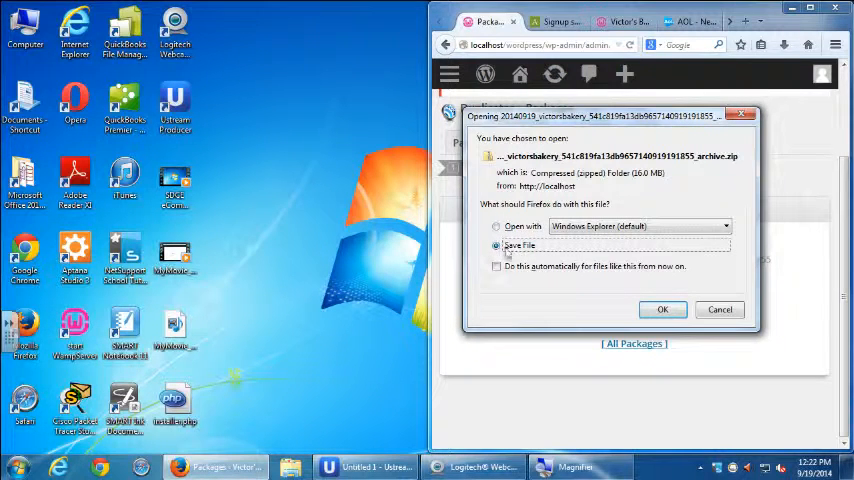
click(662, 309)
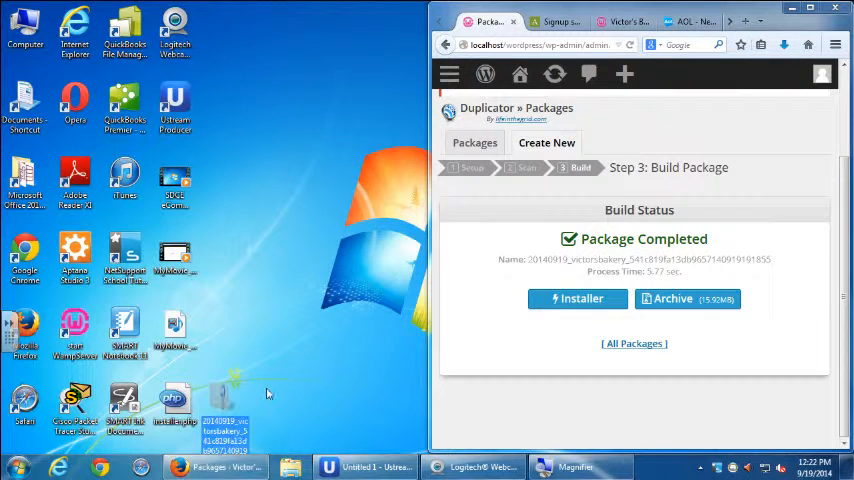
mouse_move(322, 373)
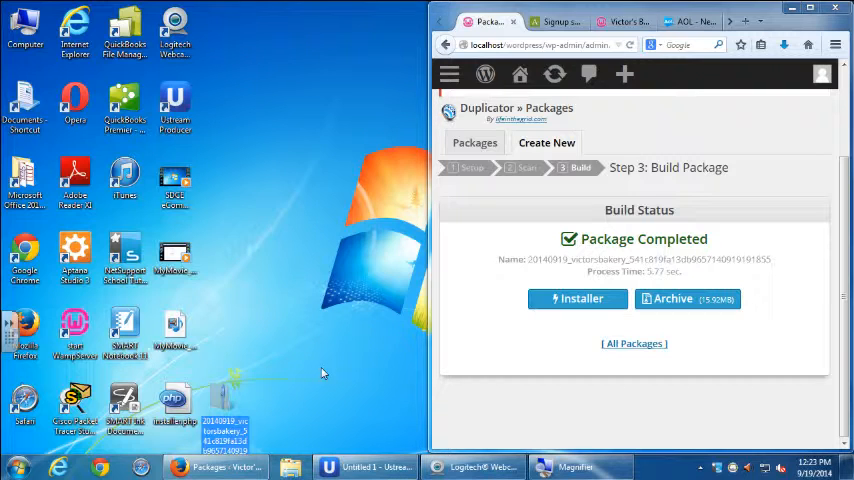
mouse_move(265, 324)
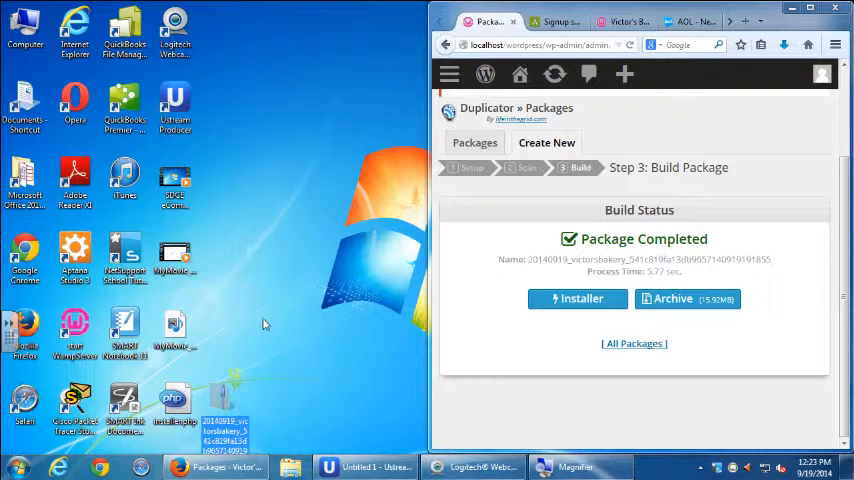
Create a new folder on the desktop named 'wordpress'.
right_click(253, 325)
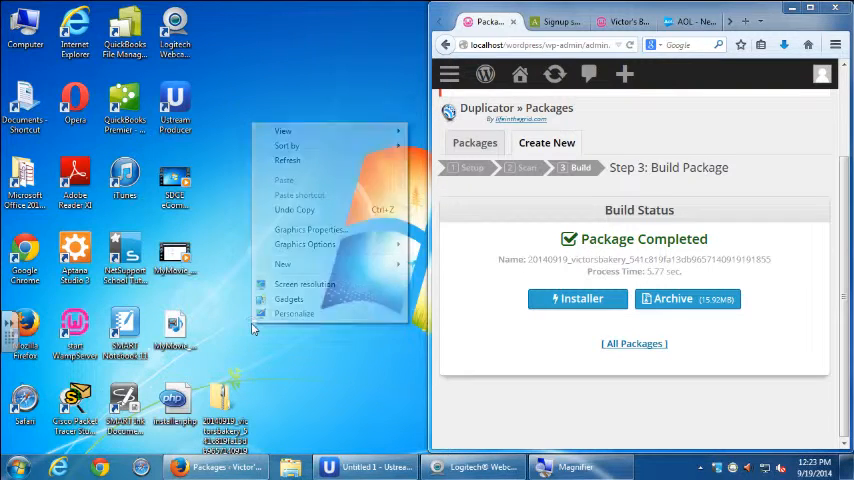
click(283, 263)
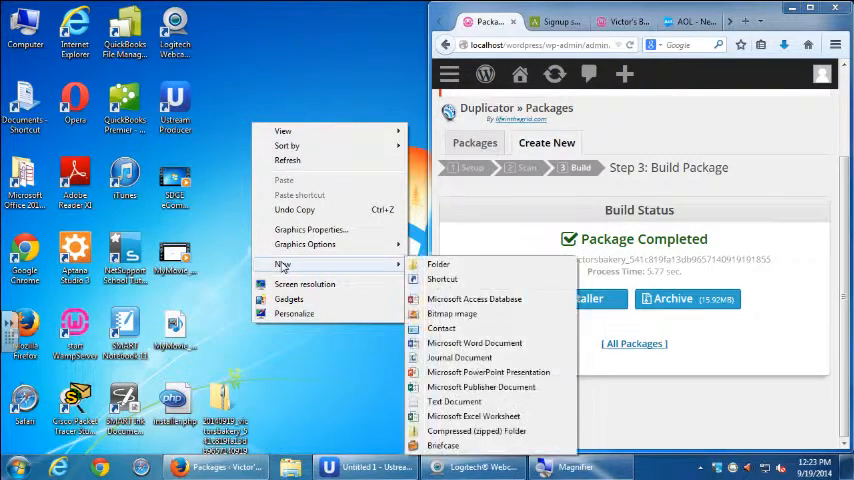
click(438, 264)
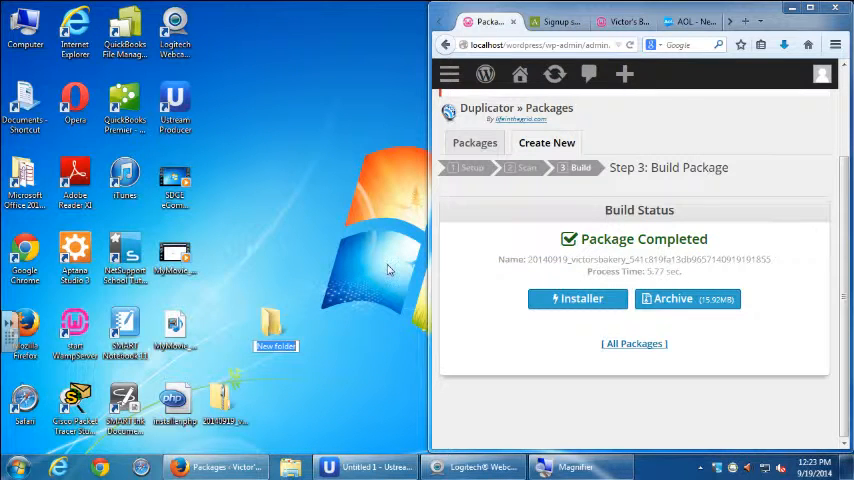
text(wordpress 2014-09-19)
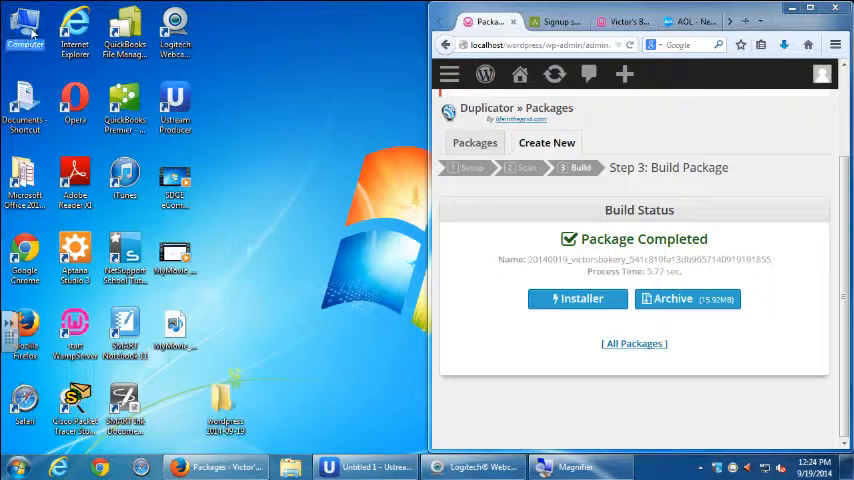
double_click(25, 30)
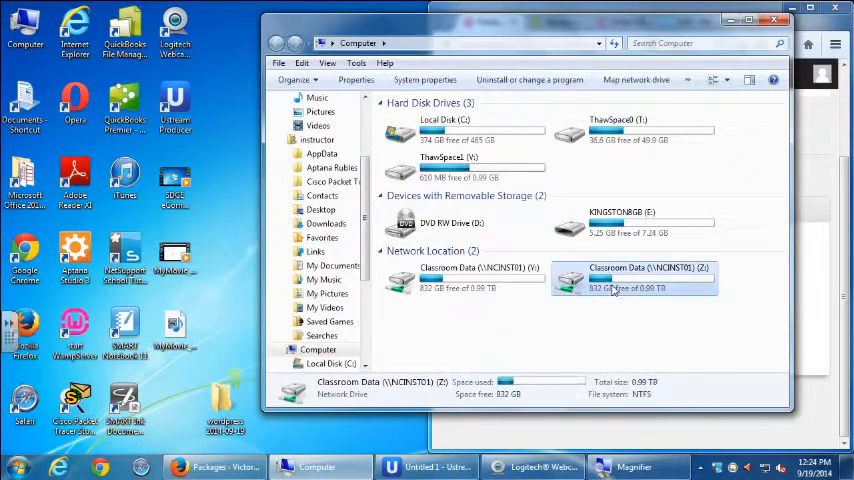
double_click(633, 278)
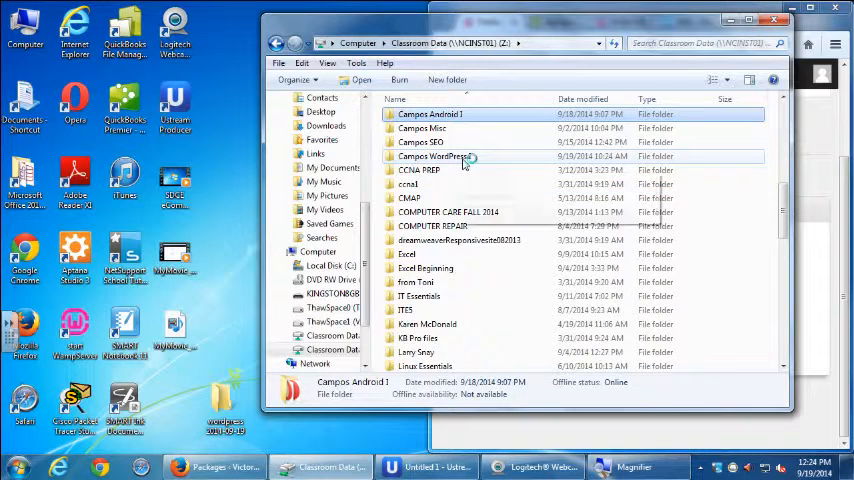
mouse_move(463, 156)
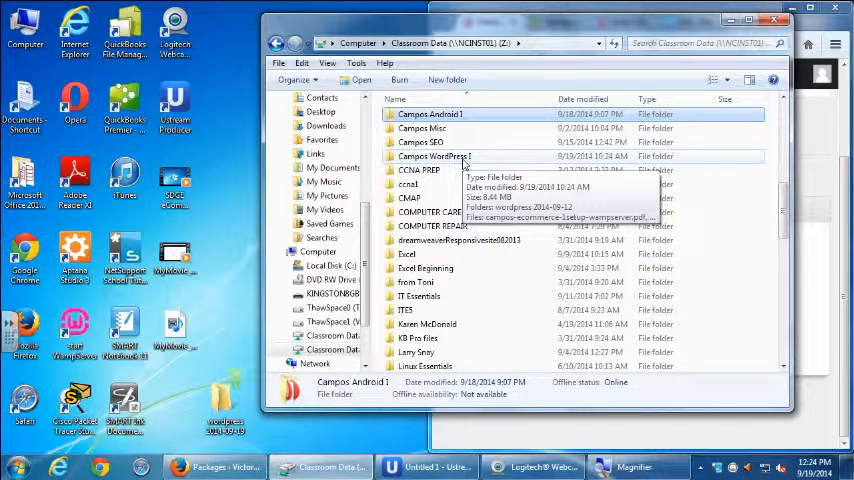
double_click(434, 156)
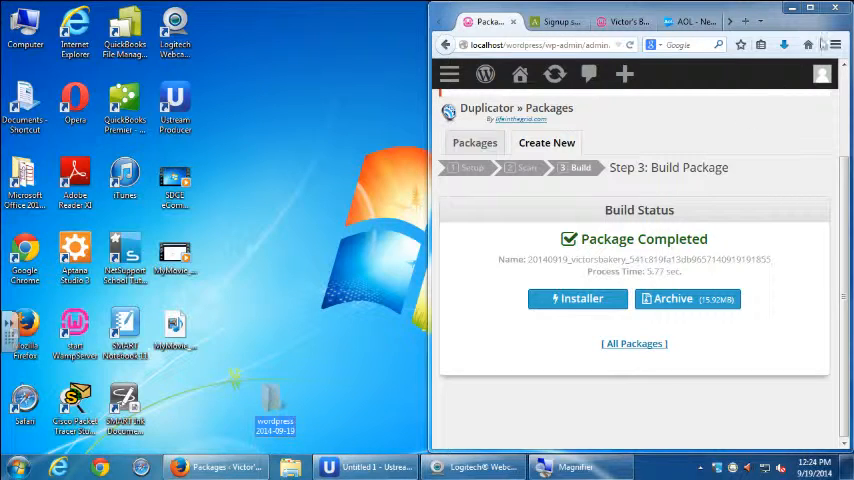
Minimize Firefox so the full desktop with the wordpress folder shows.
click(819, 8)
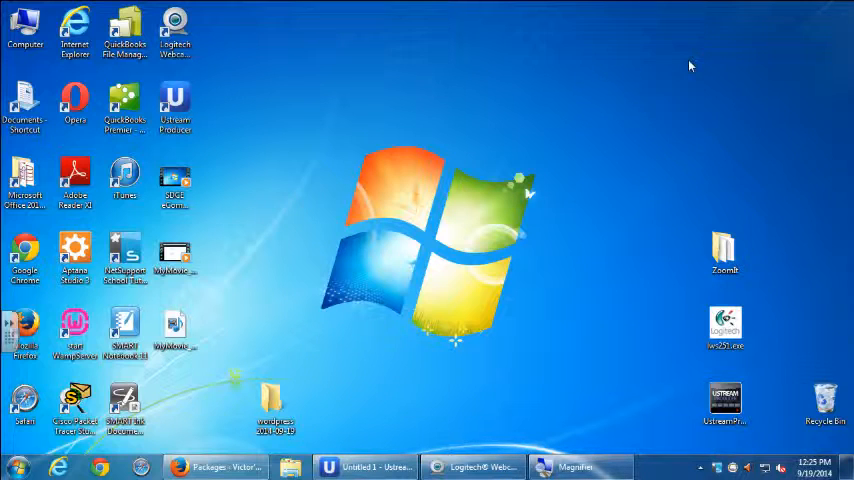
mouse_move(728, 48)
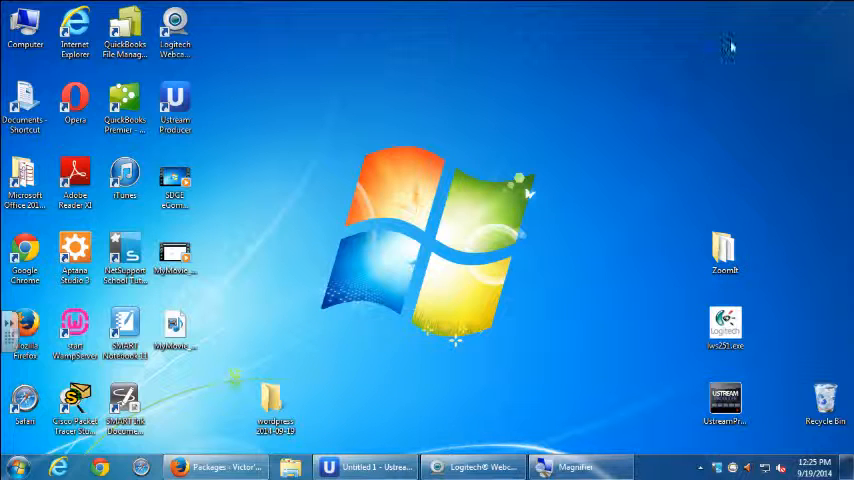
mouse_move(349, 450)
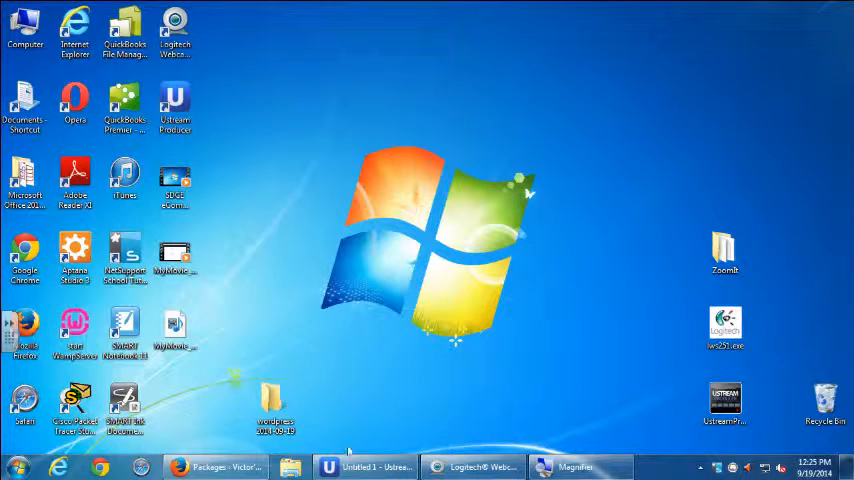